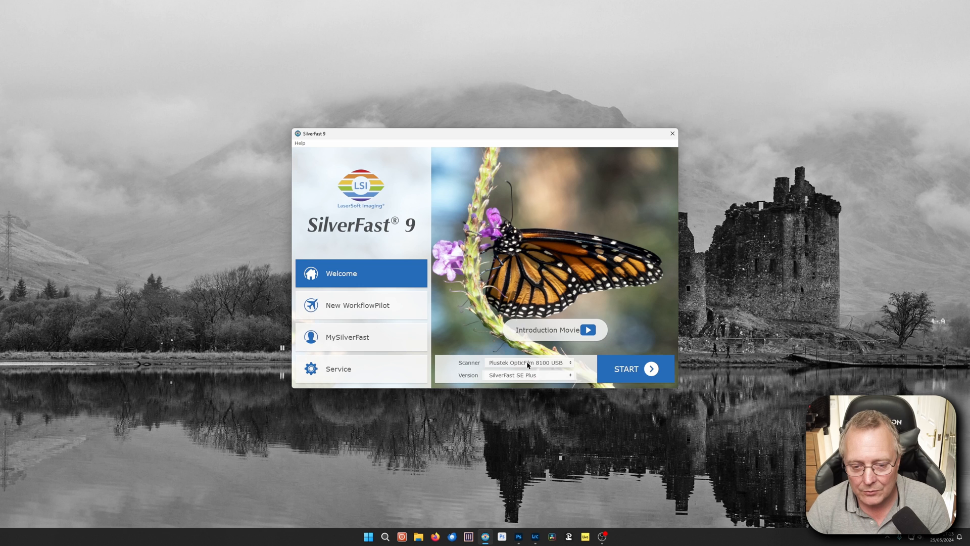
# Start the Plustek scanning session and choose 48 Bit HDR RAW as the output bit depth
pyautogui.click(626, 369)
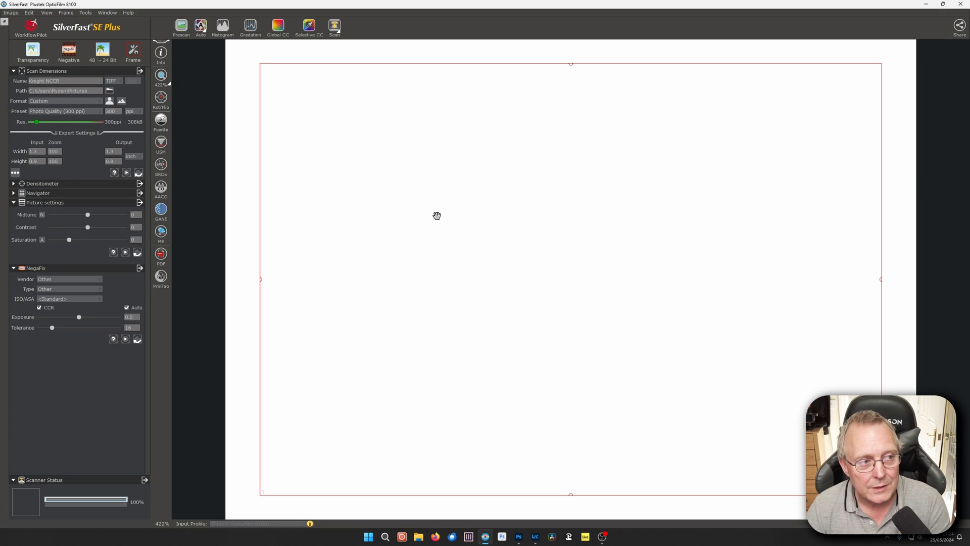
pyautogui.moveTo(509, 219)
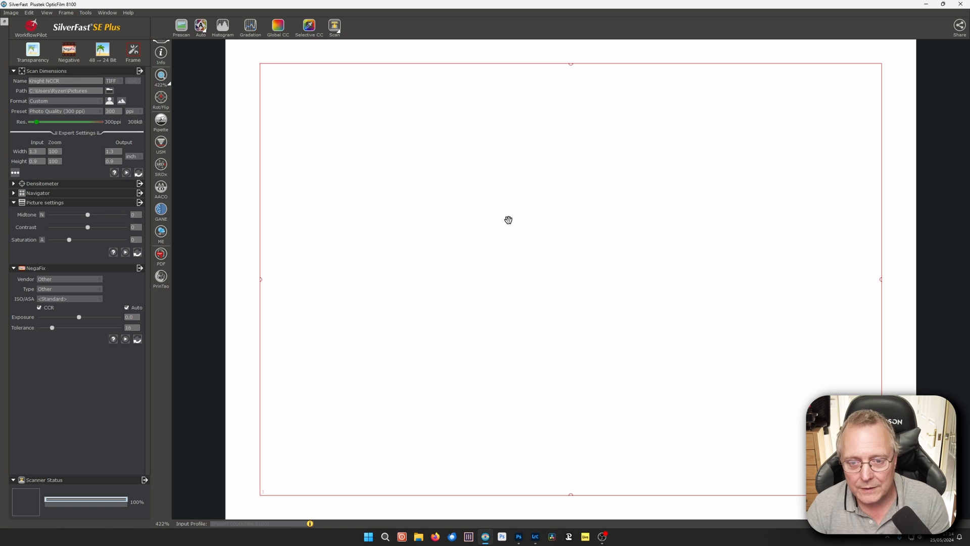
pyautogui.moveTo(378, 163)
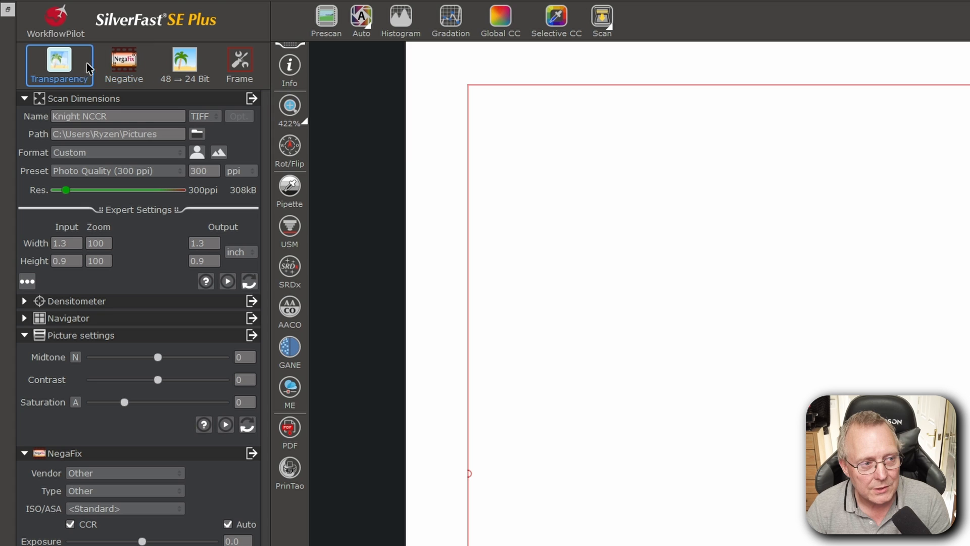
pyautogui.moveTo(66, 65)
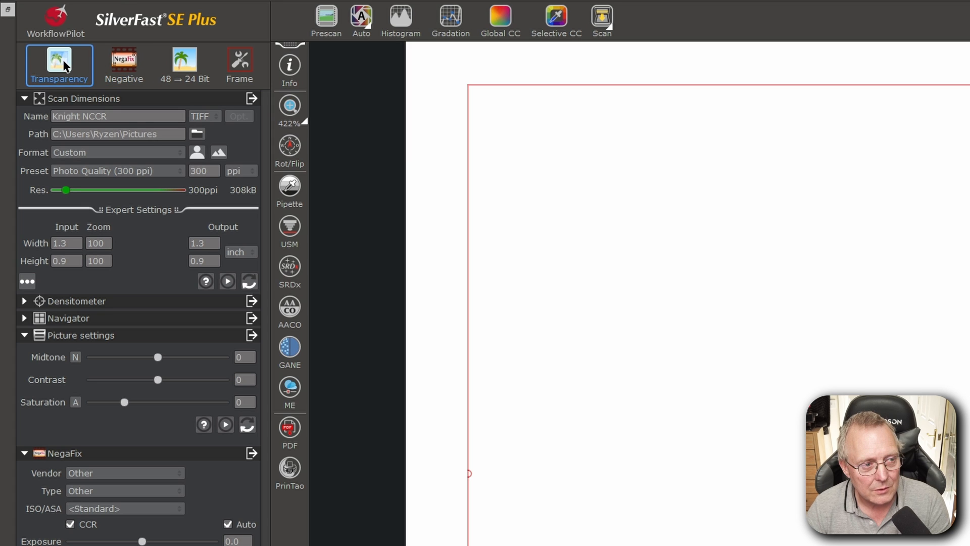
pyautogui.moveTo(60, 68)
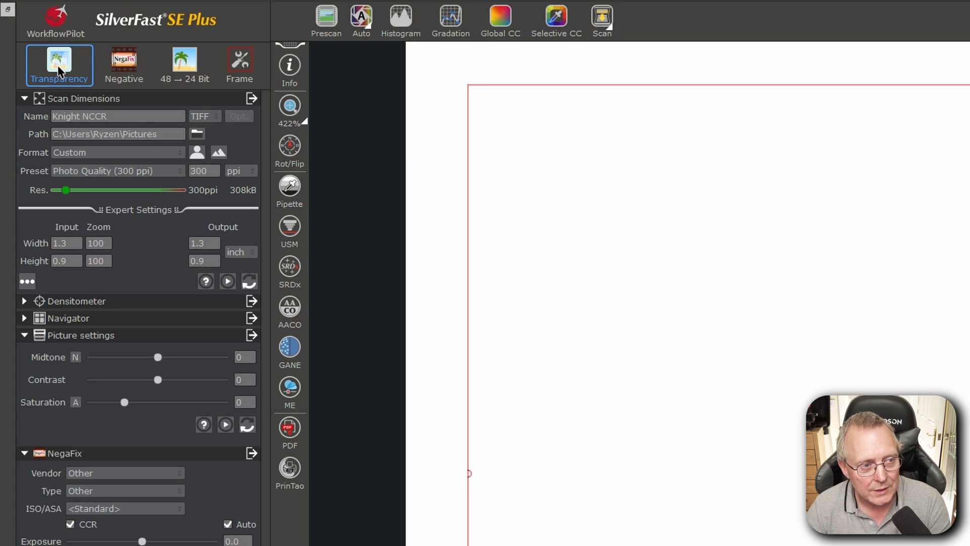
pyautogui.moveTo(123, 61)
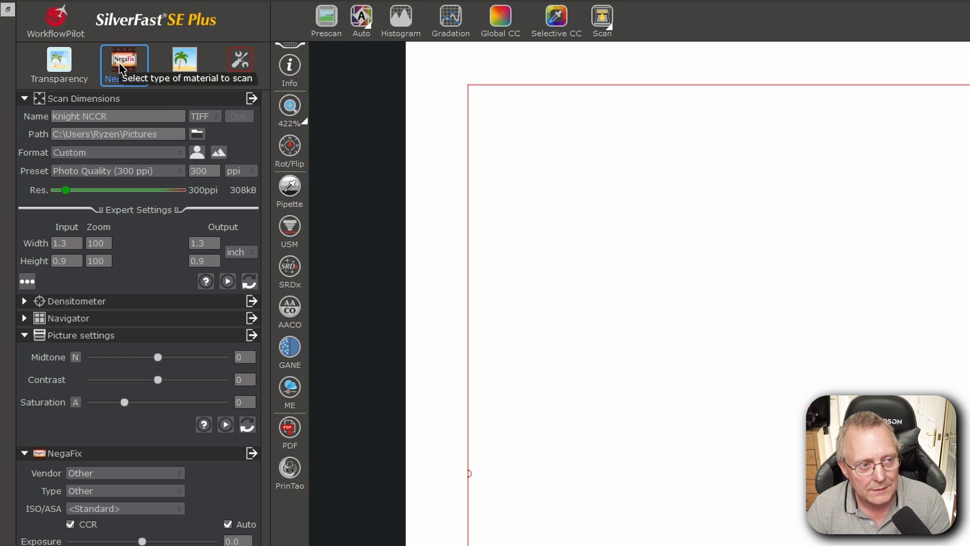
pyautogui.click(185, 62)
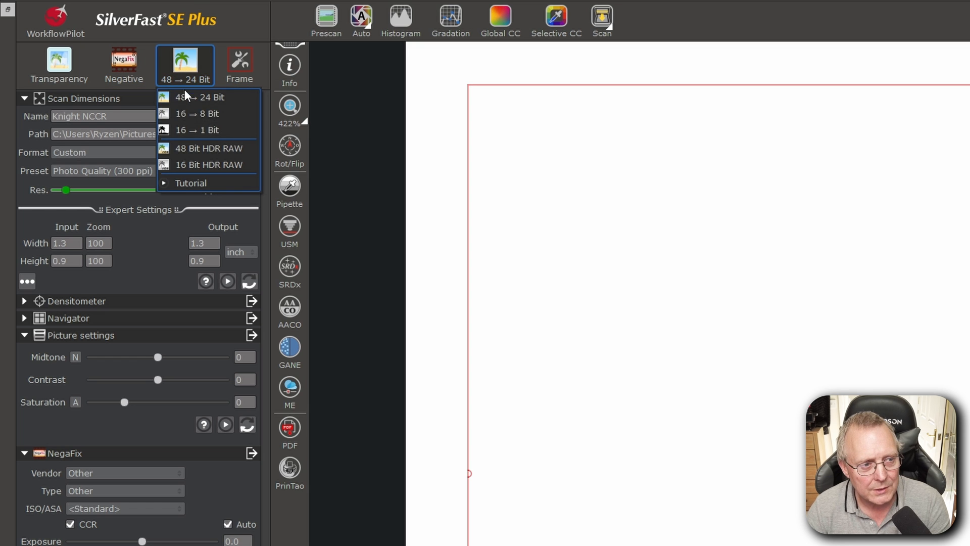
pyautogui.click(210, 148)
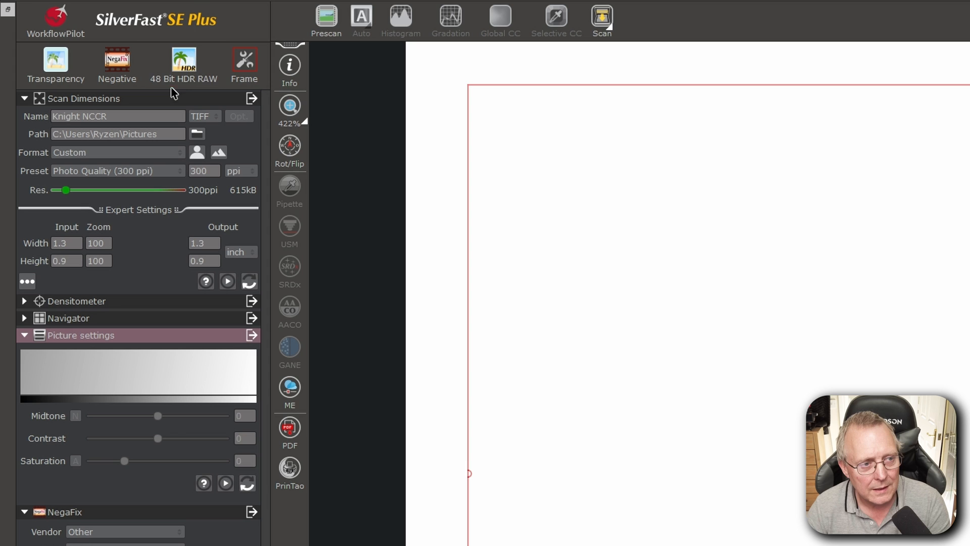
pyautogui.moveTo(184, 62)
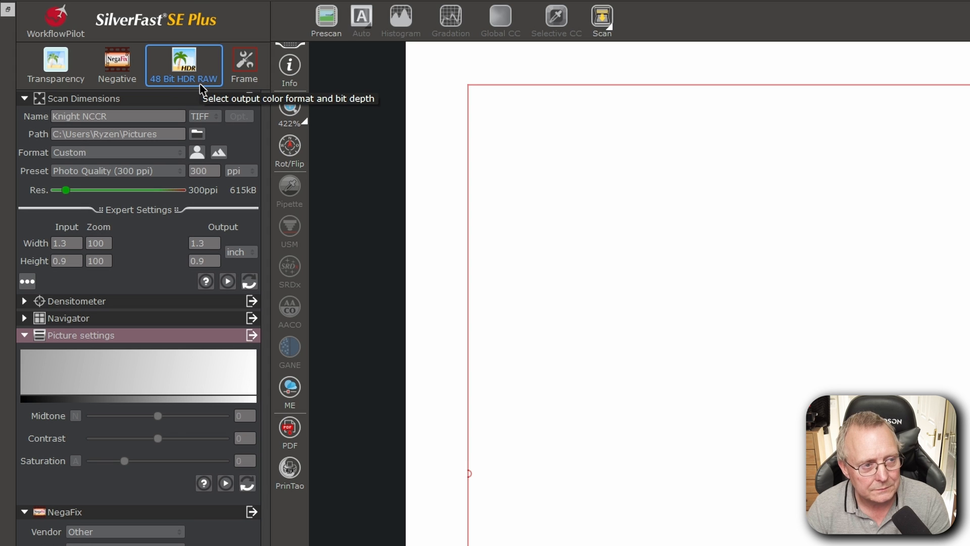
pyautogui.click(56, 64)
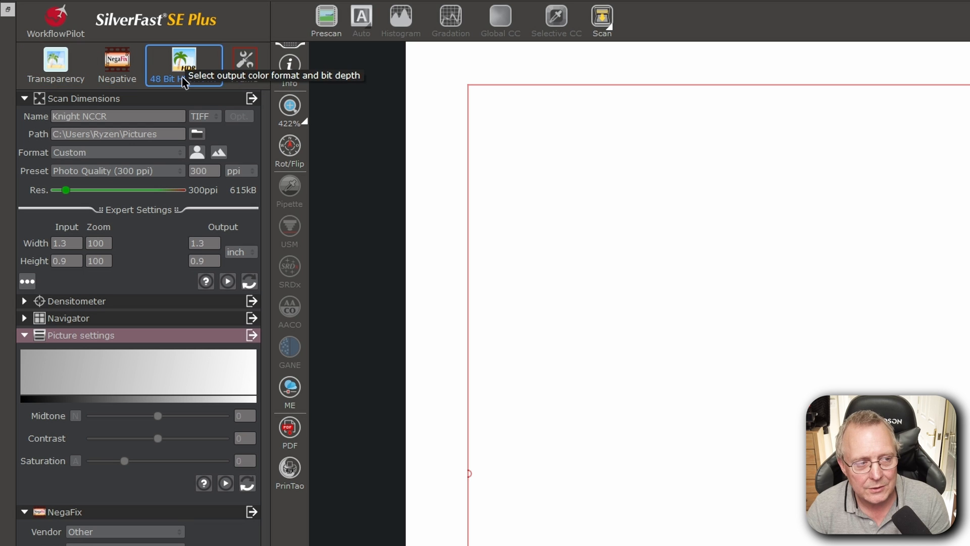
pyautogui.moveTo(204, 102)
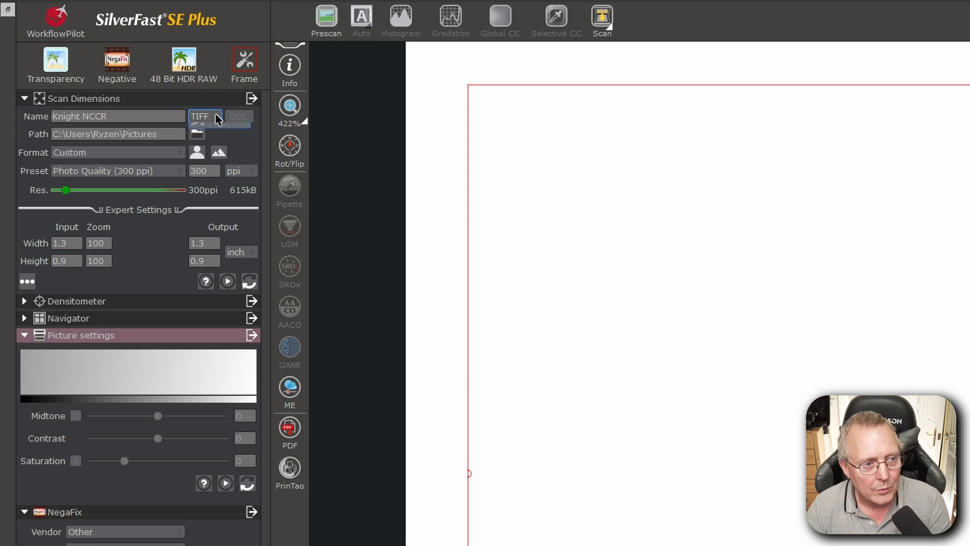
# Save the scan as DNG named Knight in the Silverfast RAW folder at 3600 ppi
pyautogui.click(204, 116)
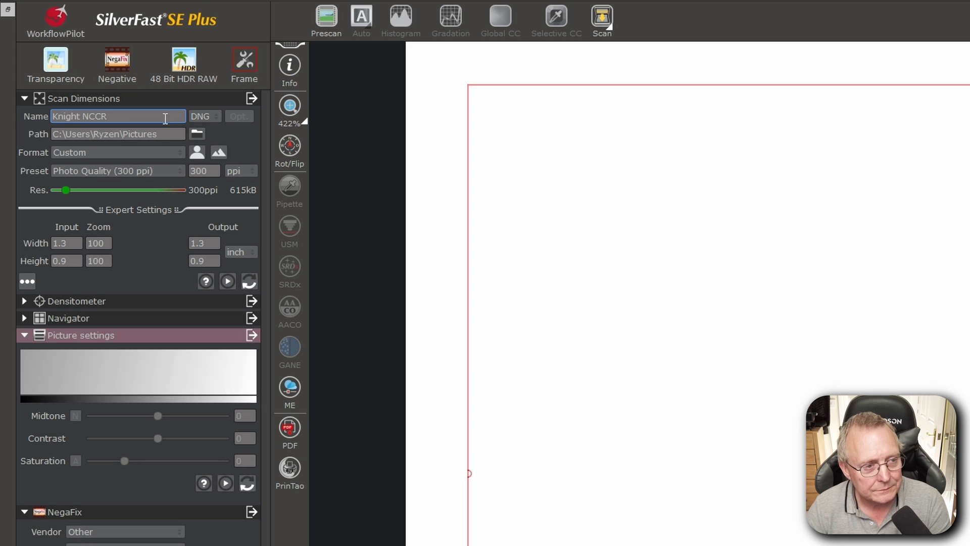
pyautogui.write('Knight')
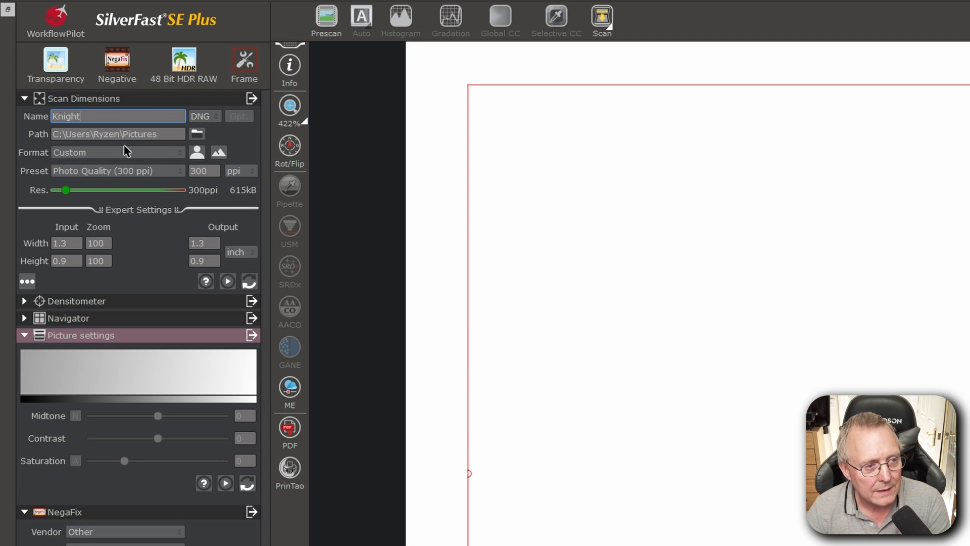
pyautogui.click(196, 133)
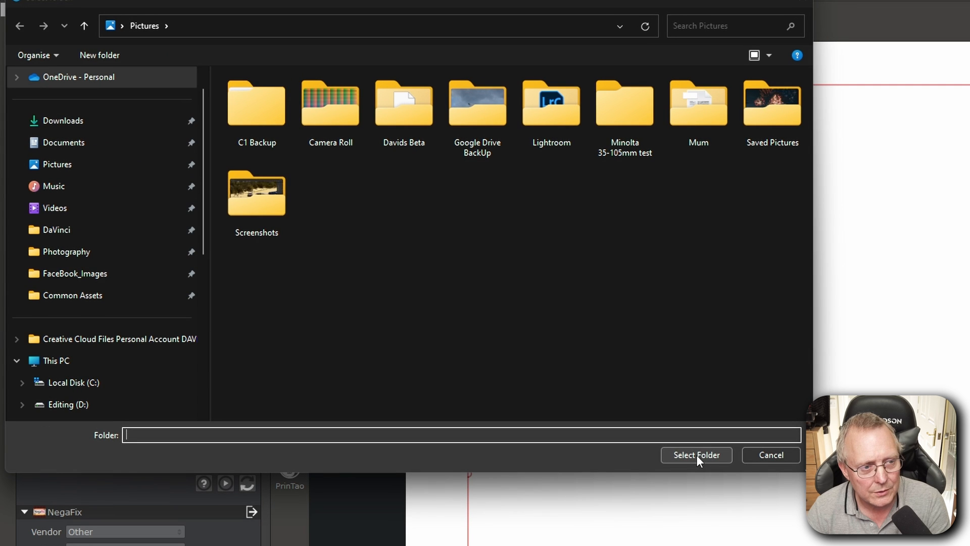
pyautogui.click(56, 229)
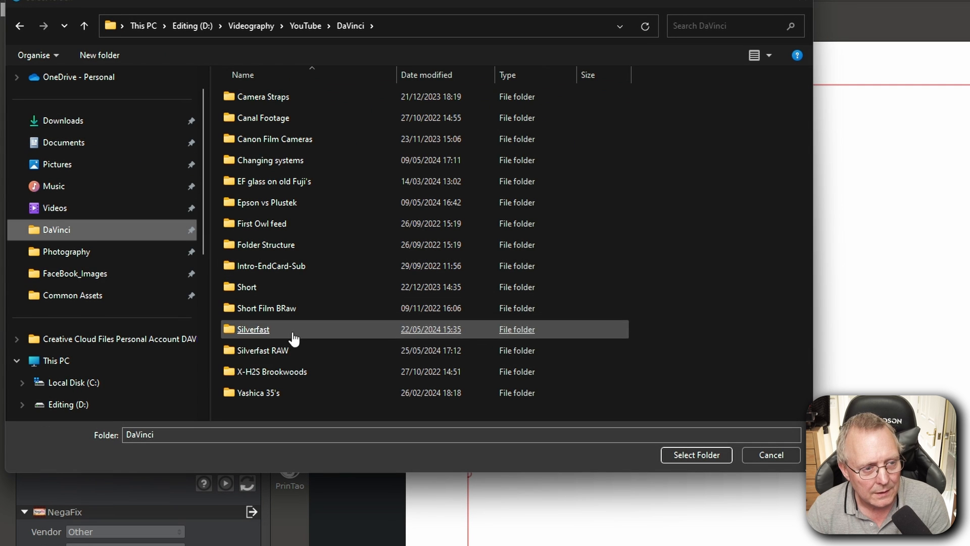
pyautogui.click(695, 454)
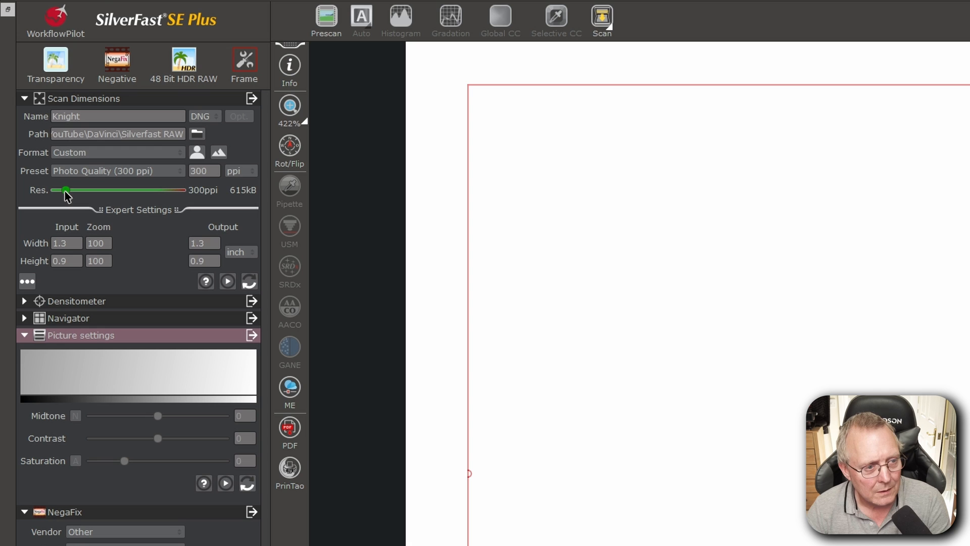
pyautogui.moveTo(64, 190); pyautogui.dragTo(159, 190)
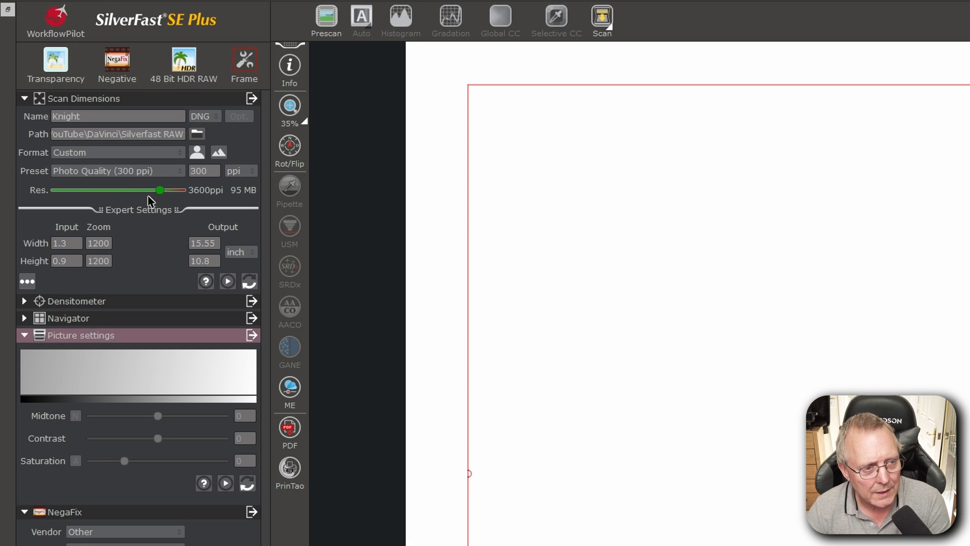
pyautogui.moveTo(221, 198)
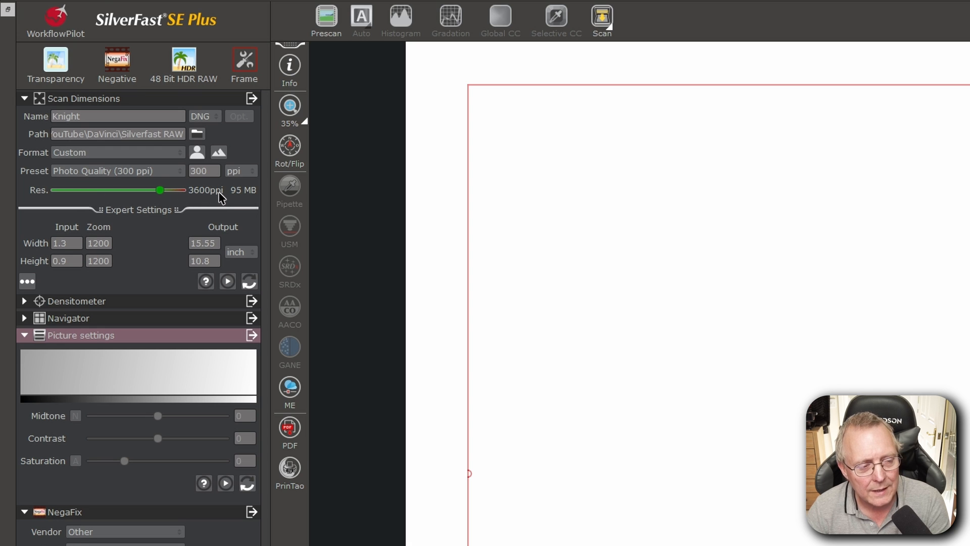
pyautogui.moveTo(226, 201)
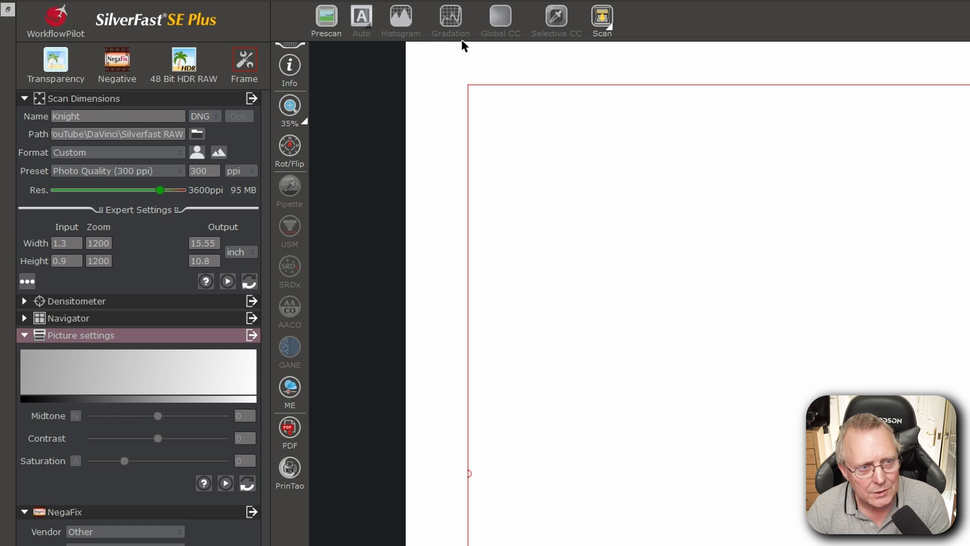
pyautogui.moveTo(247, 452)
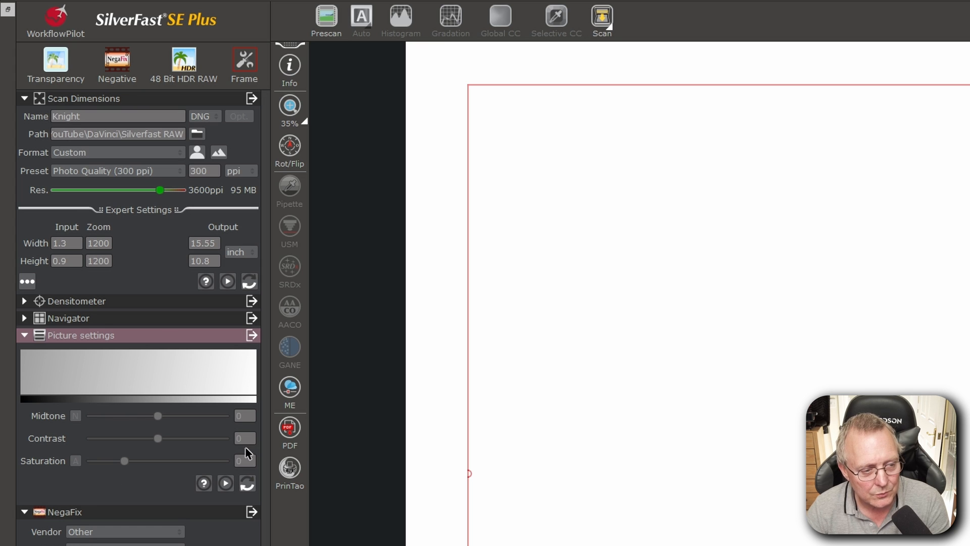
pyautogui.moveTo(156, 361)
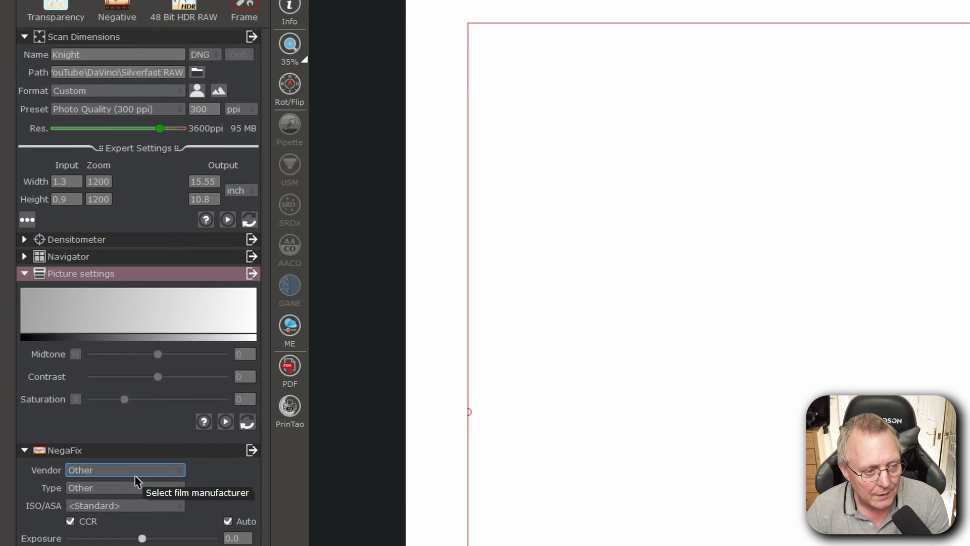
# Set NegaFix to Kodak Pro Image ISO 100 with Auto and CCR off, then prescan
pyautogui.click(126, 470)
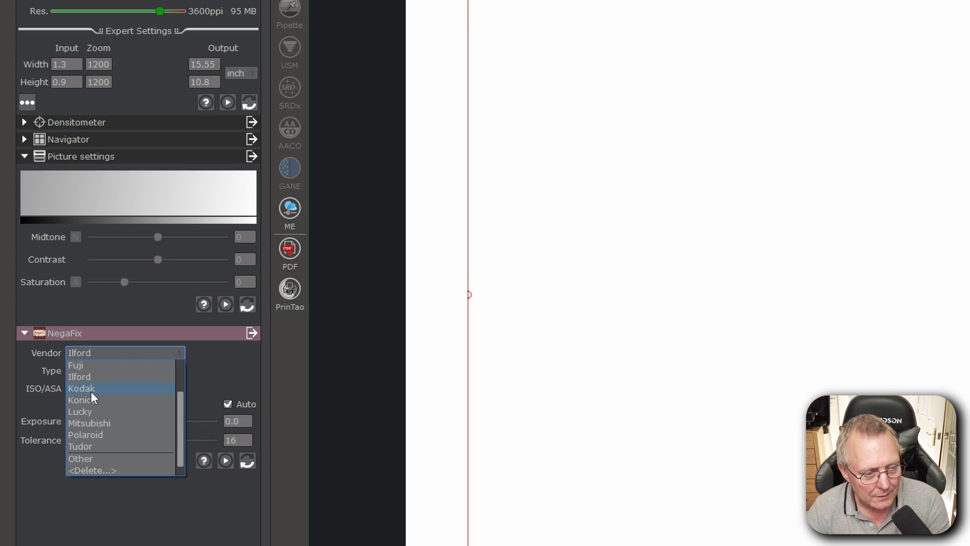
pyautogui.click(81, 388)
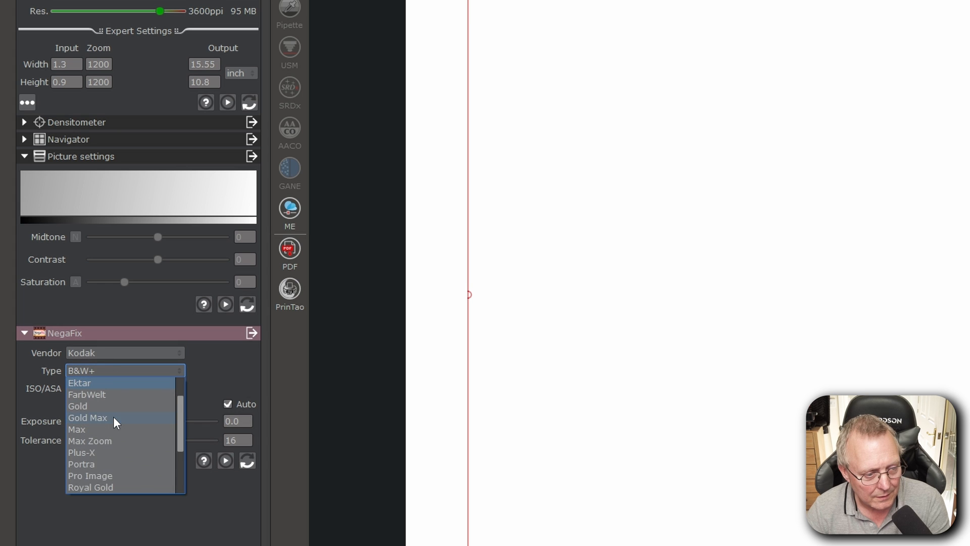
pyautogui.click(90, 475)
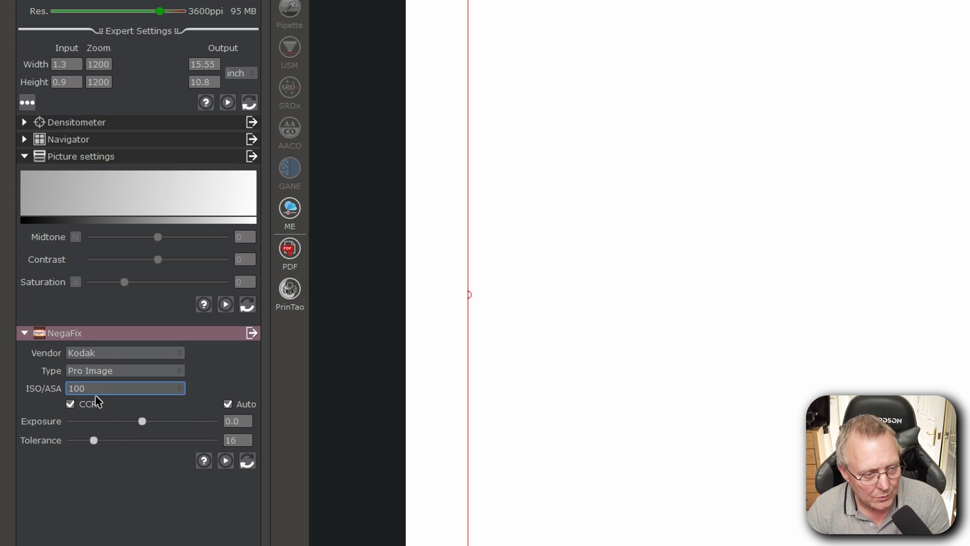
pyautogui.click(227, 403)
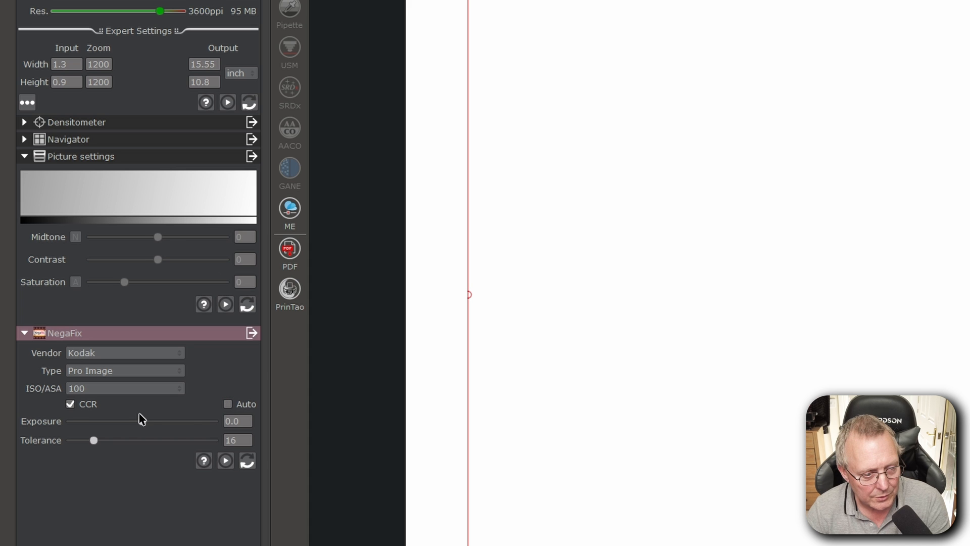
pyautogui.click(70, 404)
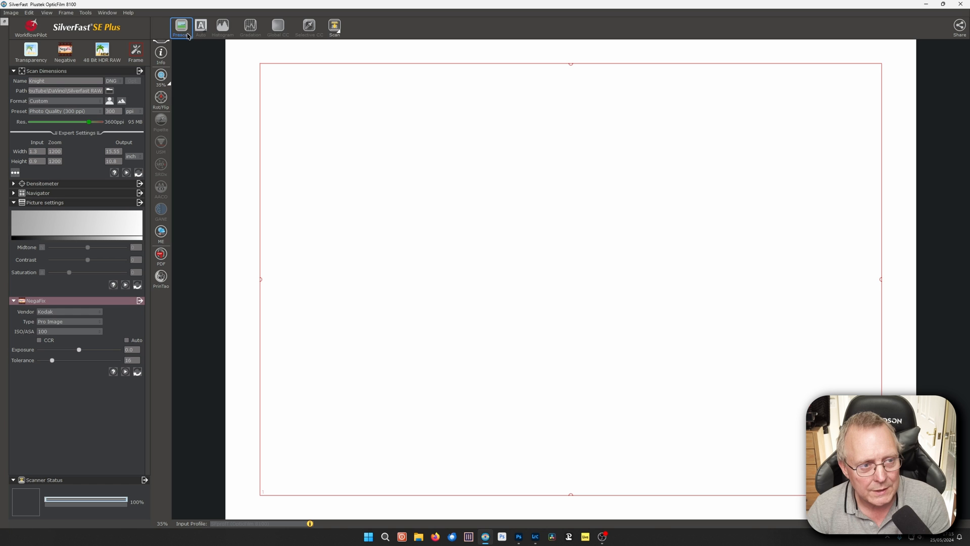
pyautogui.click(180, 26)
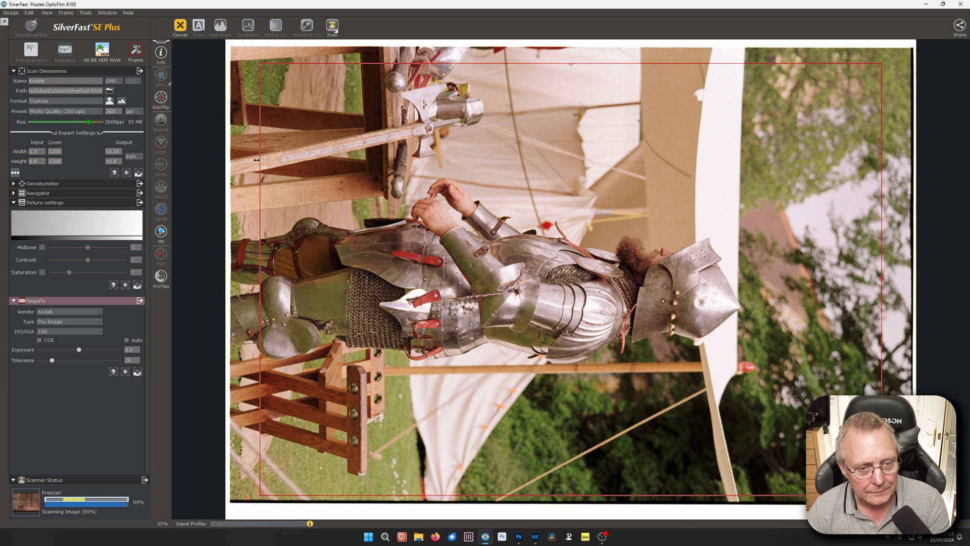
pyautogui.click(160, 98)
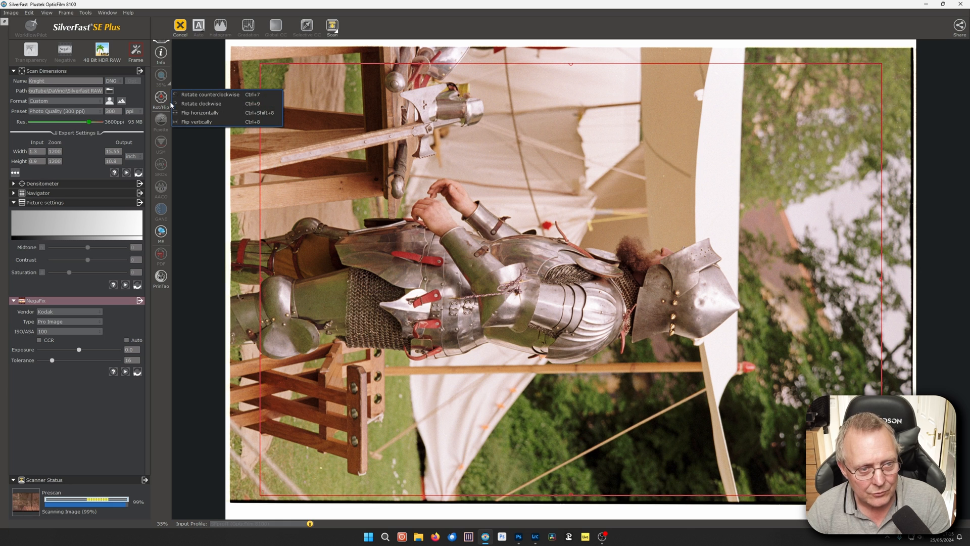
pyautogui.click(201, 103)
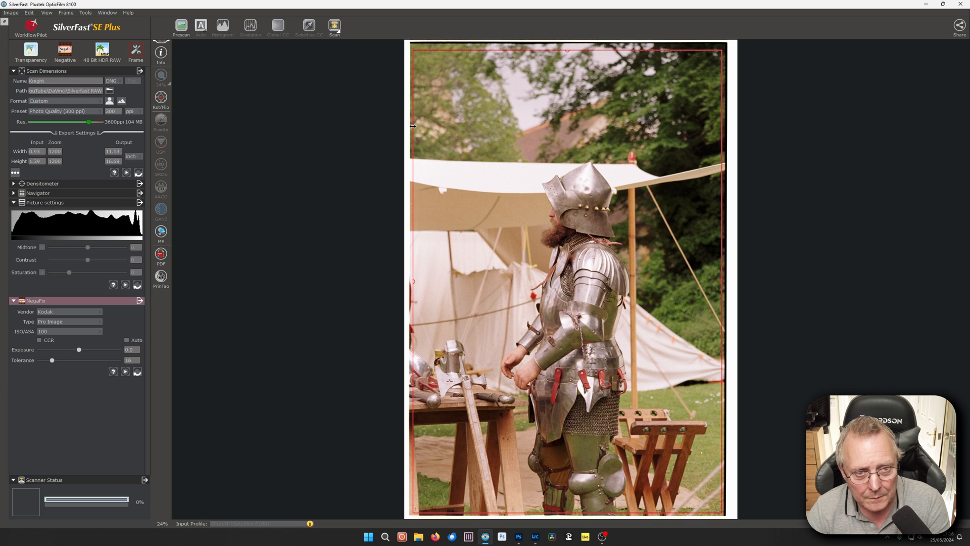
pyautogui.moveTo(595, 308)
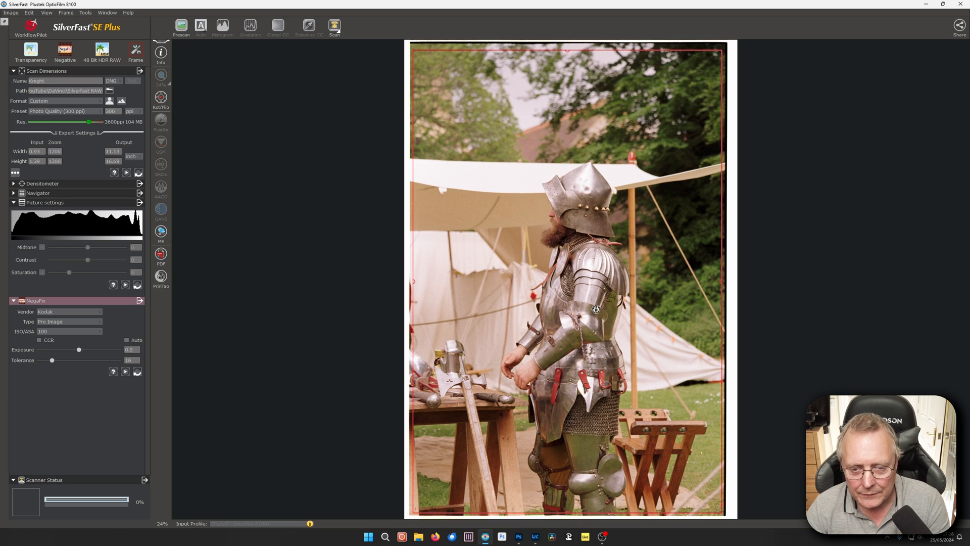
pyautogui.moveTo(497, 285)
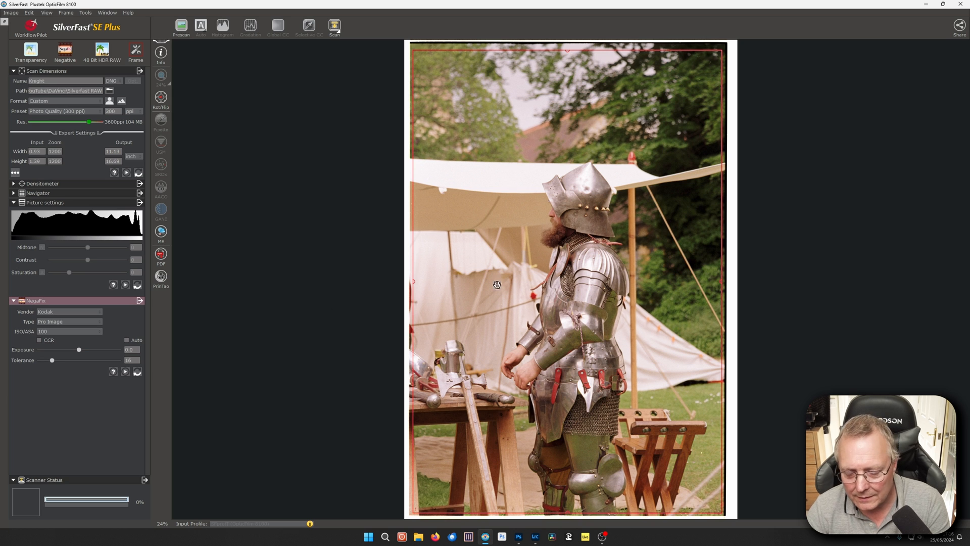
pyautogui.moveTo(588, 353)
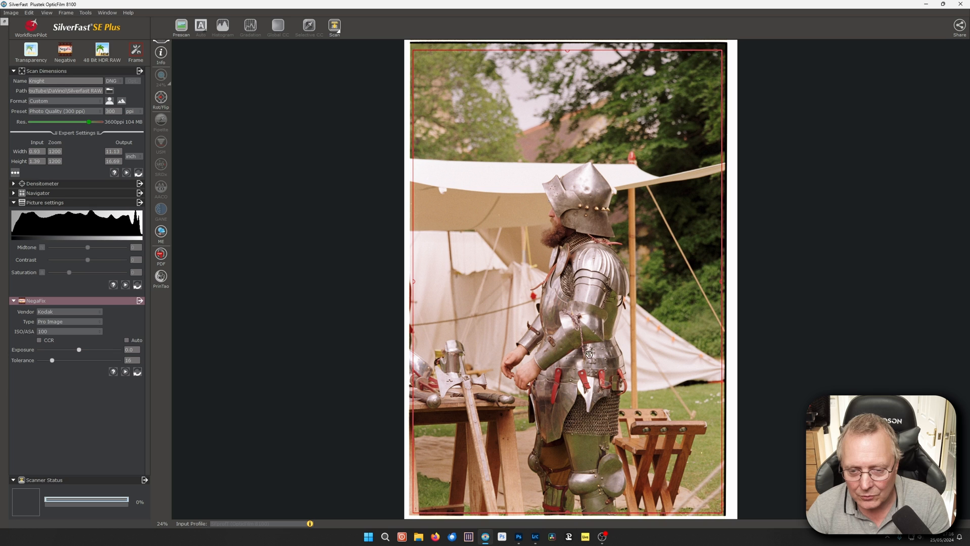
# Toggle CCR on and back off, untick Auto, and enlarge the scan frame to about 105 MB
pyautogui.click(39, 340)
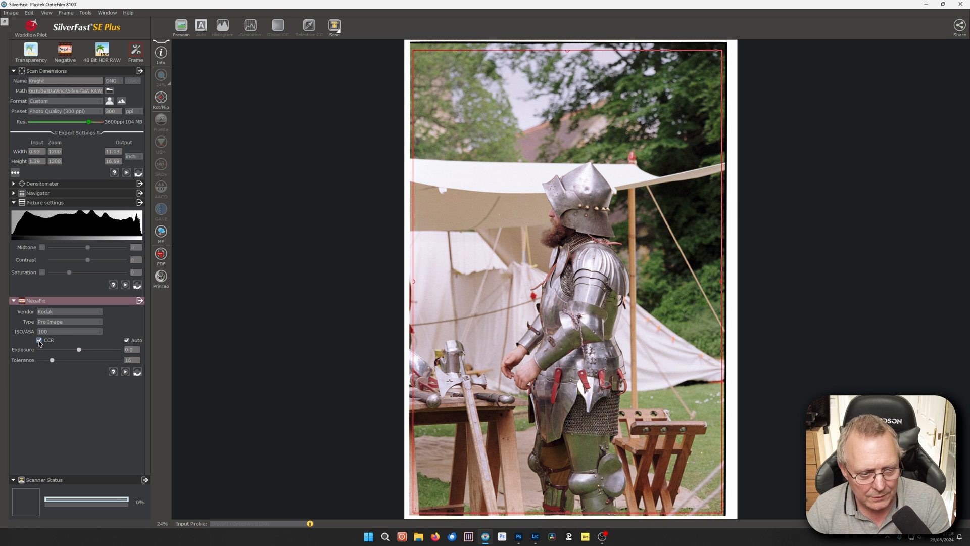
pyautogui.click(39, 340)
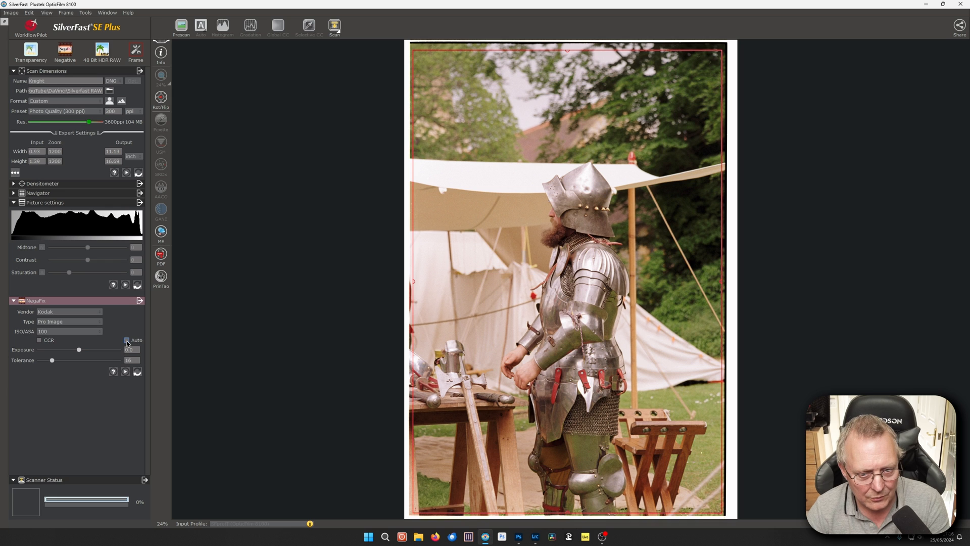
pyautogui.click(127, 342)
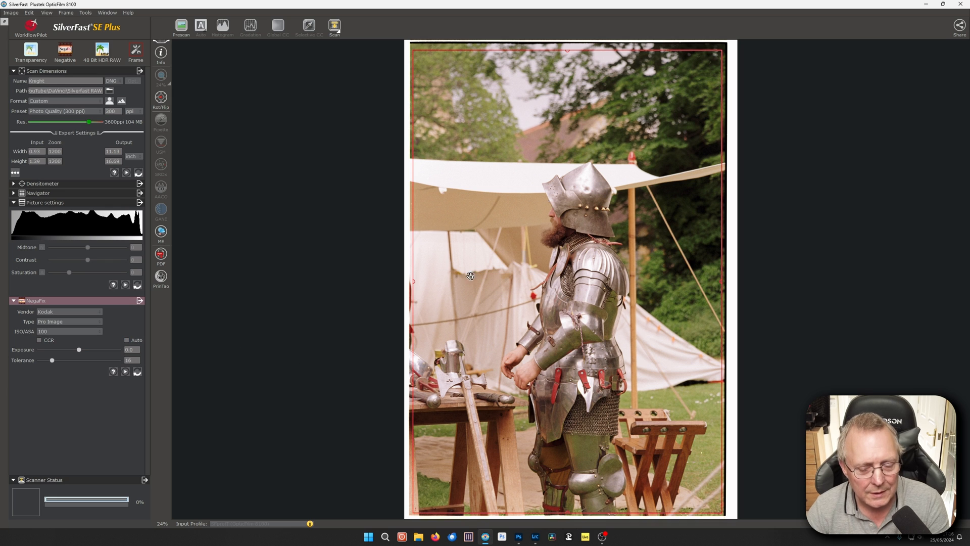
pyautogui.moveTo(502, 273)
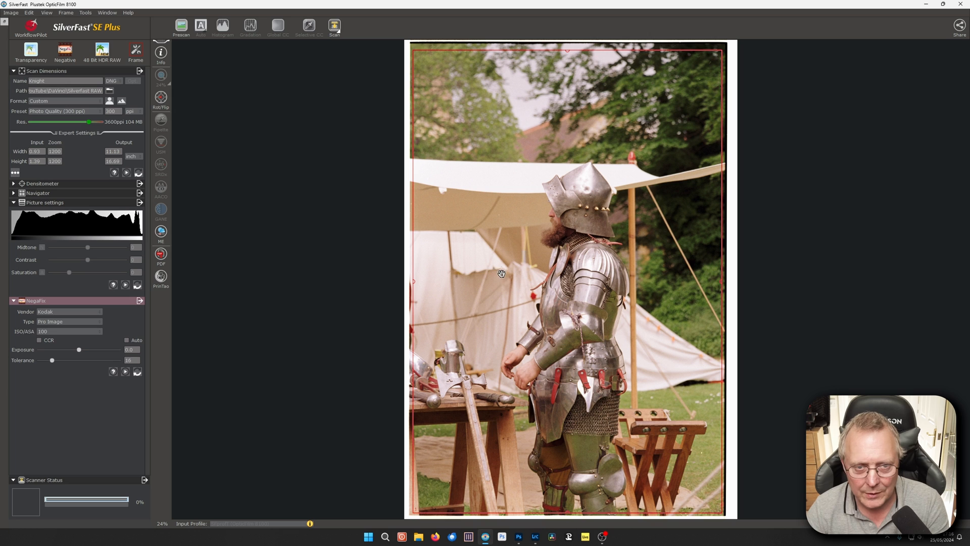
pyautogui.moveTo(640, 49)
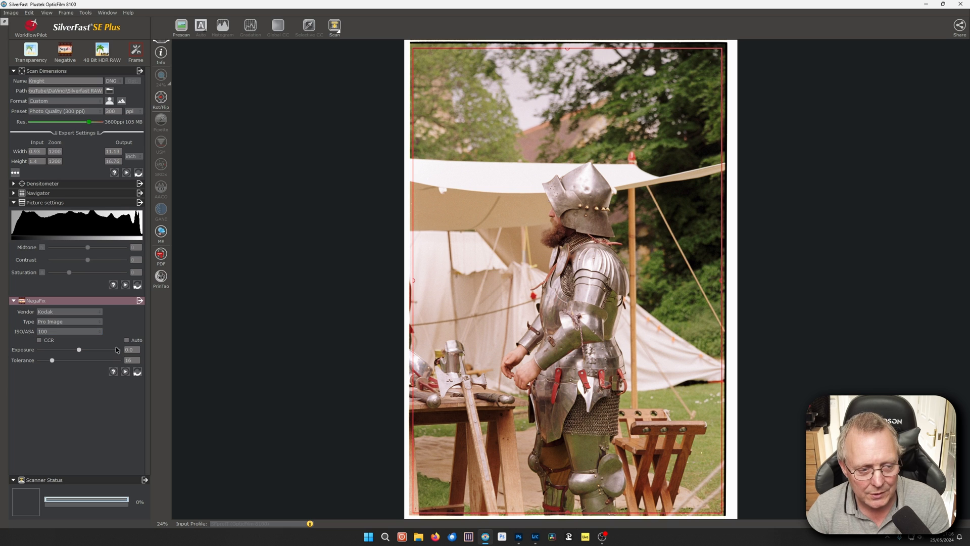
pyautogui.moveTo(112, 370)
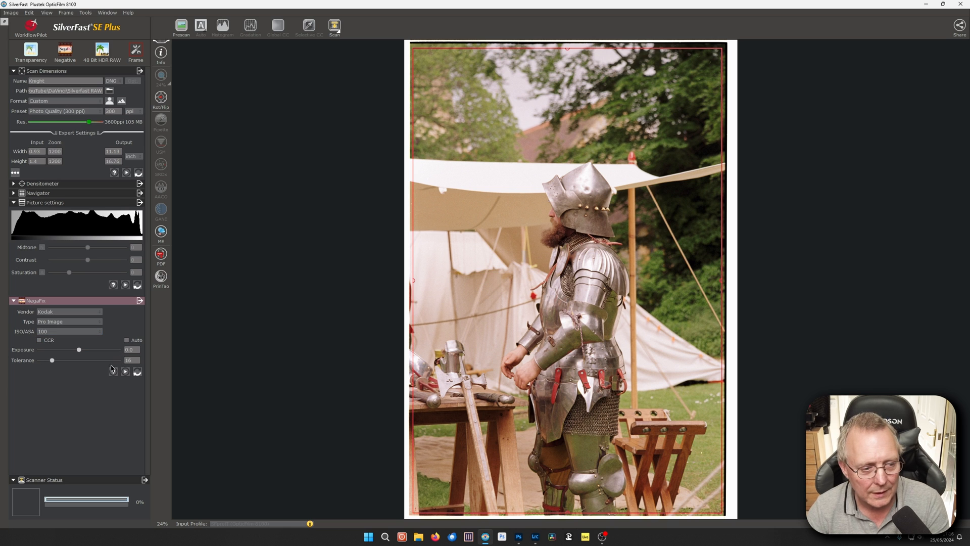
pyautogui.moveTo(450, 234)
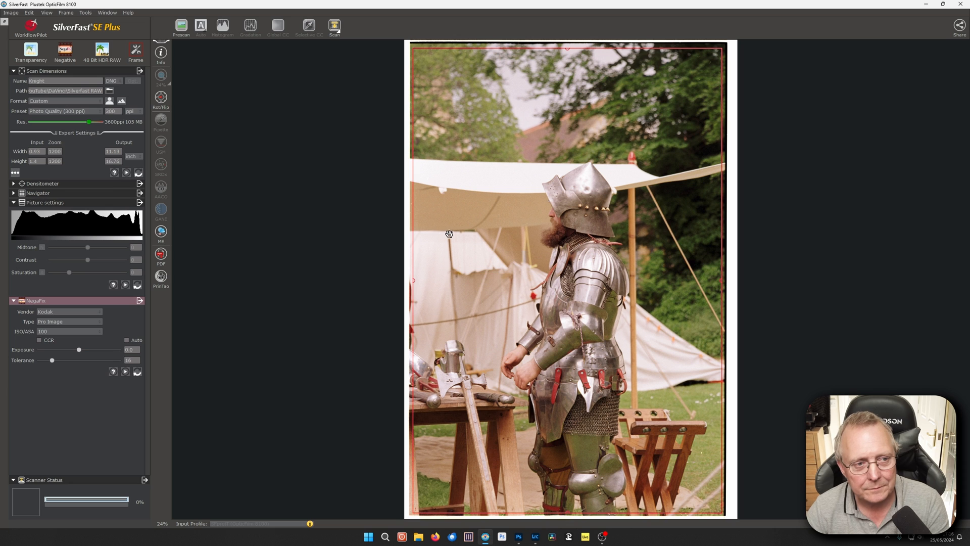
pyautogui.moveTo(497, 266)
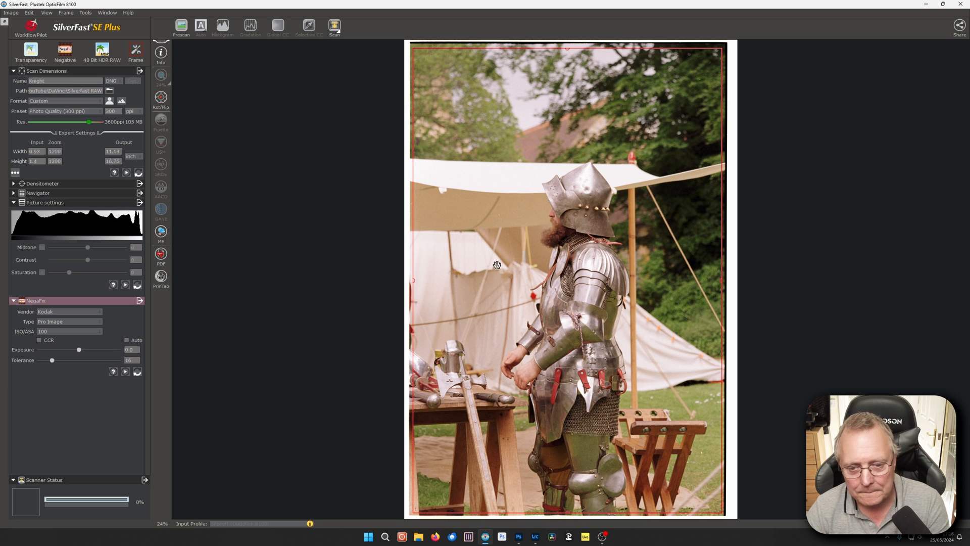
pyautogui.moveTo(557, 228)
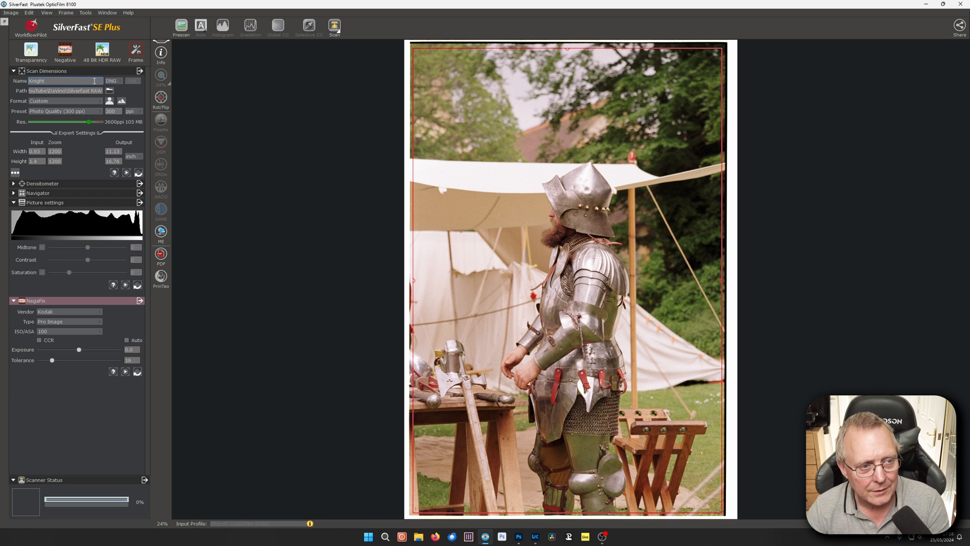
pyautogui.click(102, 51)
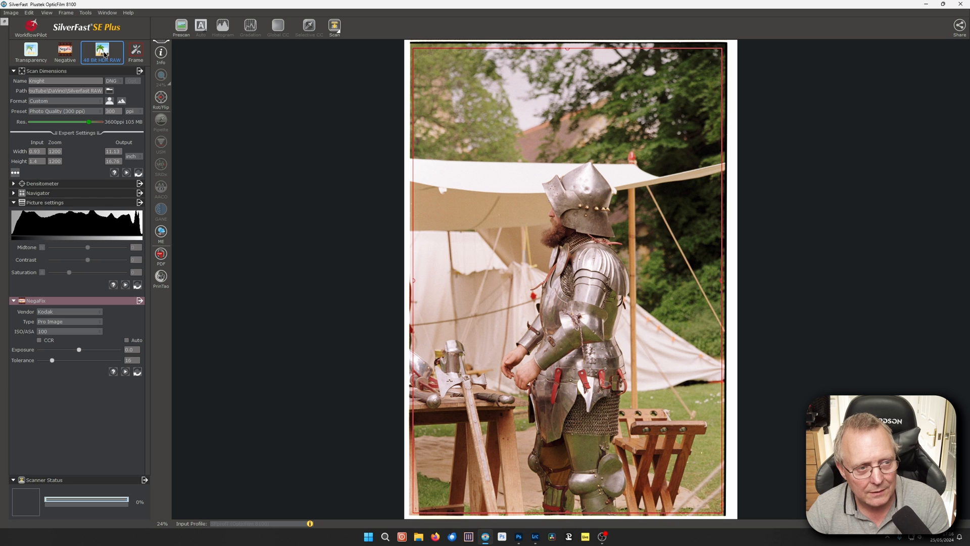
pyautogui.moveTo(102, 52)
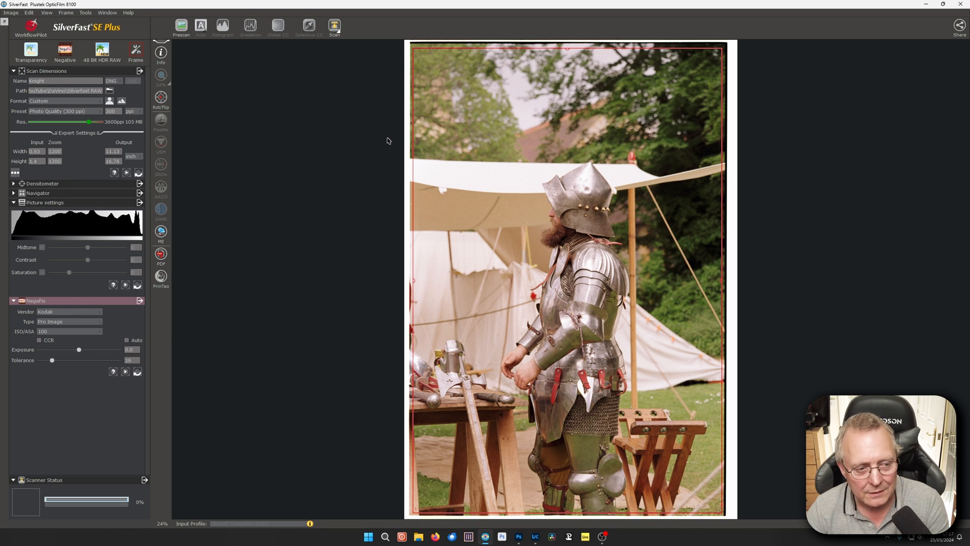
pyautogui.moveTo(507, 198)
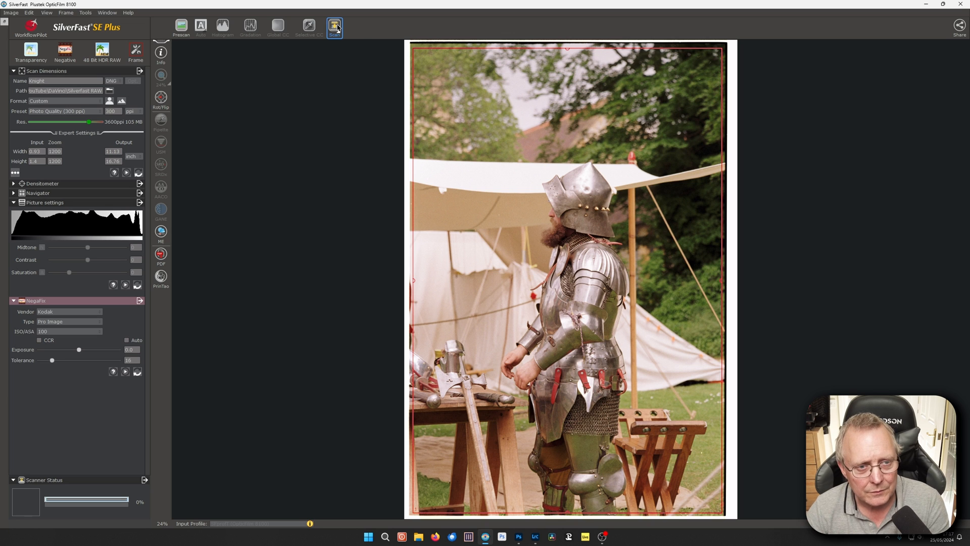
# Scan the knight frame at 3600 ppi into Knight.dng until status shows 100% Finished
pyautogui.click(334, 27)
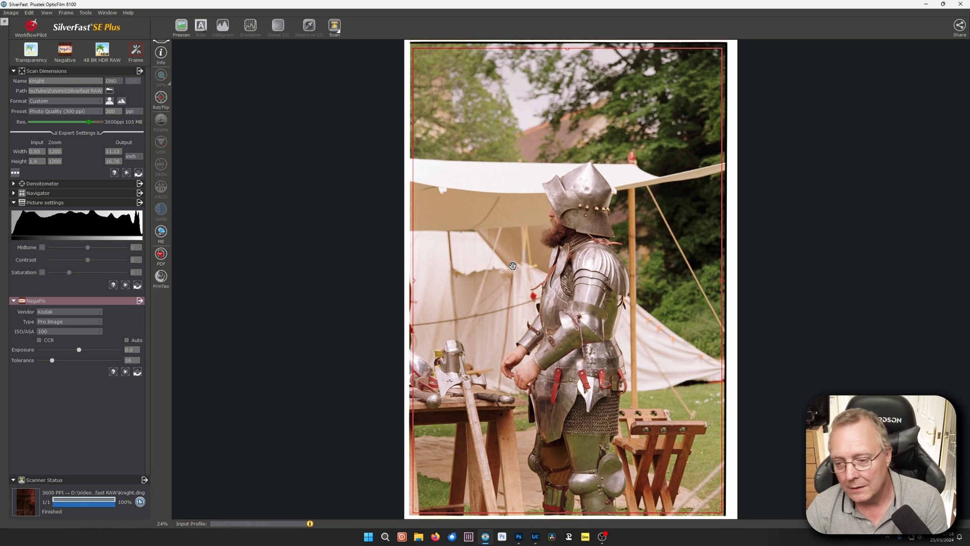
pyautogui.moveTo(875, 105)
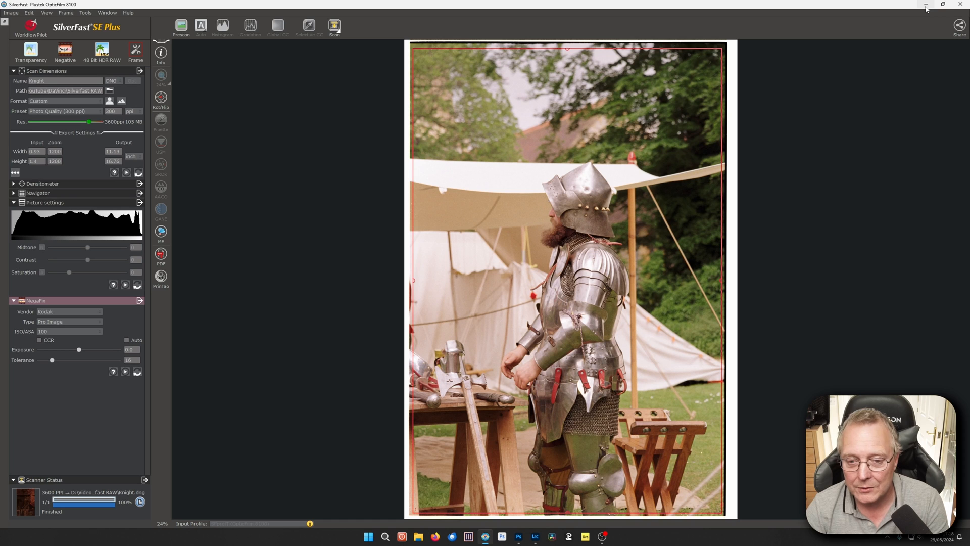
# Confirm Knight.dng and 1 proimage cb.dng are in the Silverfast RAW folder, then close Explorer
pyautogui.click(942, 5)
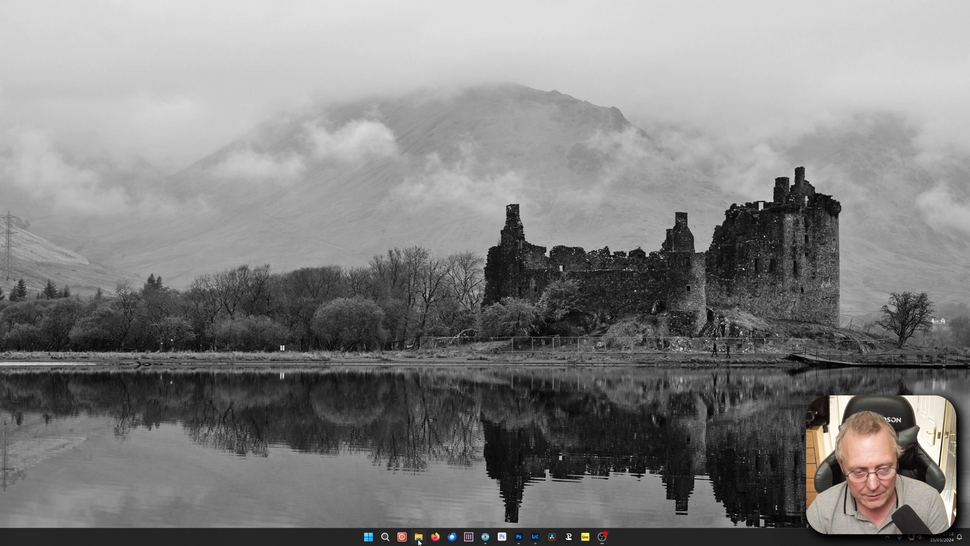
pyautogui.click(418, 536)
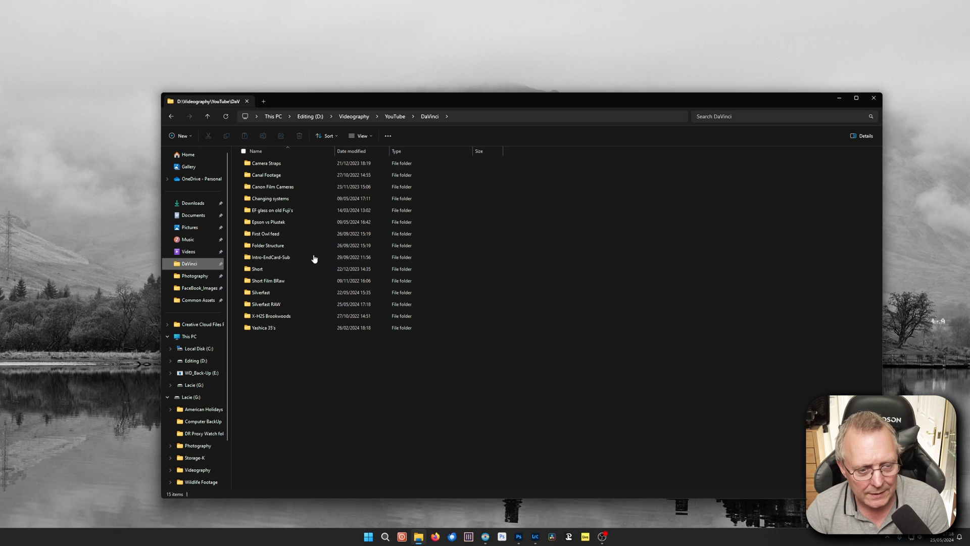
pyautogui.doubleClick(265, 304)
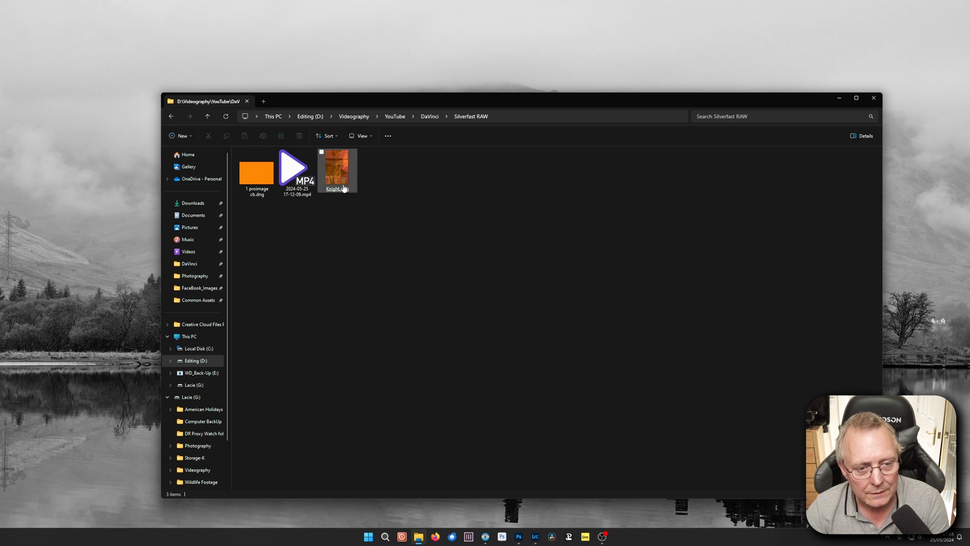
pyautogui.moveTo(338, 174)
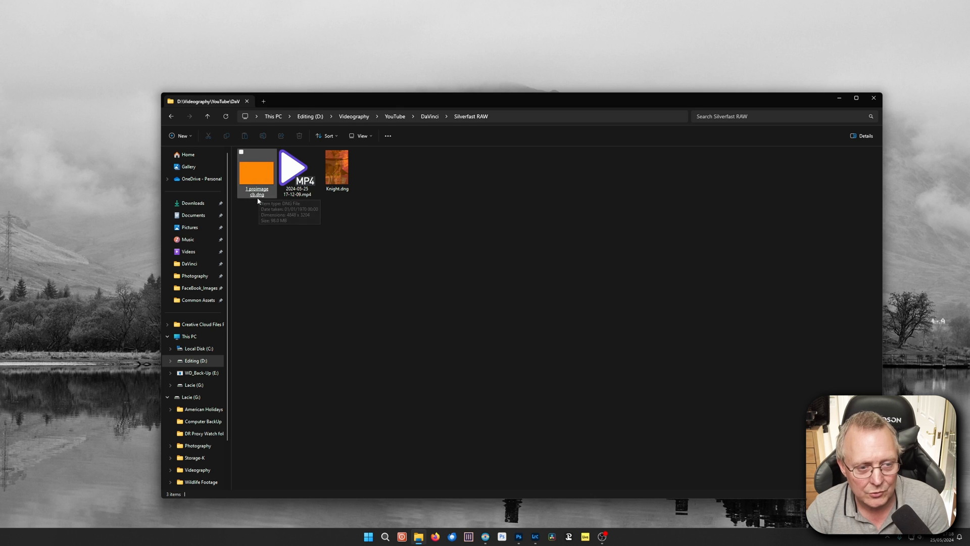
pyautogui.moveTo(250, 196)
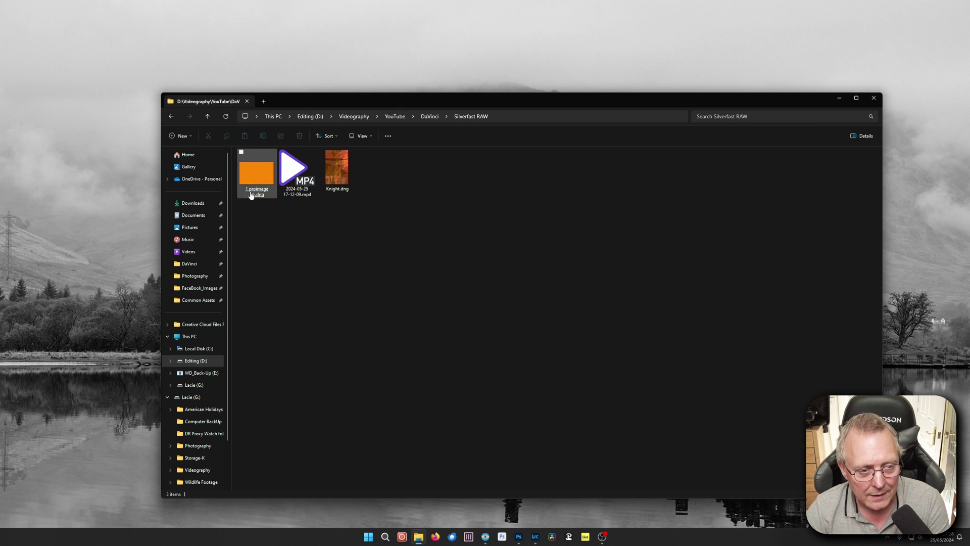
pyautogui.moveTo(251, 180)
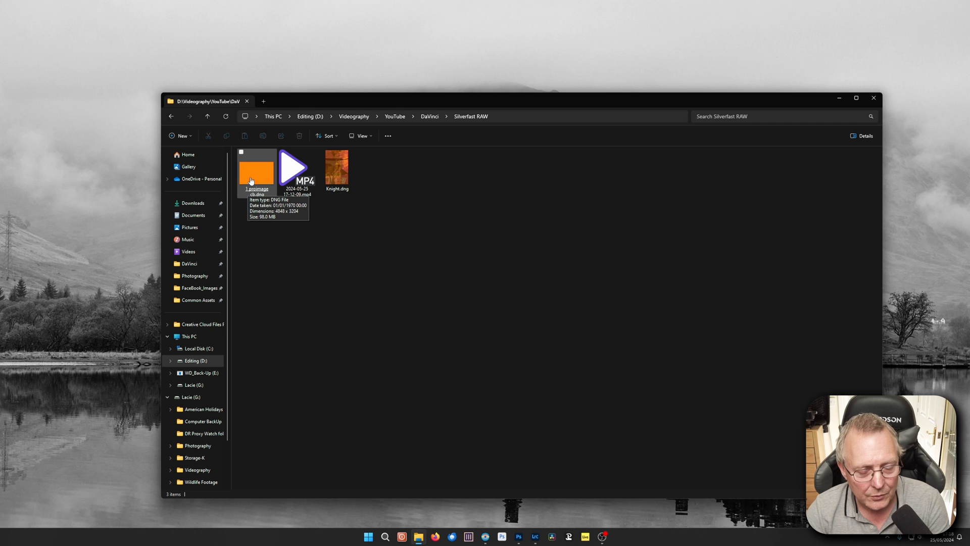
pyautogui.moveTo(251, 179)
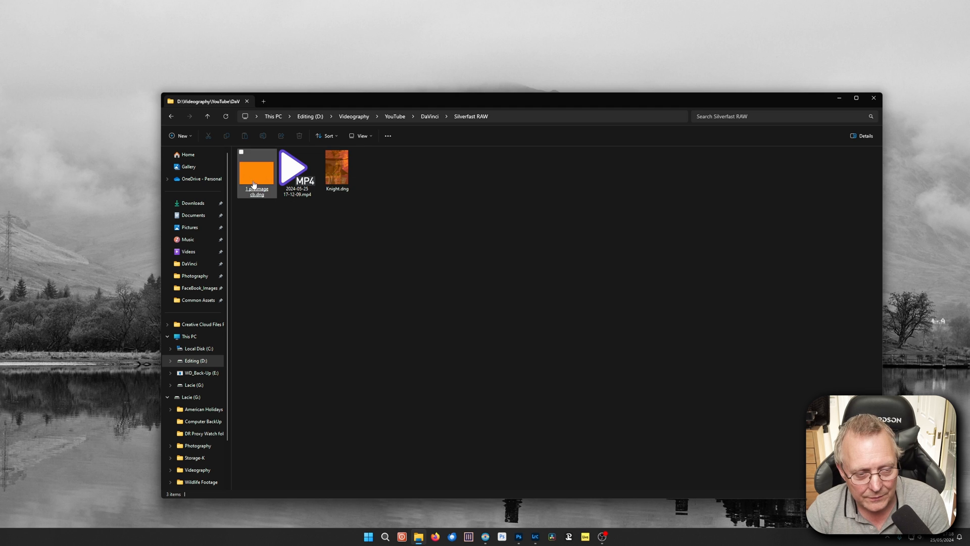
pyautogui.click(397, 226)
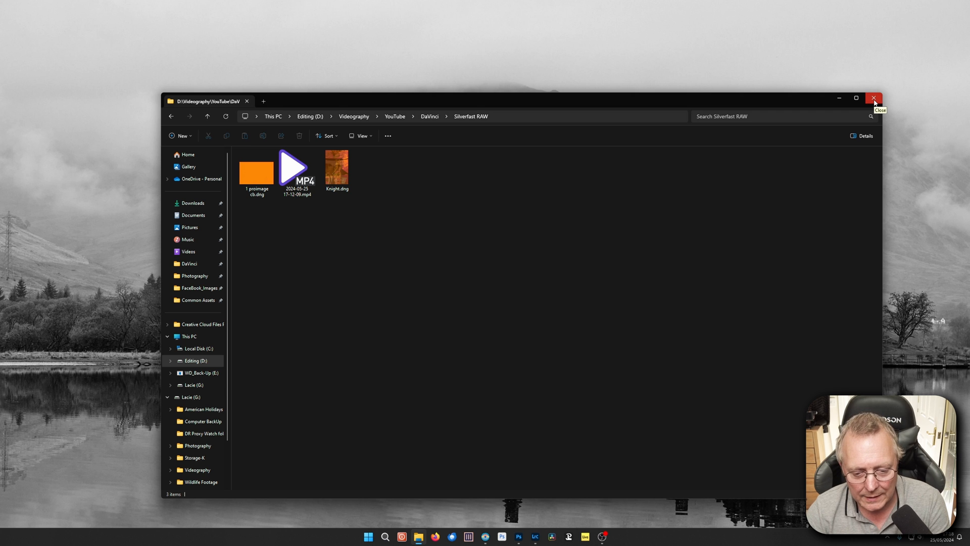
pyautogui.click(874, 99)
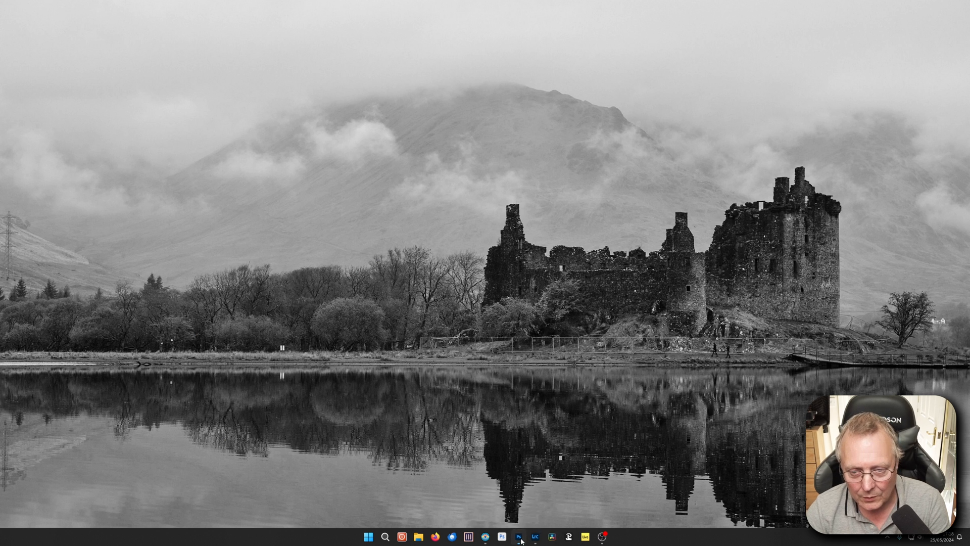
# Open Knight.dng and 1 proimage cb.dng into Camera Raw via Photoshop's File > Open
pyautogui.click(518, 536)
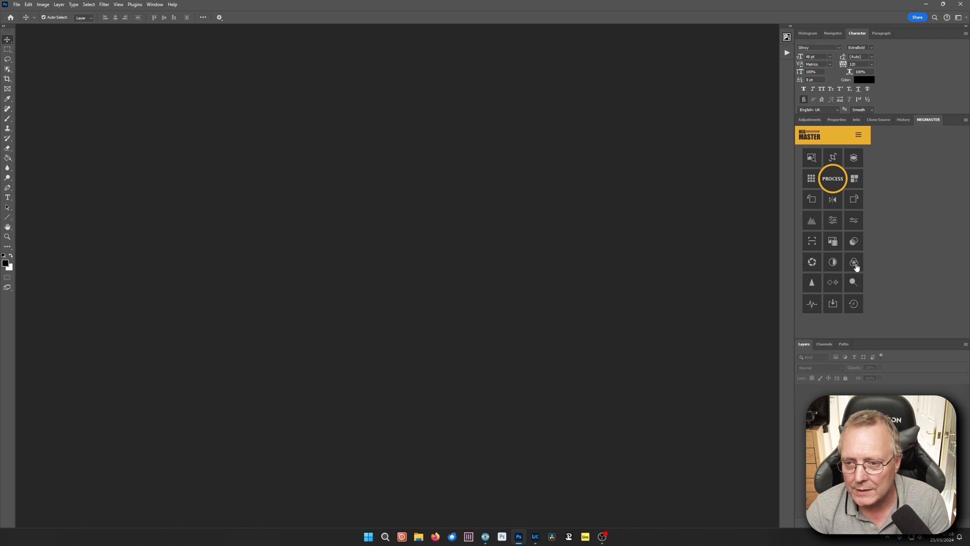
pyautogui.moveTo(115, 162)
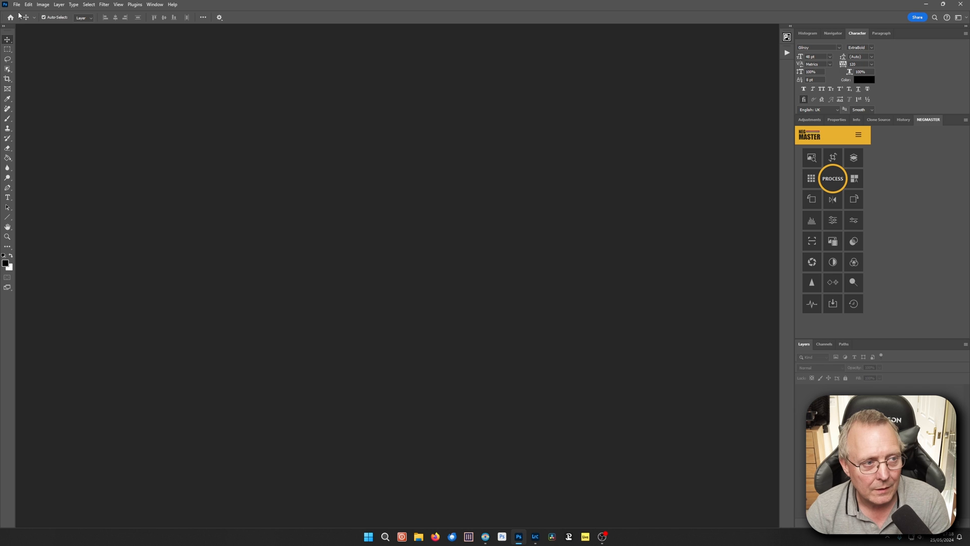
pyautogui.click(17, 5)
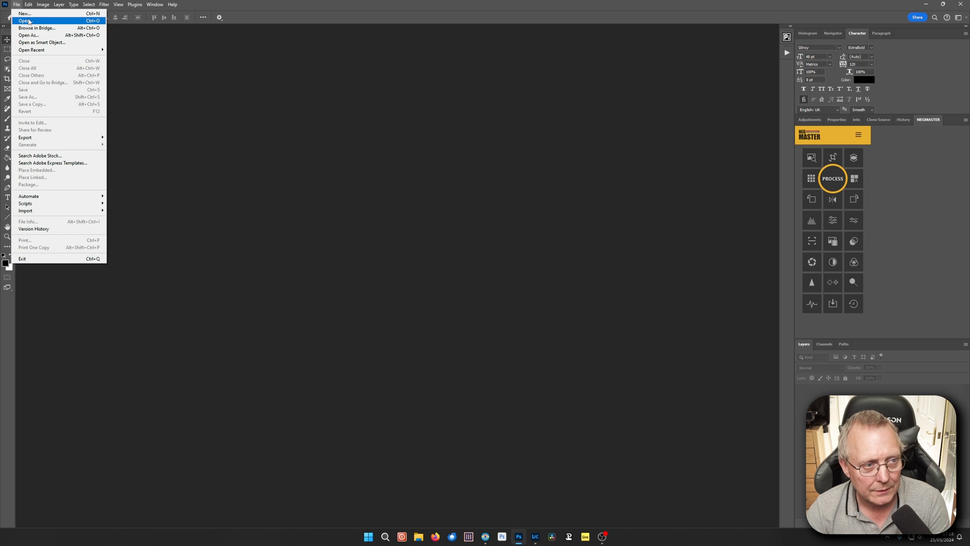
pyautogui.click(25, 21)
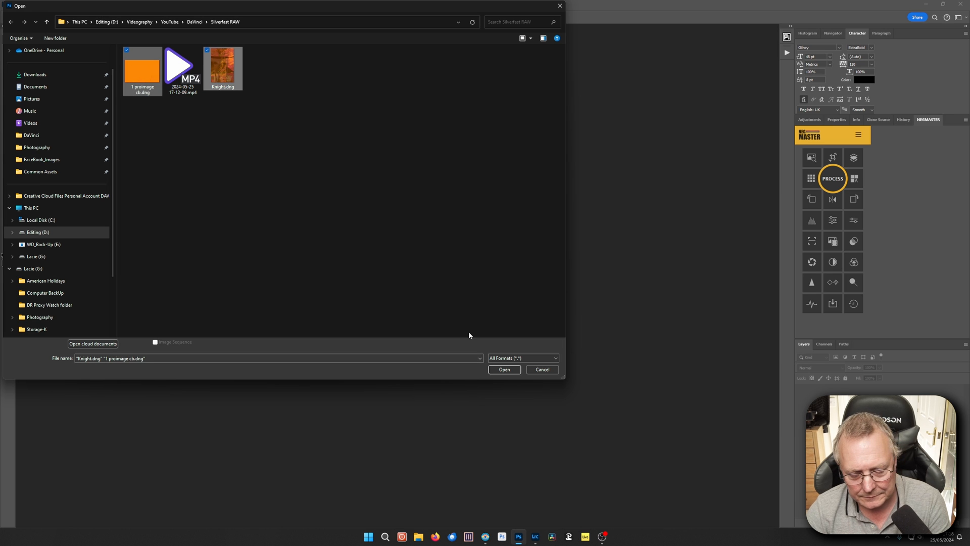
pyautogui.click(504, 369)
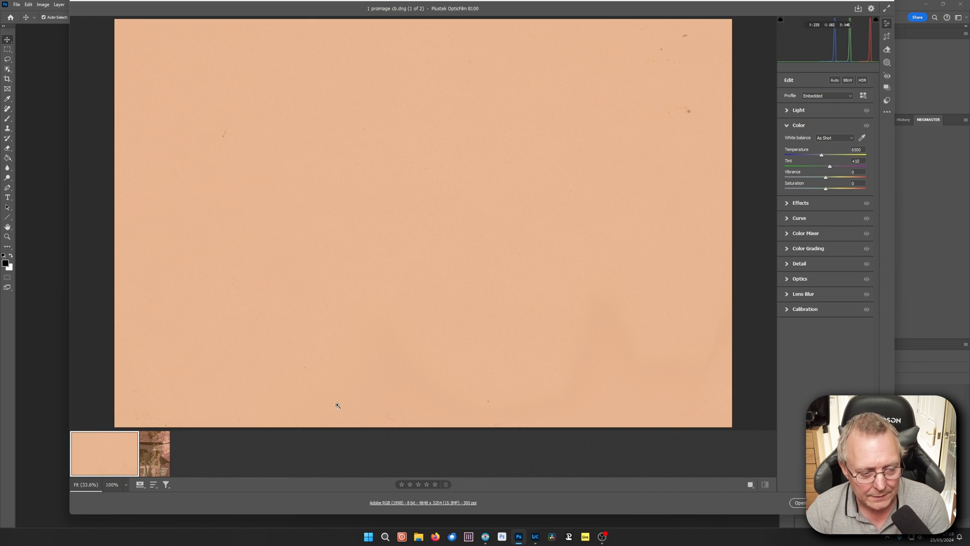
pyautogui.moveTo(398, 200)
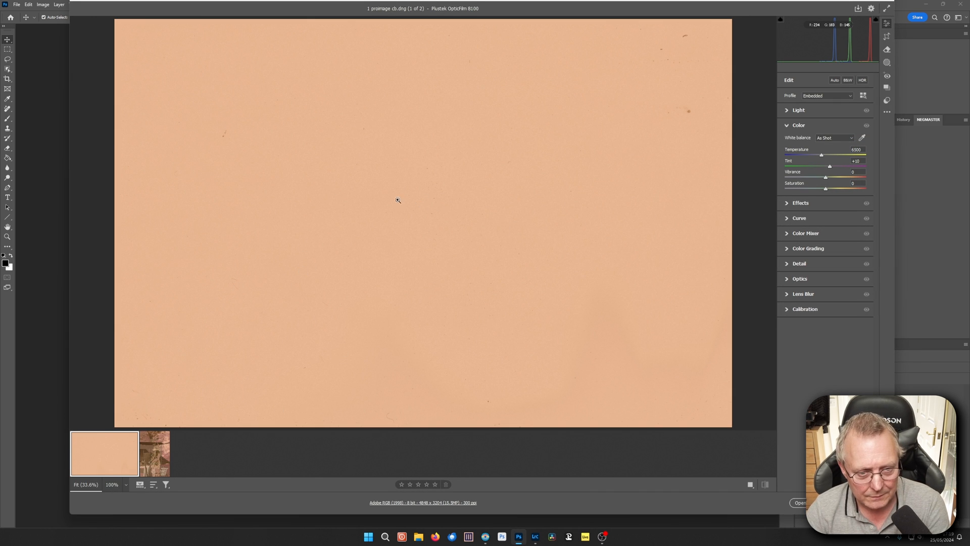
pyautogui.moveTo(375, 325)
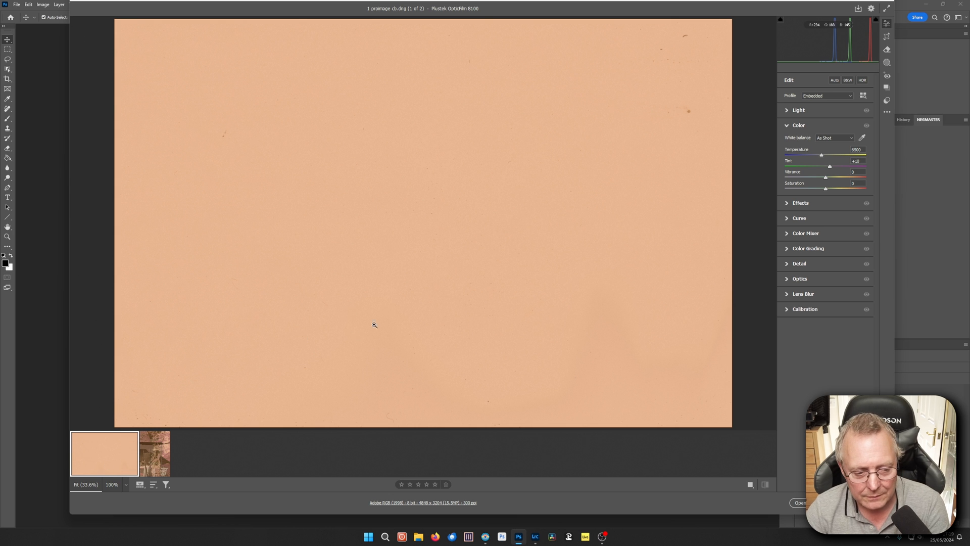
# Preview the Knight negative, return to the blank film-base frame, and toggle the colour settings
pyautogui.click(154, 453)
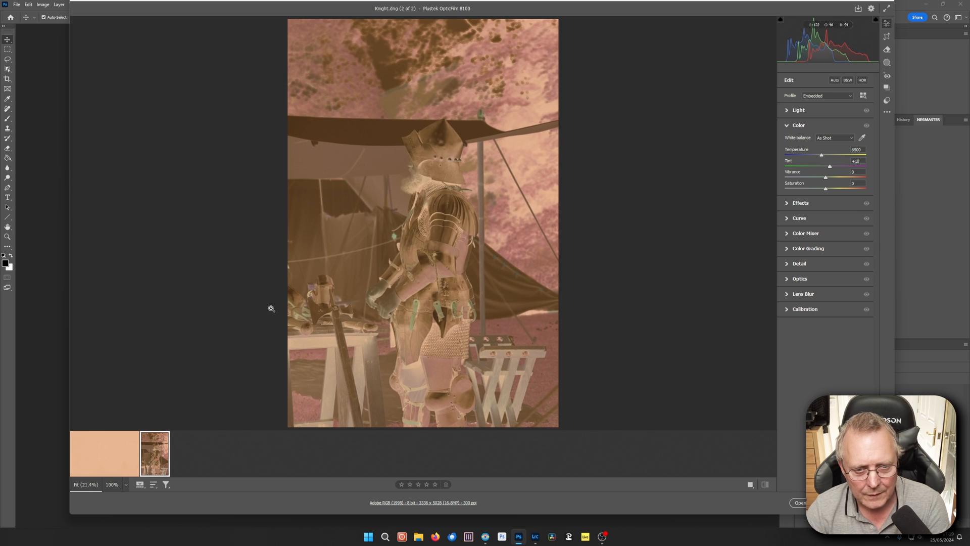
pyautogui.click(104, 453)
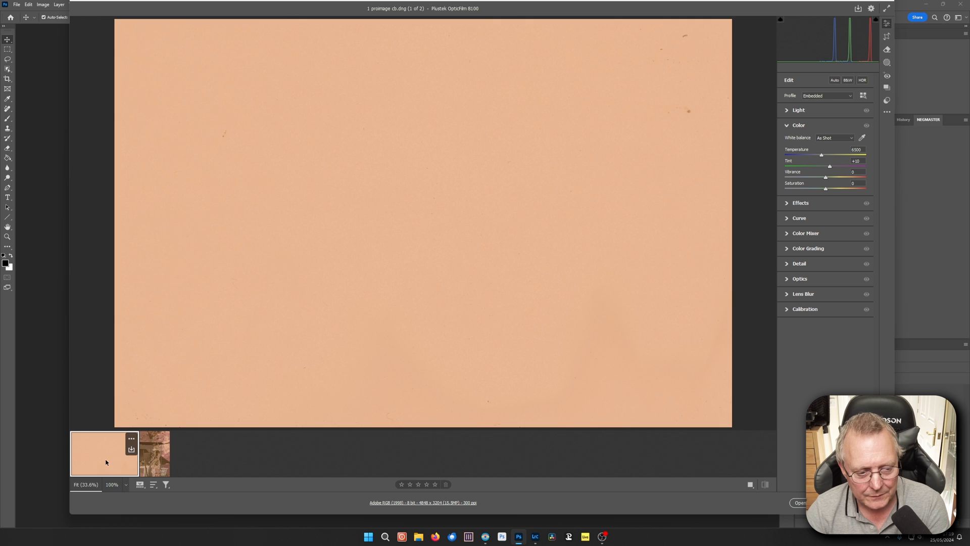
pyautogui.moveTo(507, 207)
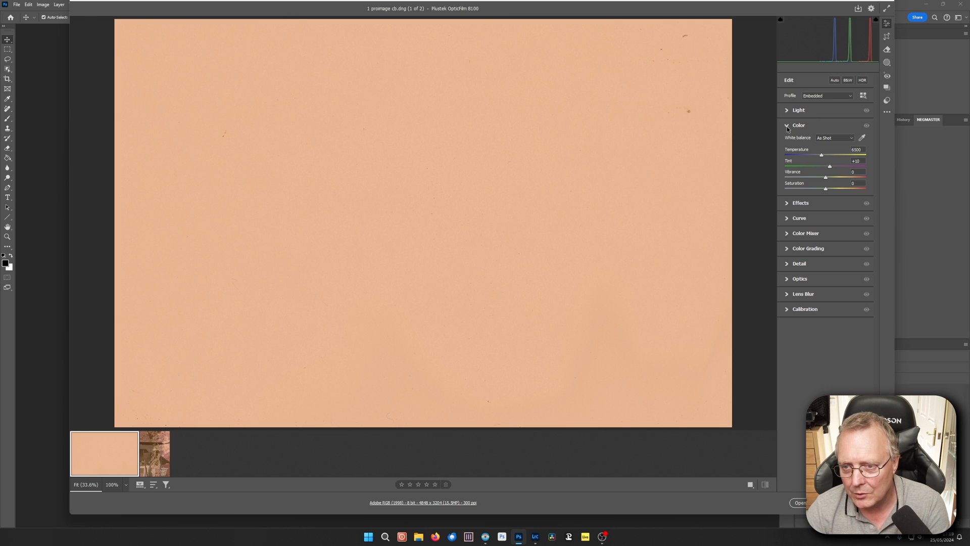
pyautogui.click(798, 125)
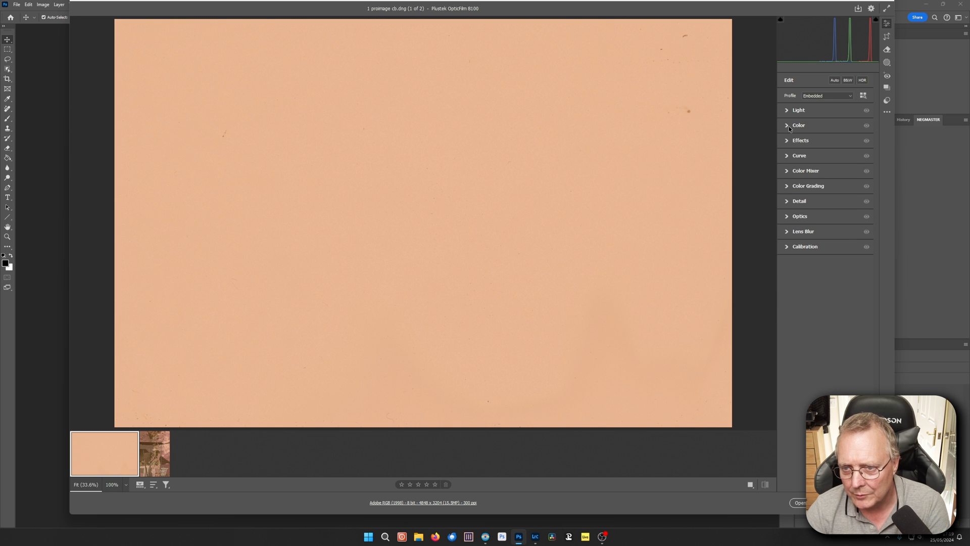
pyautogui.click(799, 125)
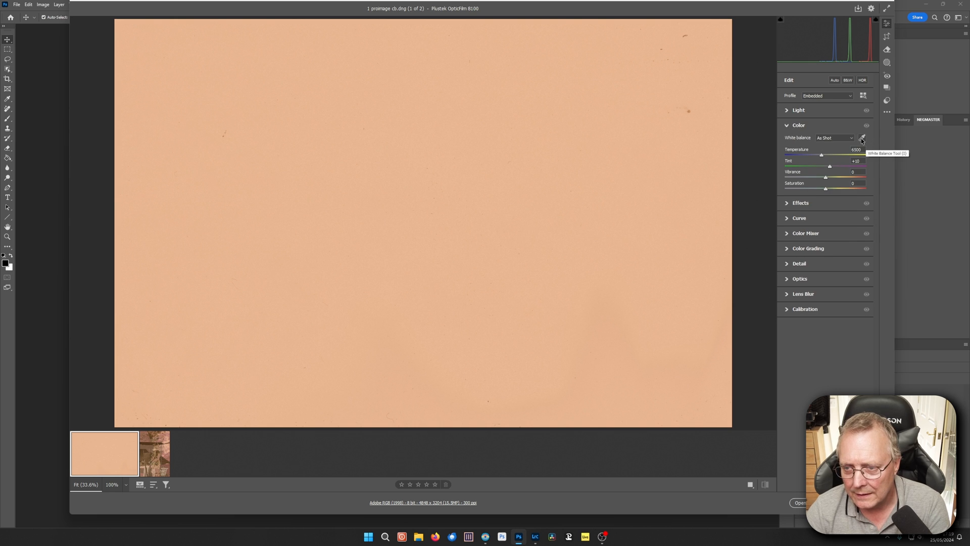
pyautogui.moveTo(390, 217)
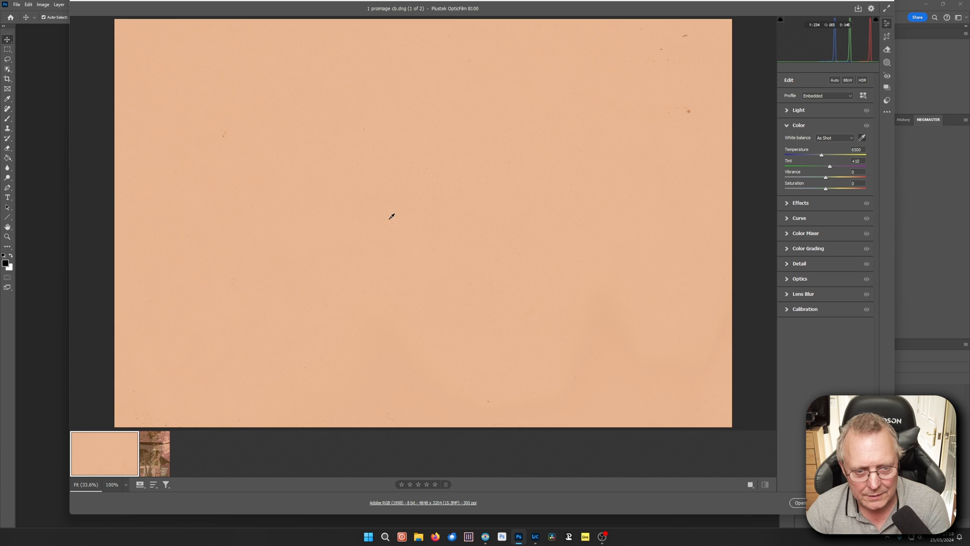
pyautogui.moveTo(395, 221)
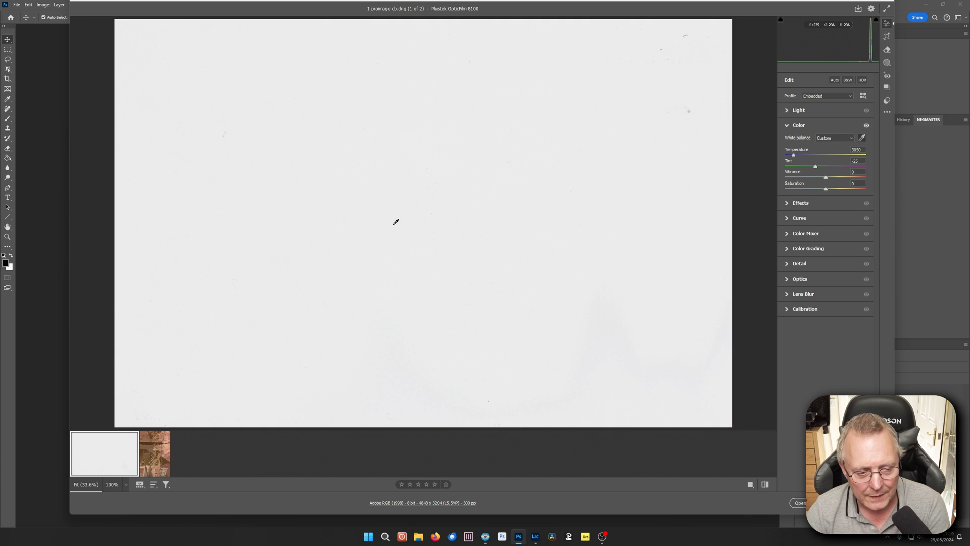
pyautogui.moveTo(515, 237)
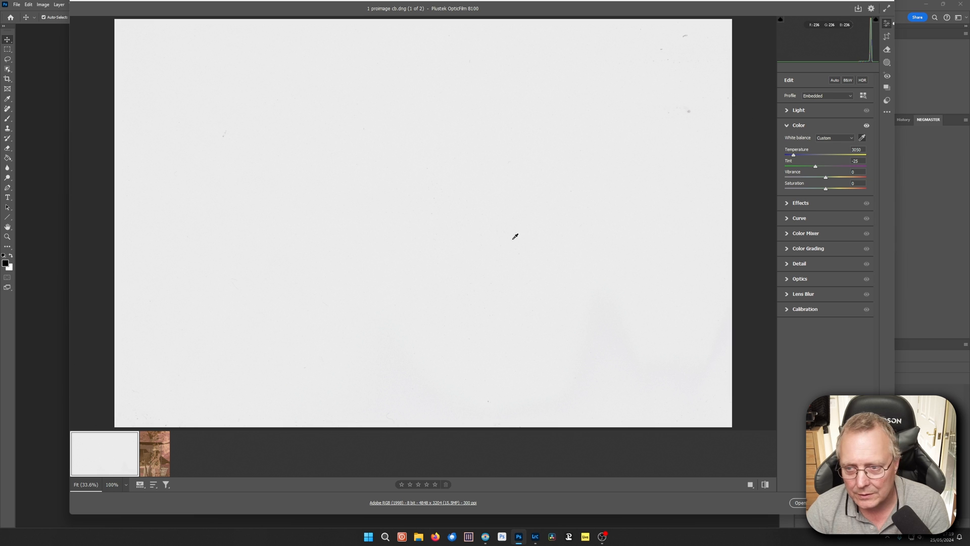
pyautogui.moveTo(308, 277)
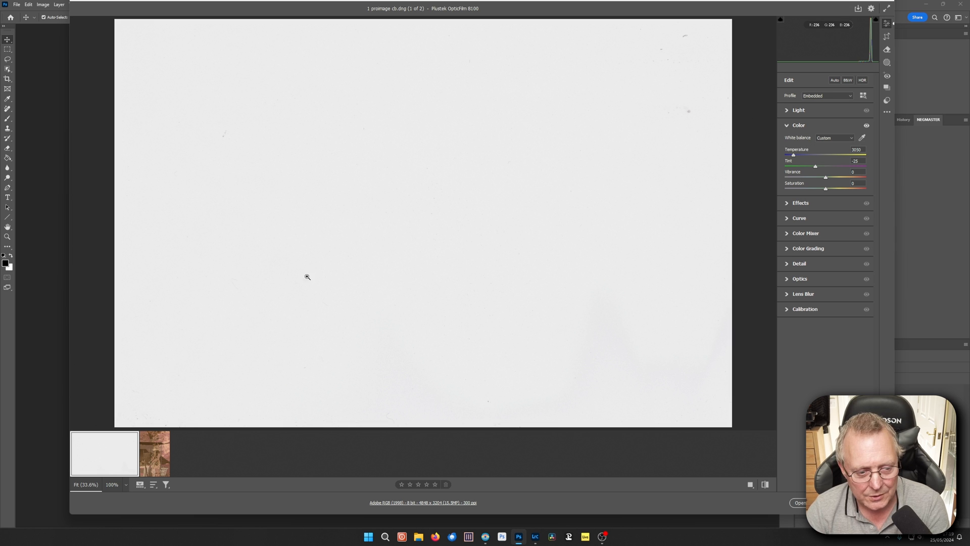
pyautogui.moveTo(124, 457)
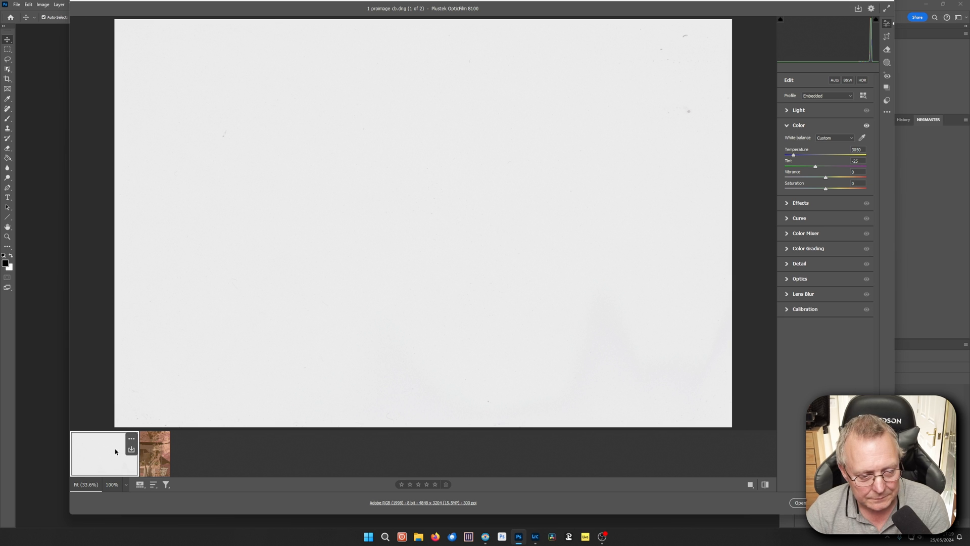
# Copy only the blank frame's White Balance setting using the Color subset
pyautogui.rightClick(103, 452)
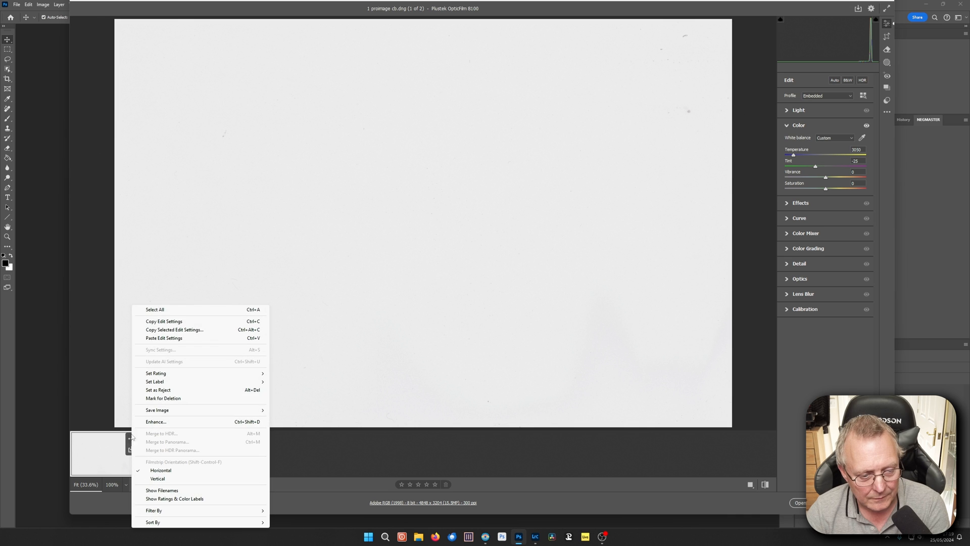
pyautogui.moveTo(164, 322)
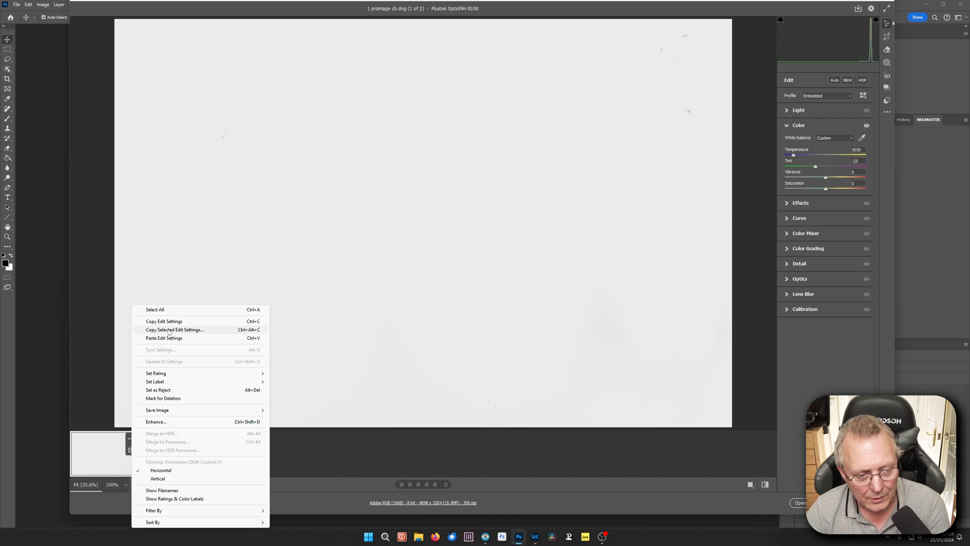
pyautogui.click(174, 329)
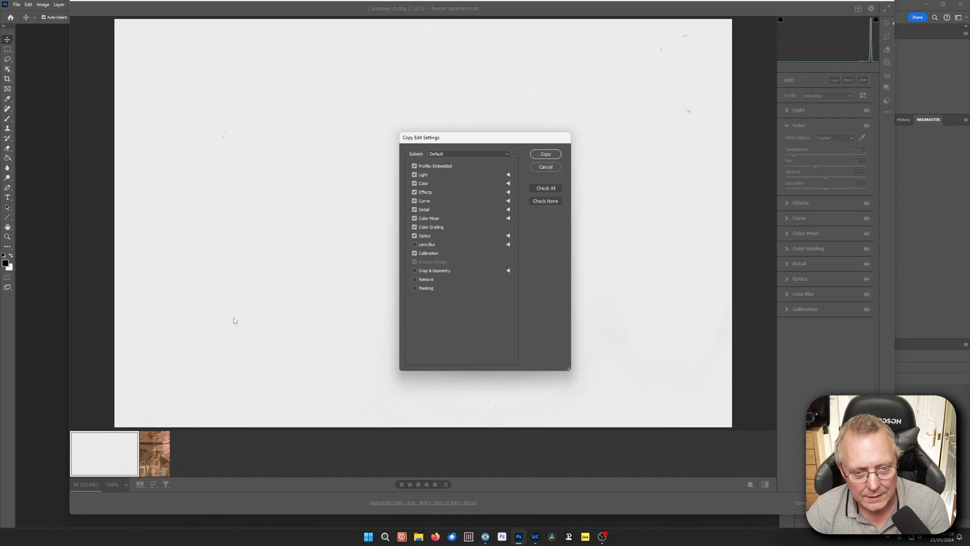
pyautogui.moveTo(476, 162)
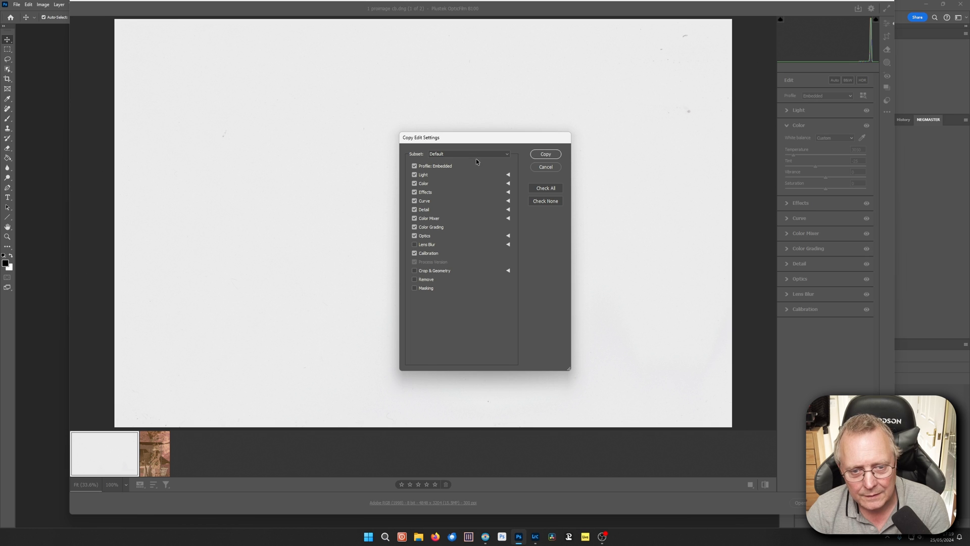
pyautogui.click(469, 154)
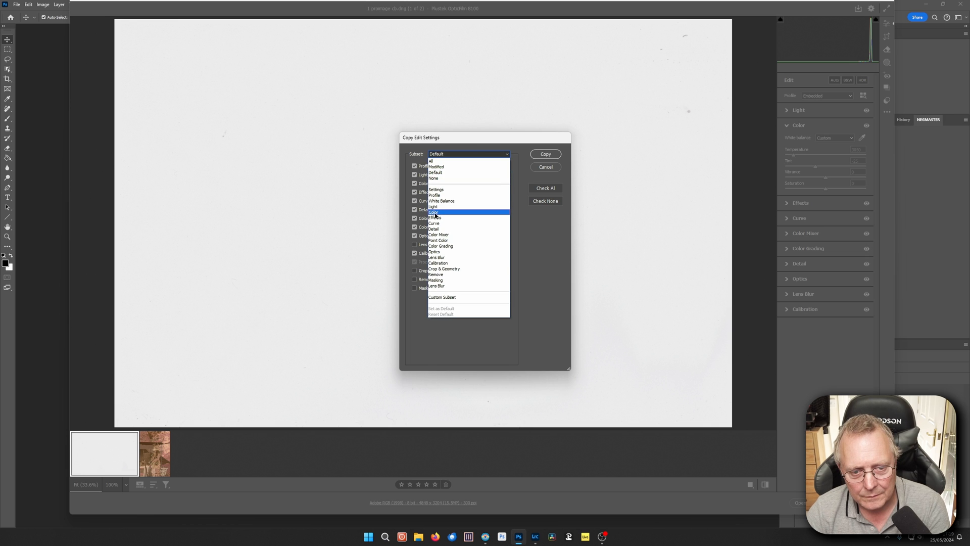
pyautogui.click(435, 211)
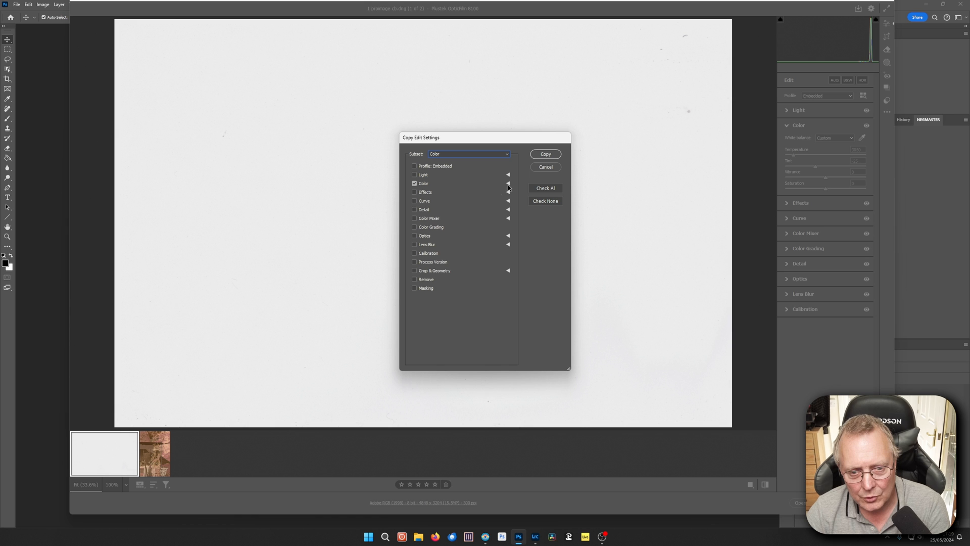
pyautogui.click(508, 183)
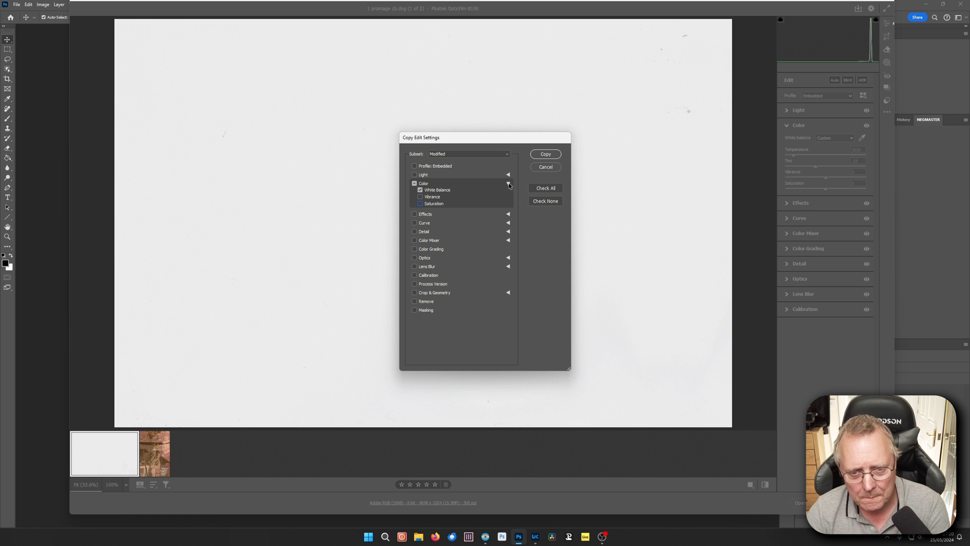
pyautogui.click(545, 167)
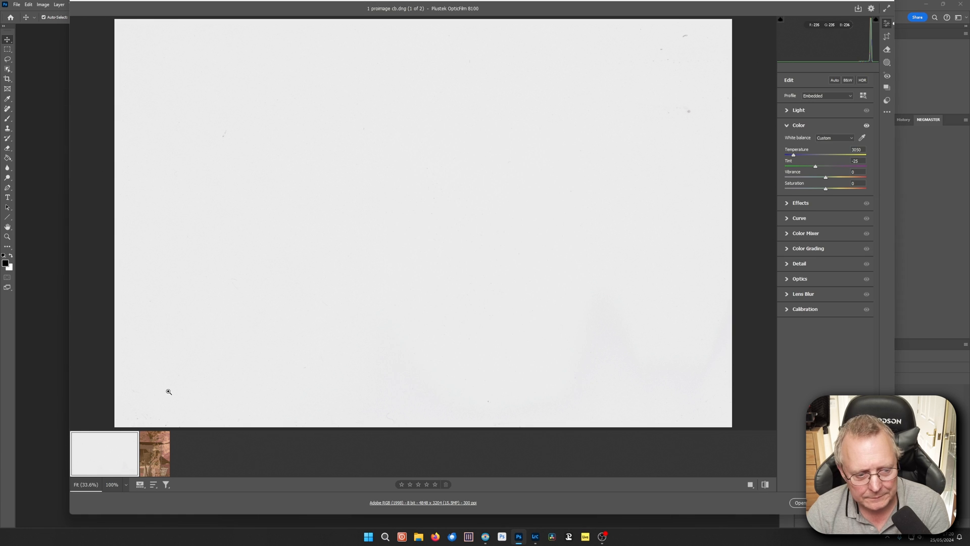
# Paste the blank frame's custom white balance (3050, -25) onto Knight.dng
pyautogui.click(154, 453)
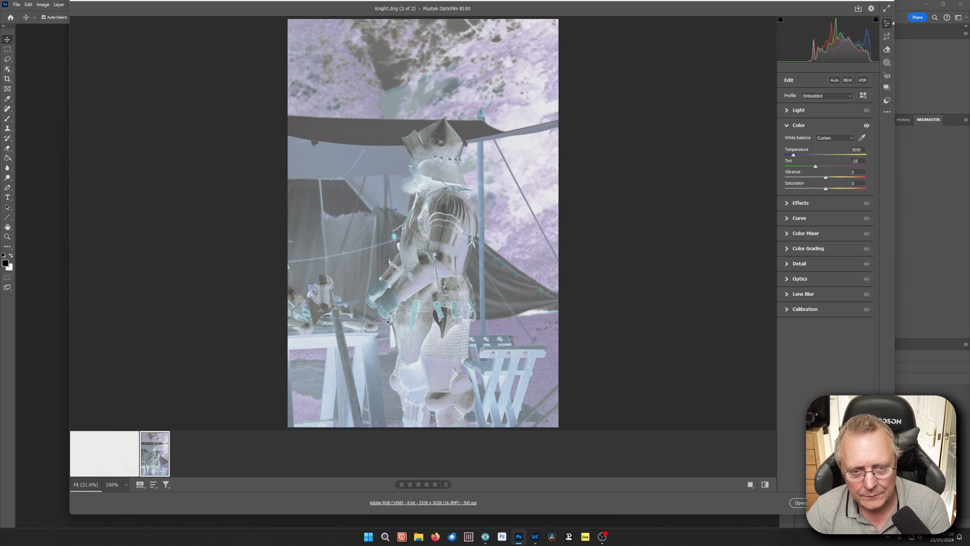
pyautogui.moveTo(472, 282)
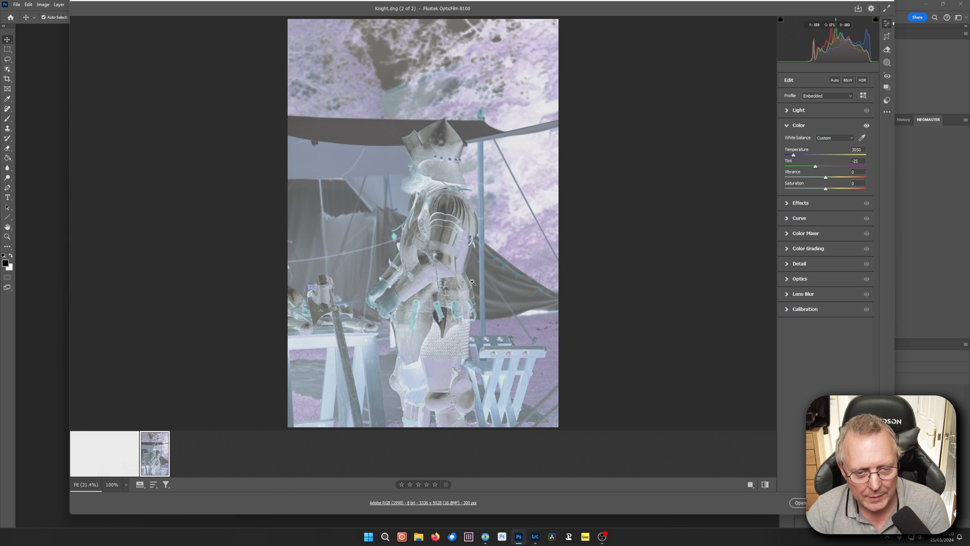
pyautogui.moveTo(115, 455)
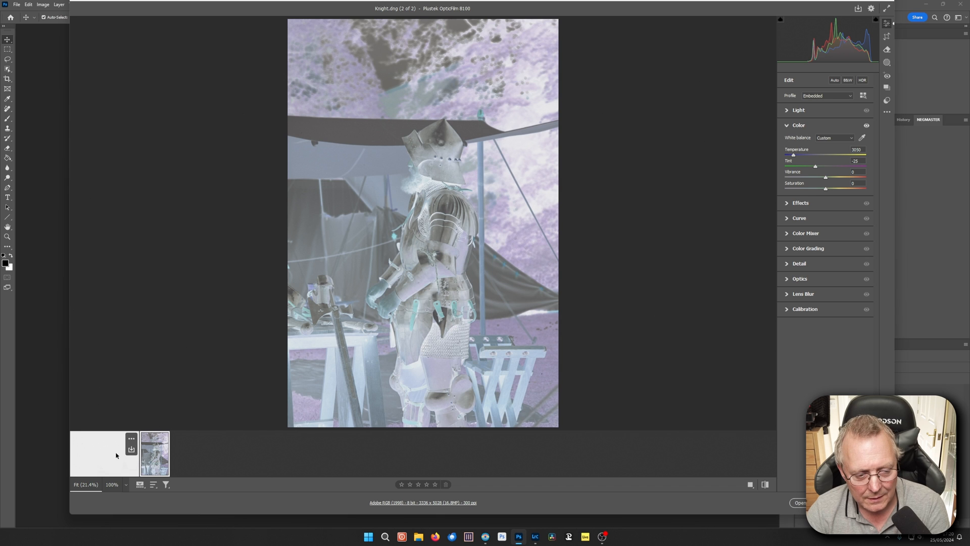
pyautogui.moveTo(279, 400)
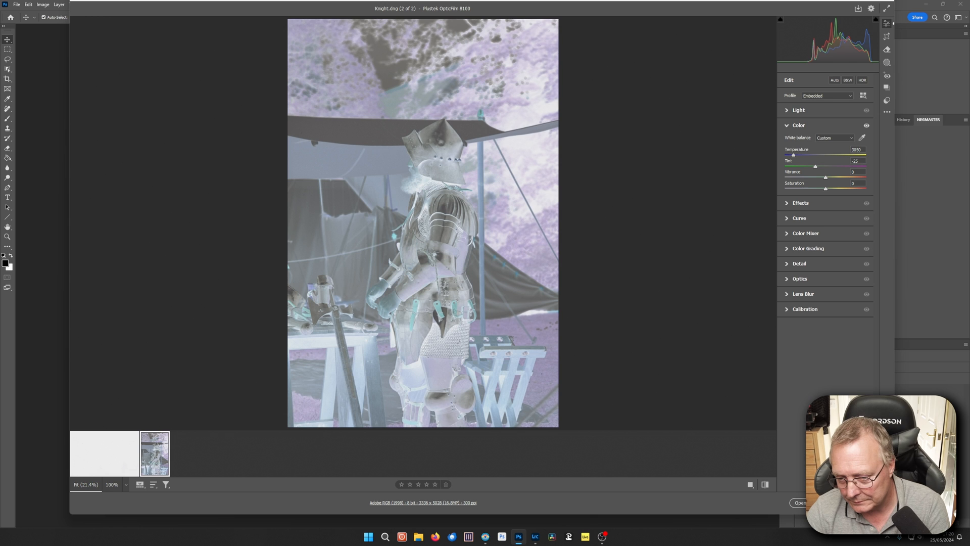
# Open Knight.dng from Camera Raw as a Photoshop document
pyautogui.click(800, 502)
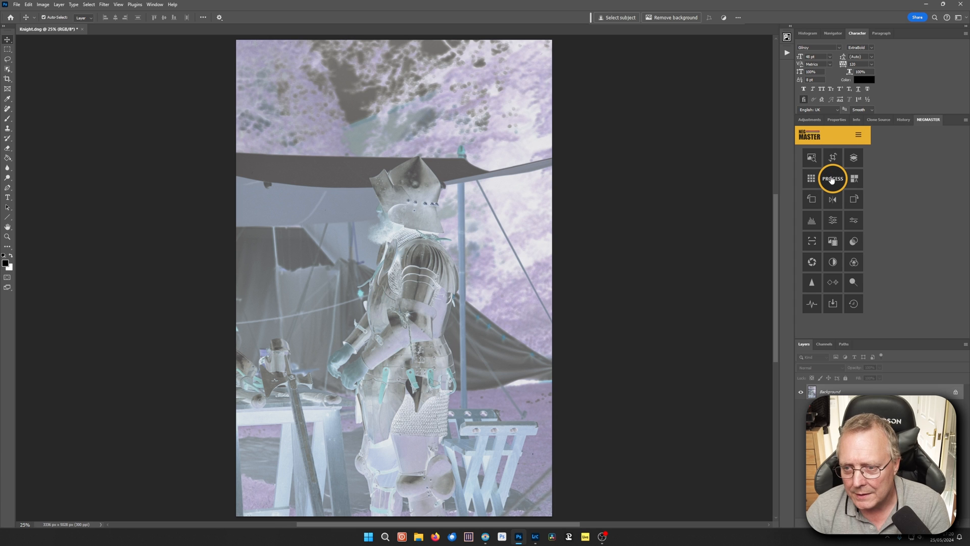
# Convert the Knight negative to a natural-colour positive using NegMaster
pyautogui.click(832, 179)
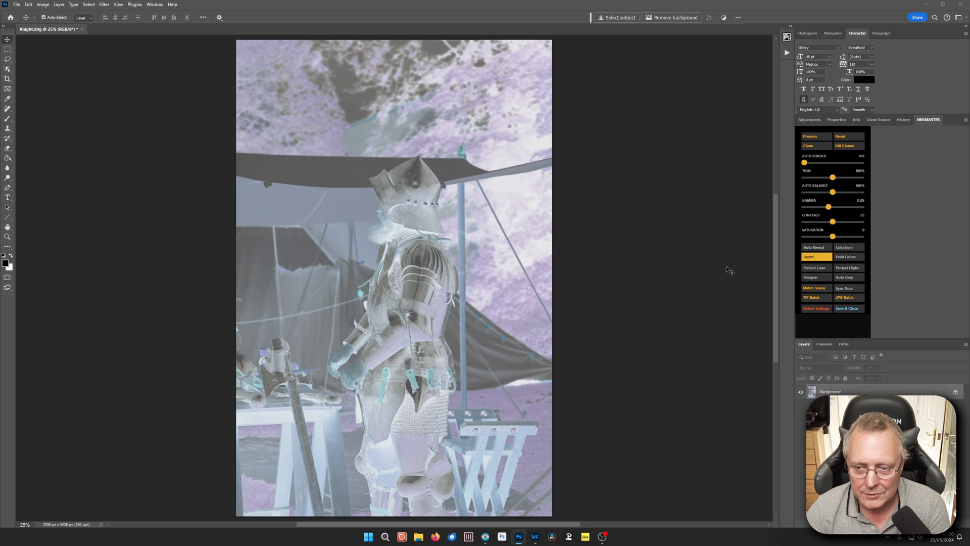
pyautogui.moveTo(800, 174)
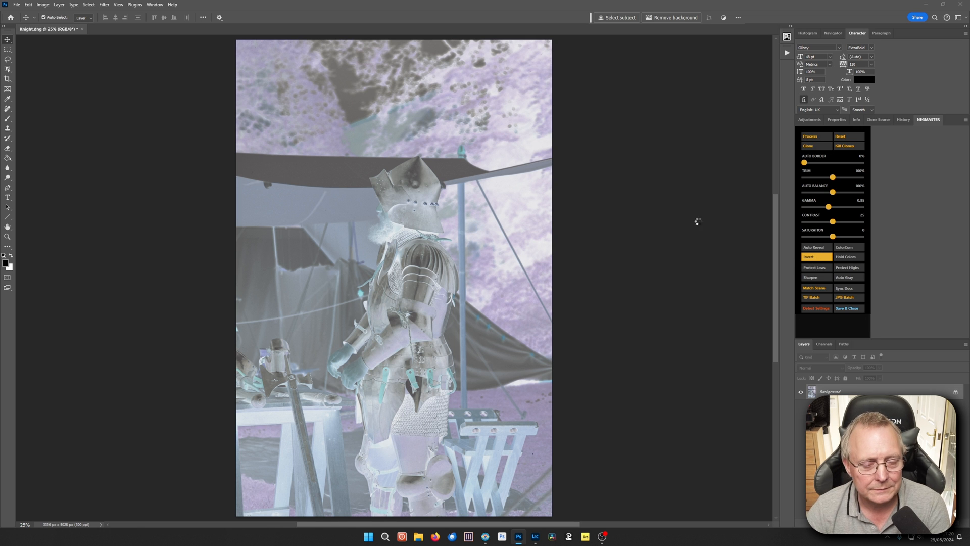
pyautogui.click(816, 257)
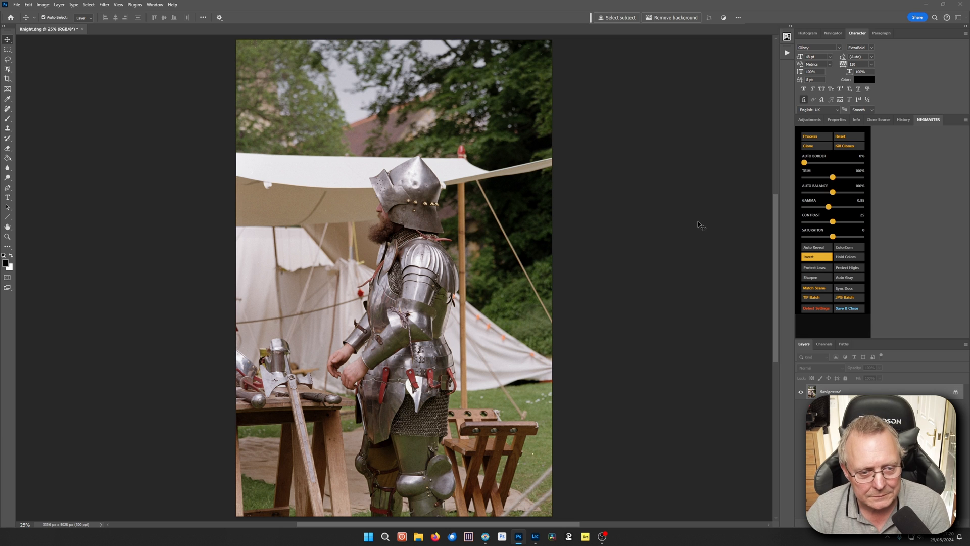
pyautogui.moveTo(406, 269)
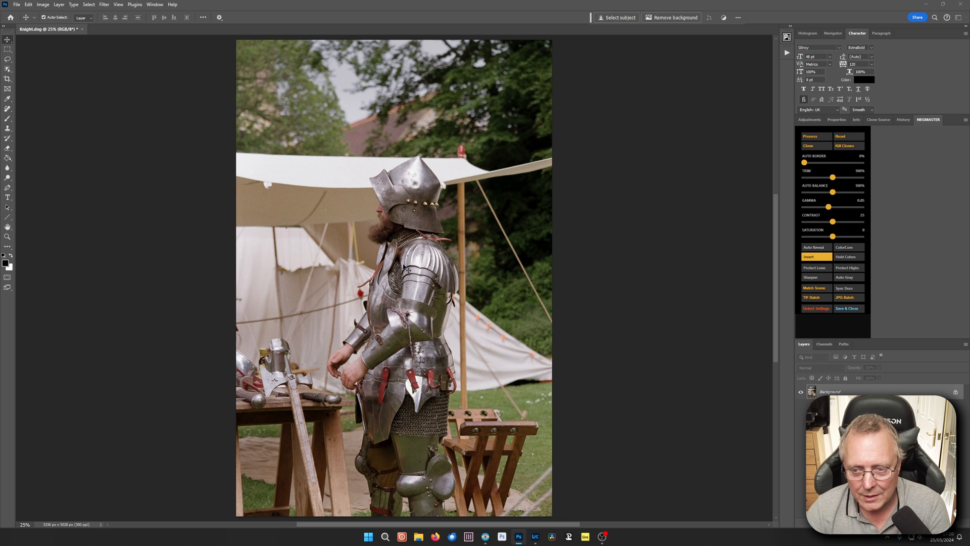
pyautogui.moveTo(664, 289)
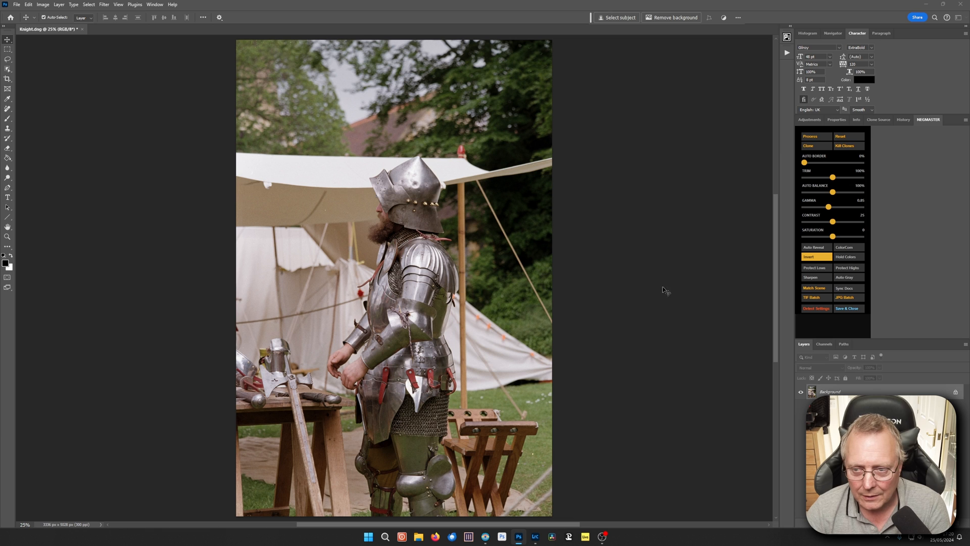
pyautogui.moveTo(877, 166)
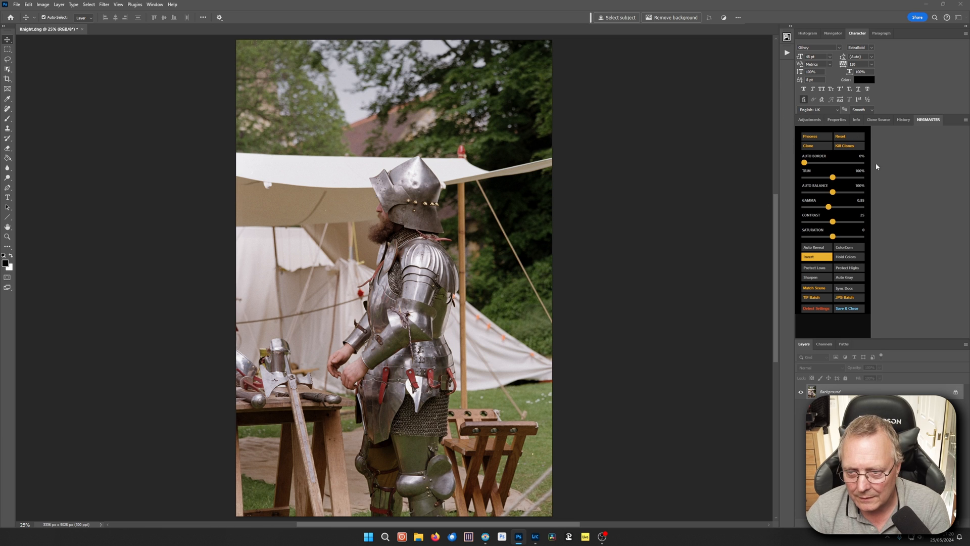
pyautogui.moveTo(726, 187)
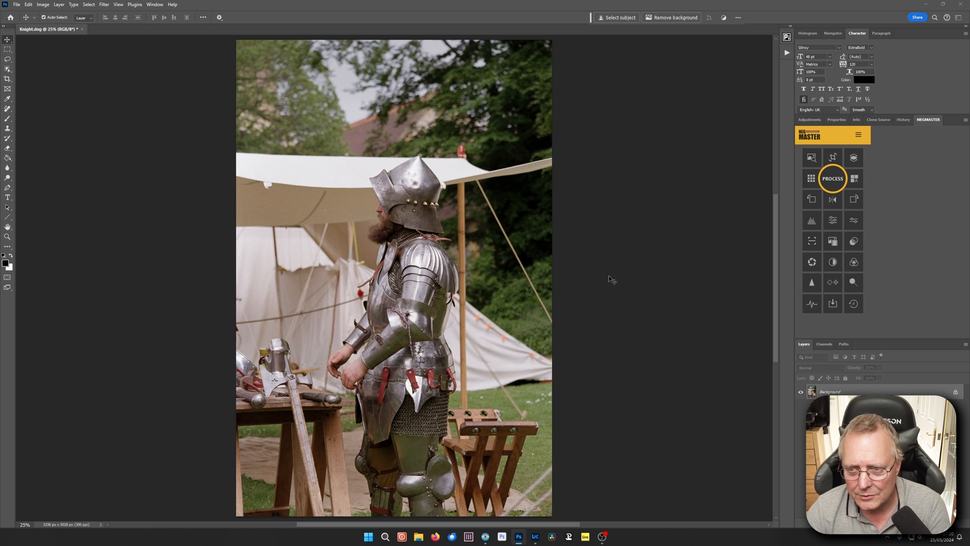
pyautogui.moveTo(420, 248)
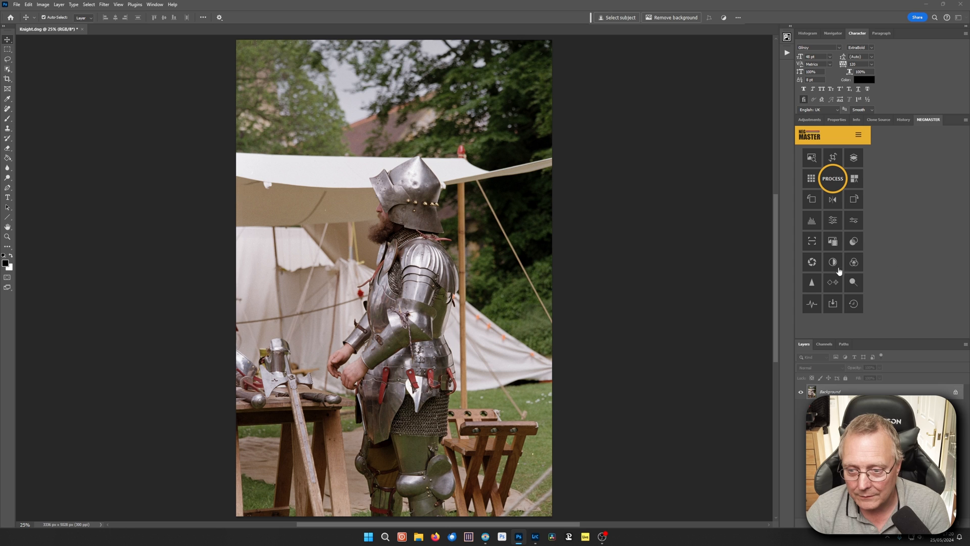
pyautogui.moveTo(840, 208)
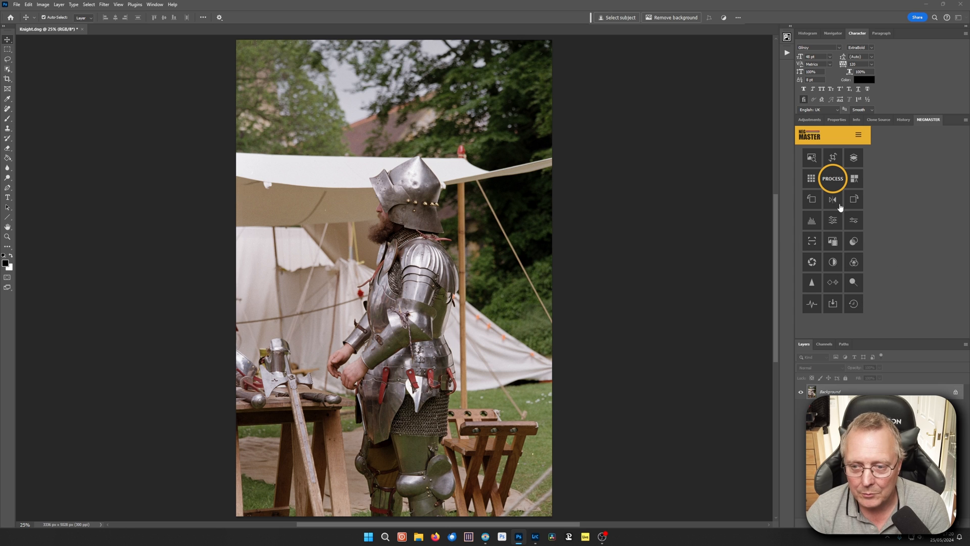
pyautogui.moveTo(689, 168)
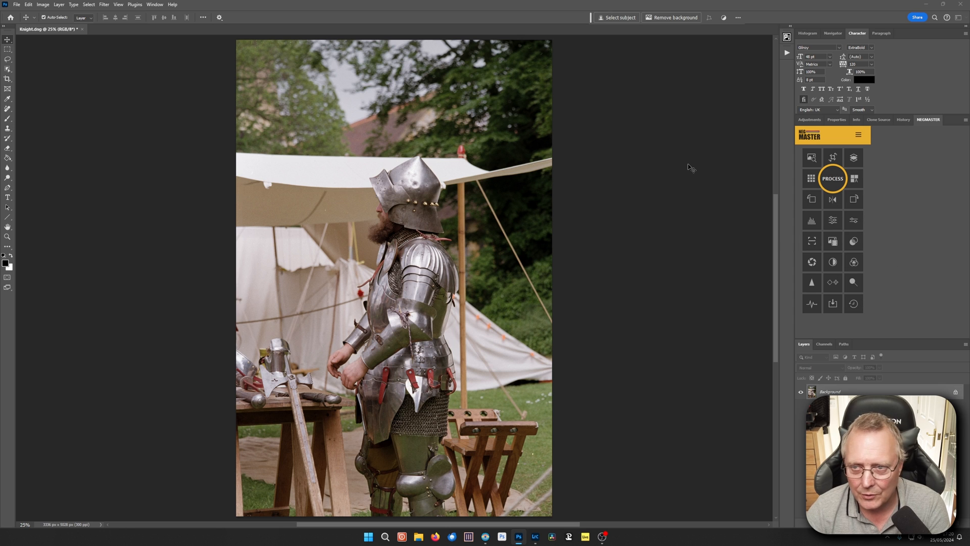
pyautogui.moveTo(549, 235)
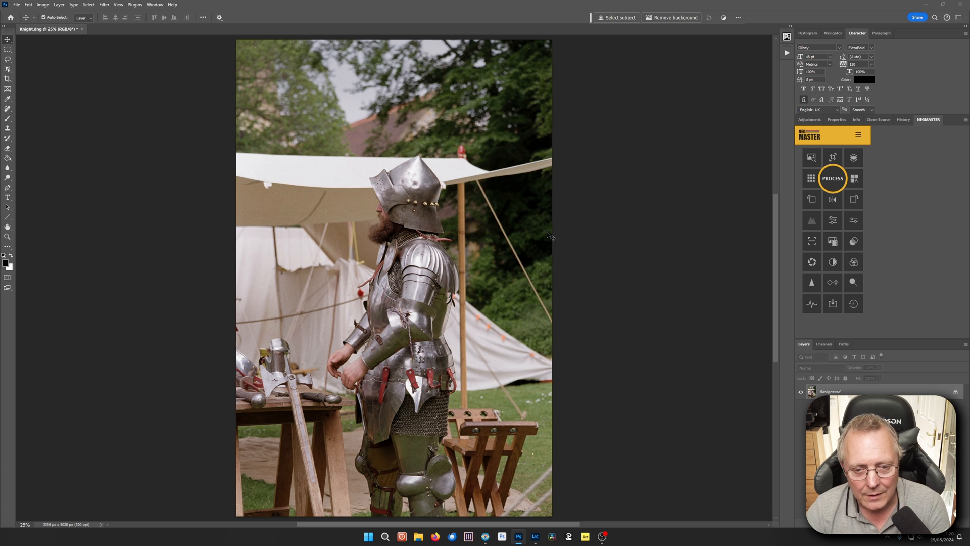
pyautogui.moveTo(532, 276)
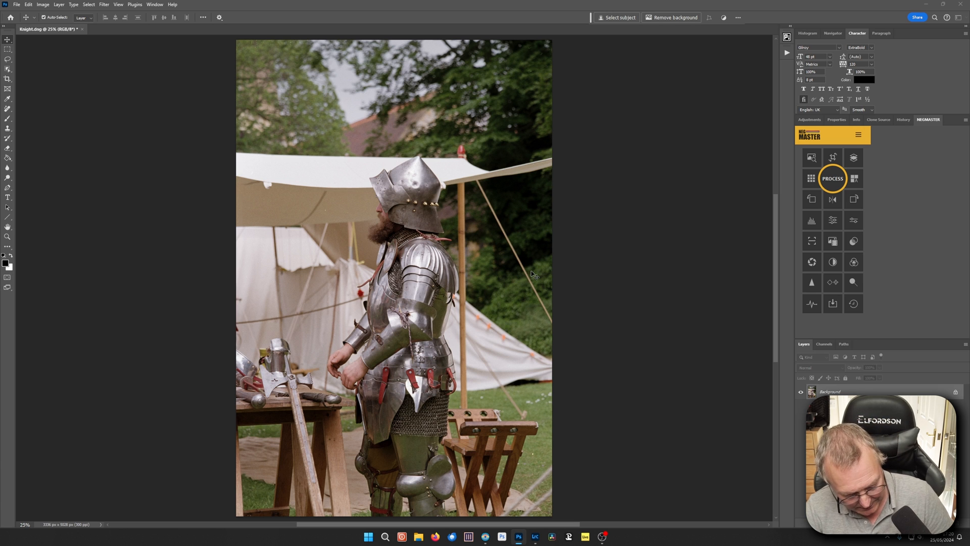
# Launch Grain2Pixel and select Knight.dng and 1 proimage cb.dng as source files
pyautogui.click(832, 178)
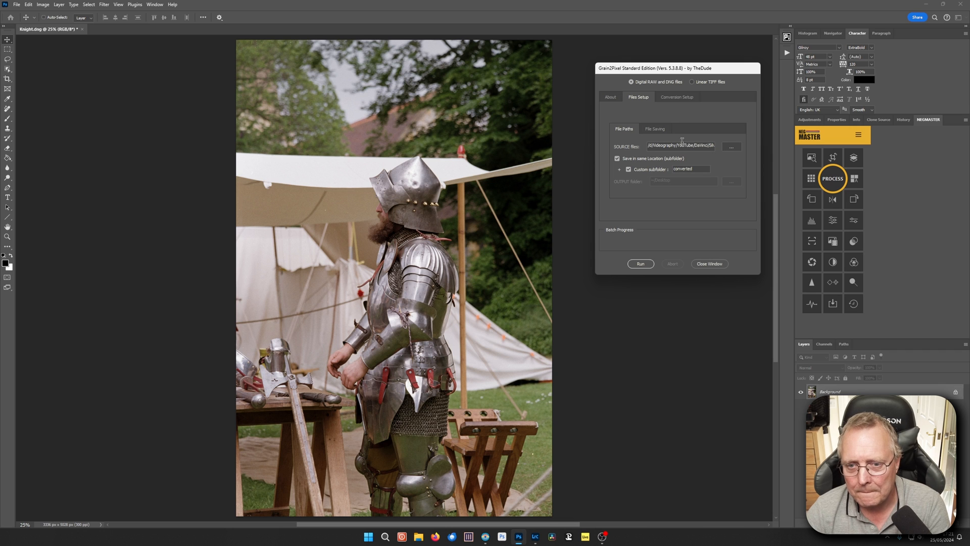
pyautogui.click(731, 146)
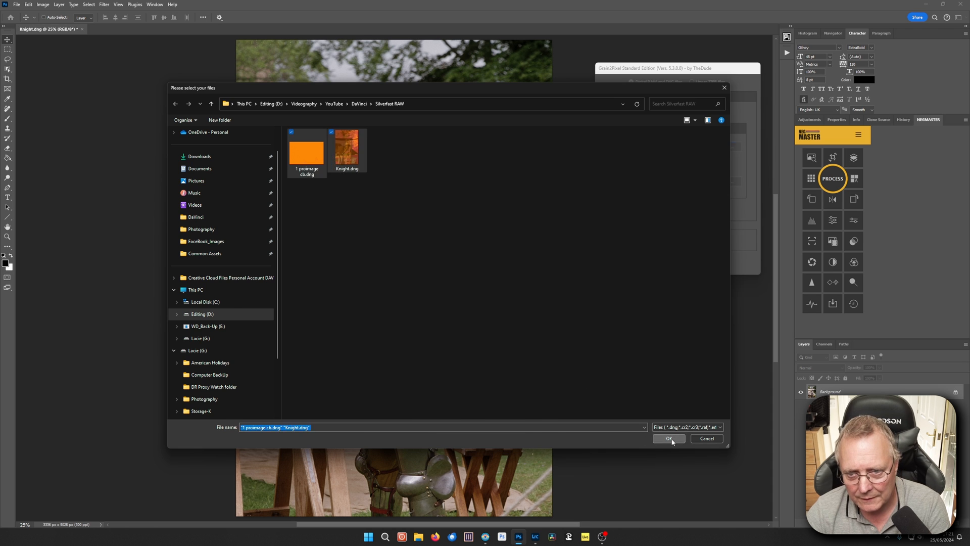
pyautogui.click(668, 438)
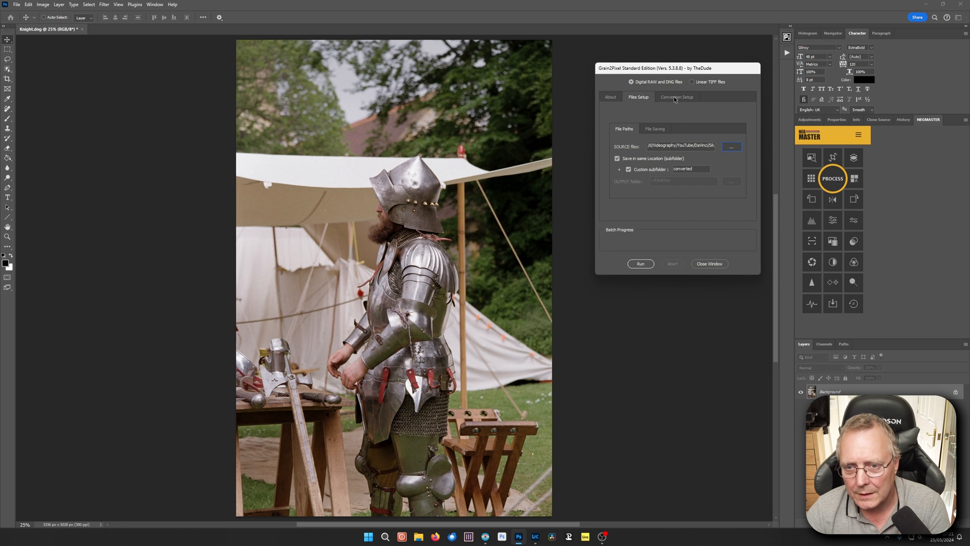
# Review Grain2Pixel's conversion and post-conversion options, then return to Files Setup
pyautogui.click(676, 96)
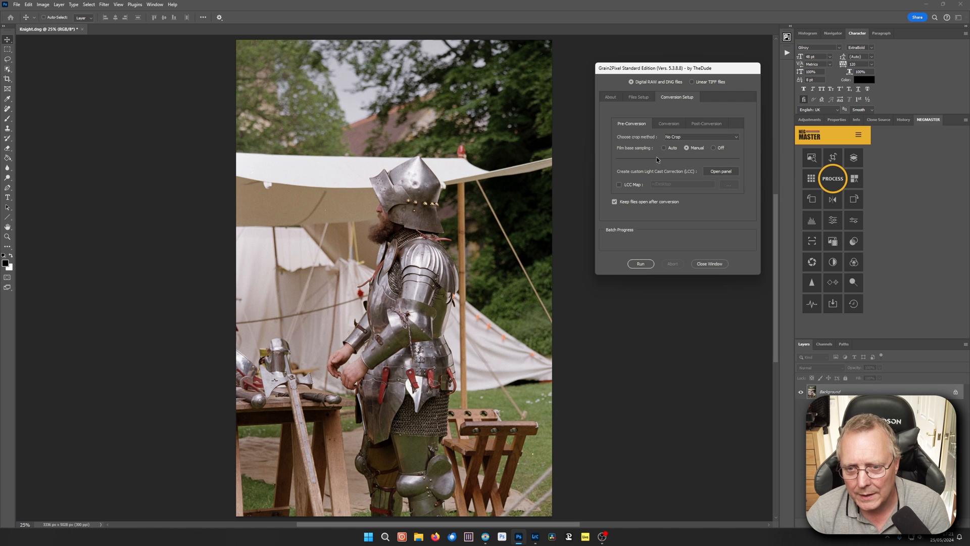
pyautogui.moveTo(664, 147)
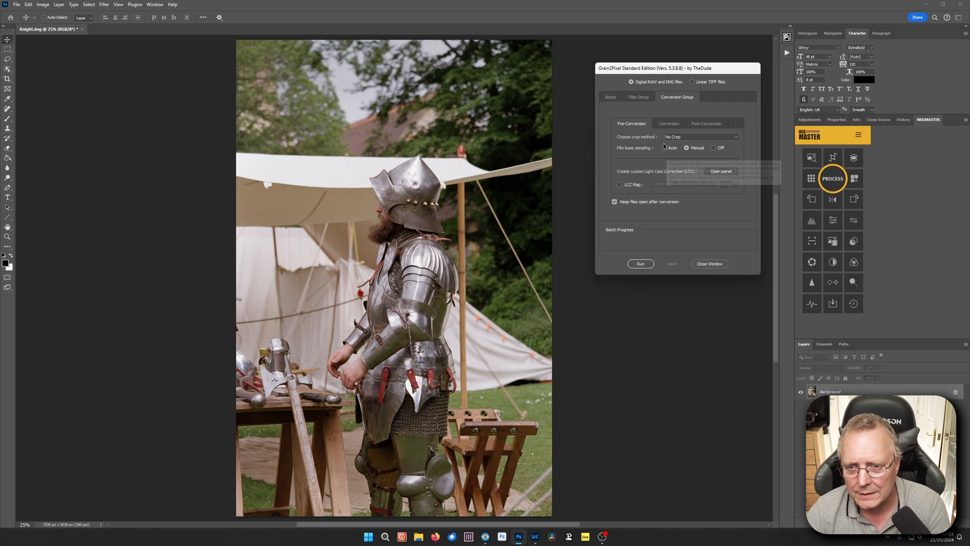
pyautogui.click(669, 123)
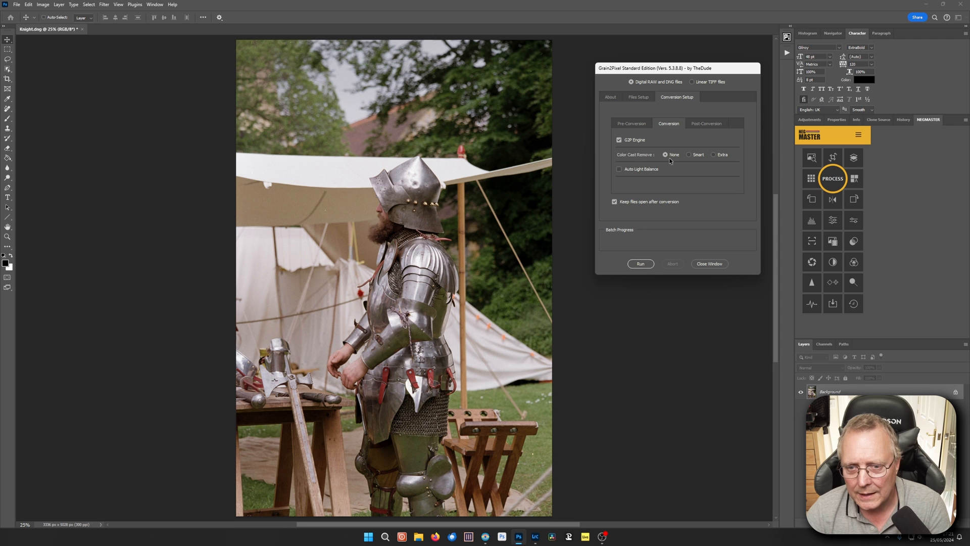
pyautogui.moveTo(620, 170)
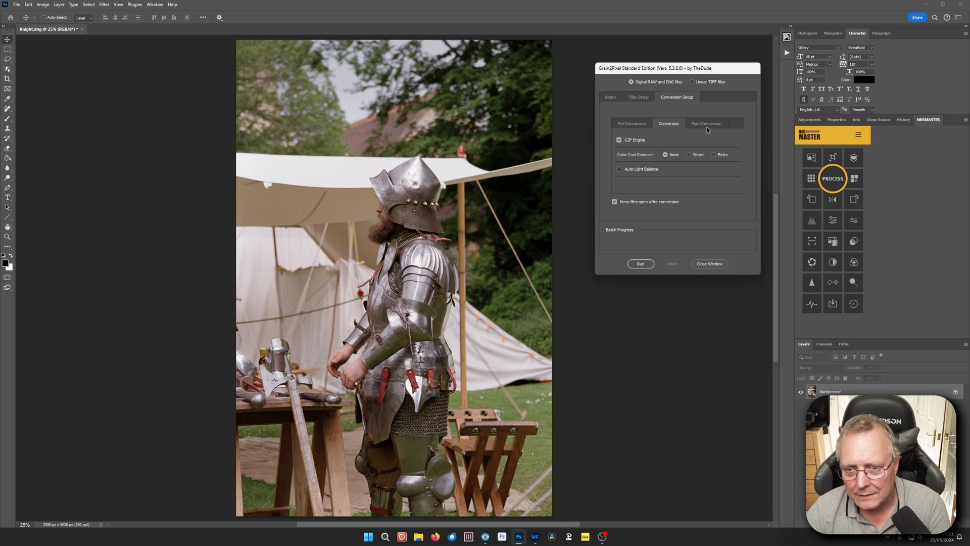
pyautogui.click(706, 124)
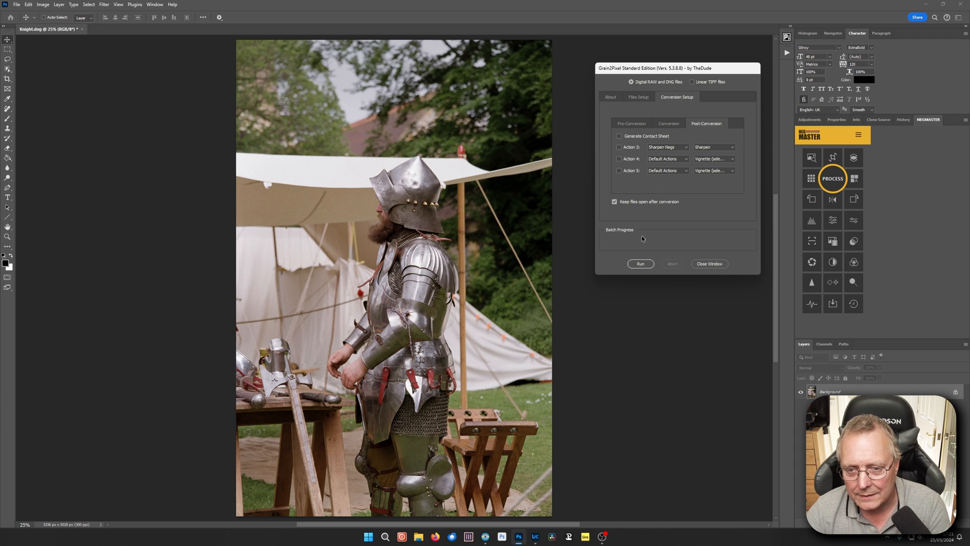
pyautogui.moveTo(652, 134)
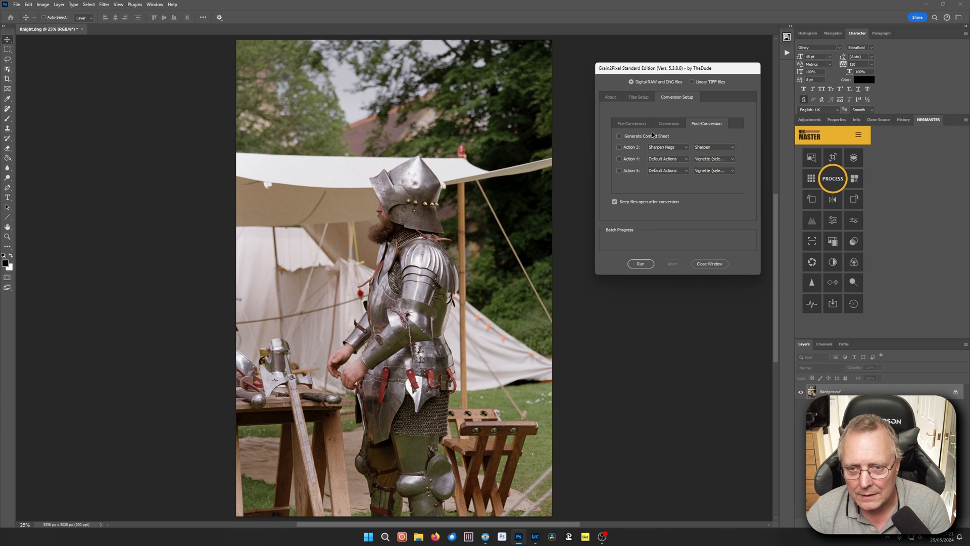
pyautogui.click(638, 97)
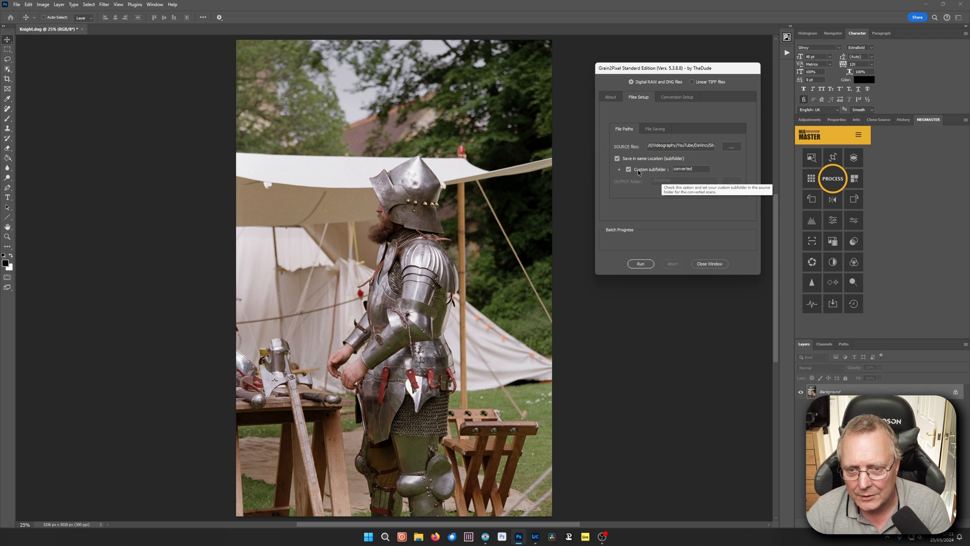
pyautogui.moveTo(640, 256)
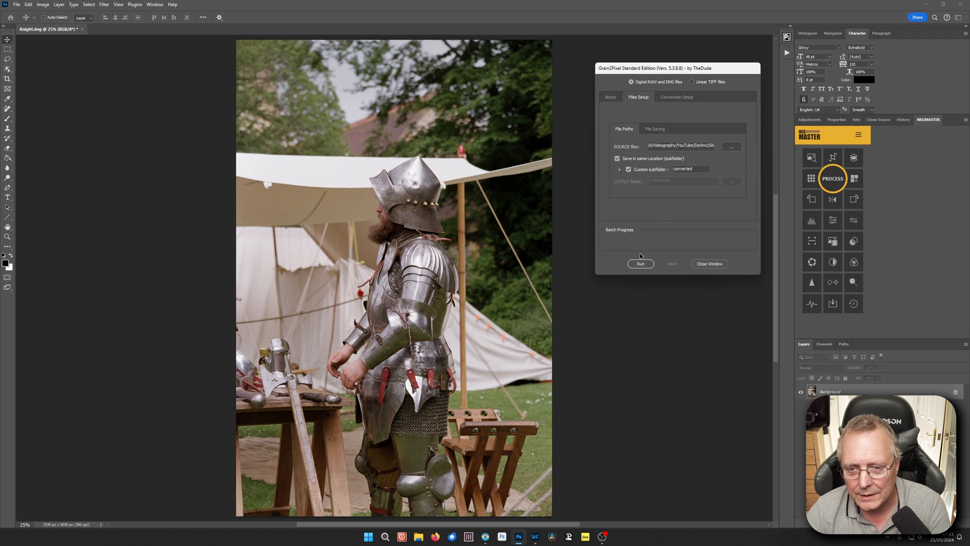
# Run the Grain2Pixel batch conversion, keeping the sampled film base value
pyautogui.click(640, 264)
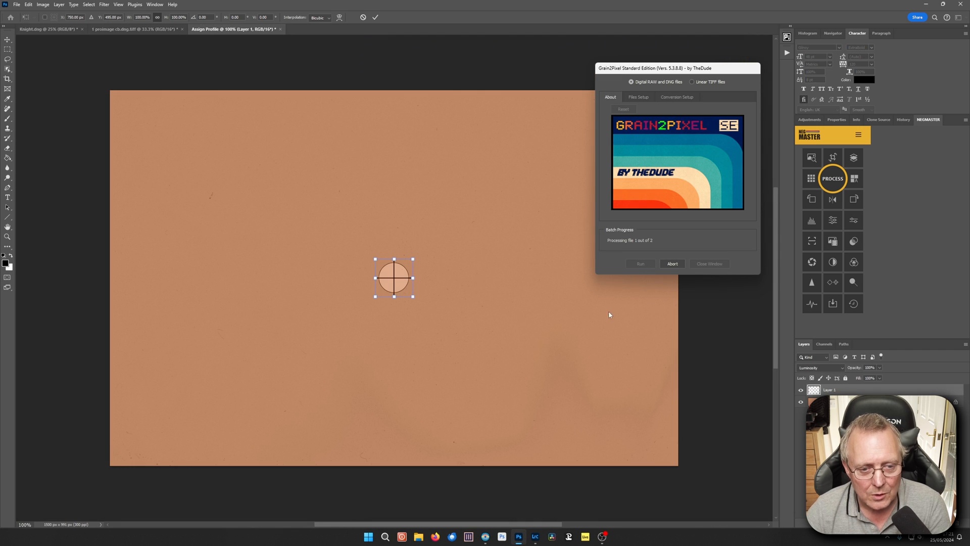
pyautogui.moveTo(430, 173)
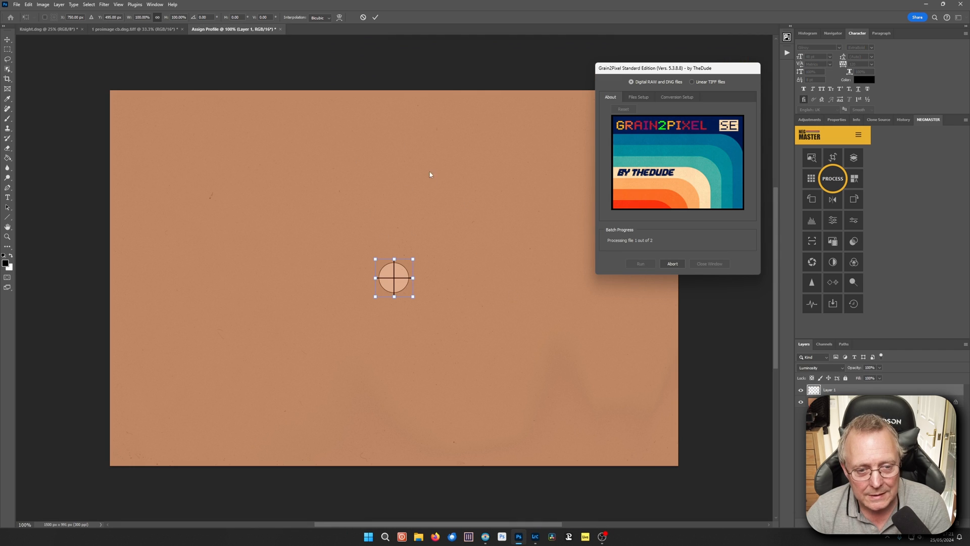
pyautogui.moveTo(444, 207)
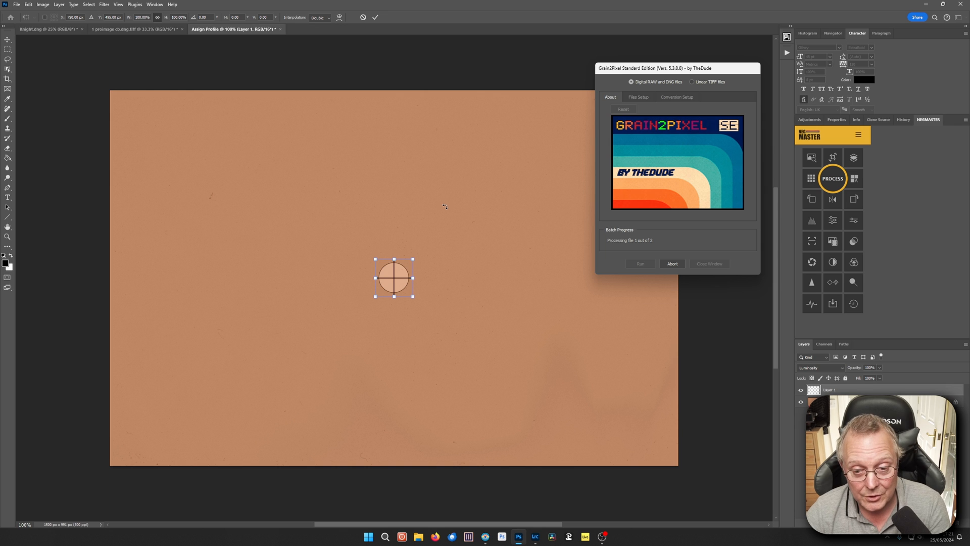
pyautogui.moveTo(460, 218)
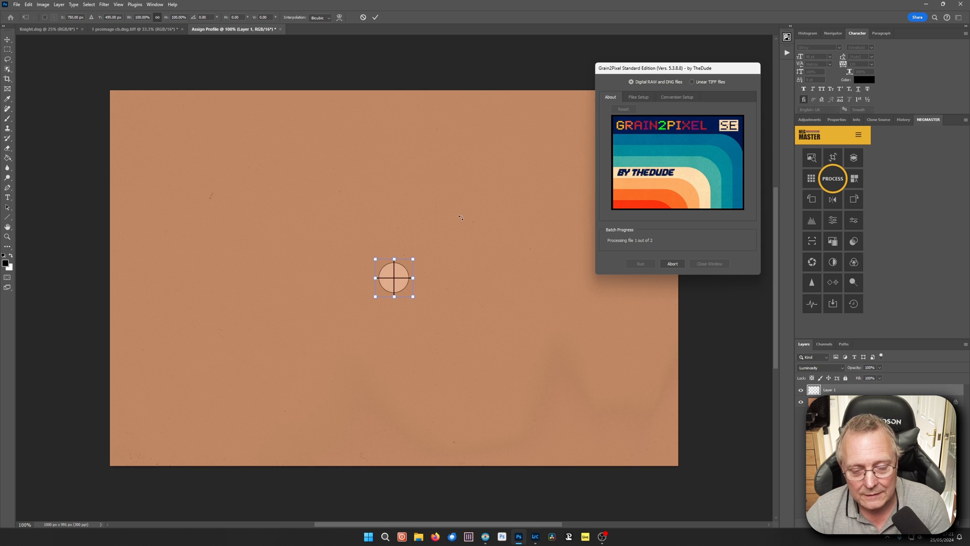
pyautogui.moveTo(430, 213)
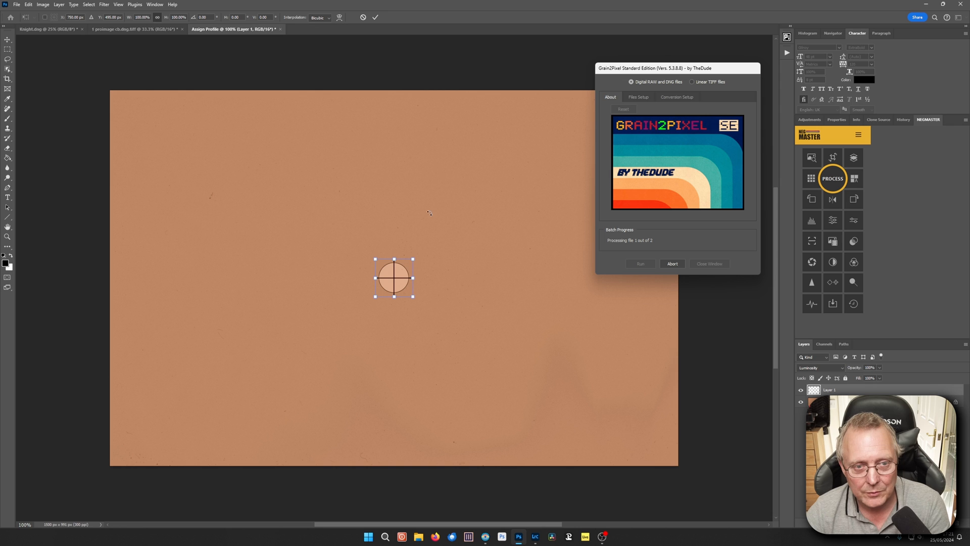
pyautogui.moveTo(395, 248)
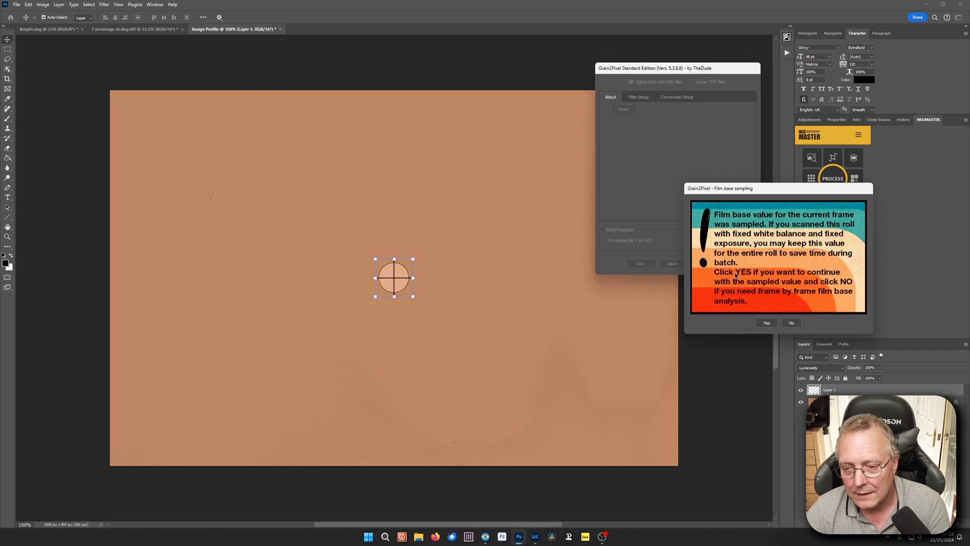
pyautogui.moveTo(700, 278)
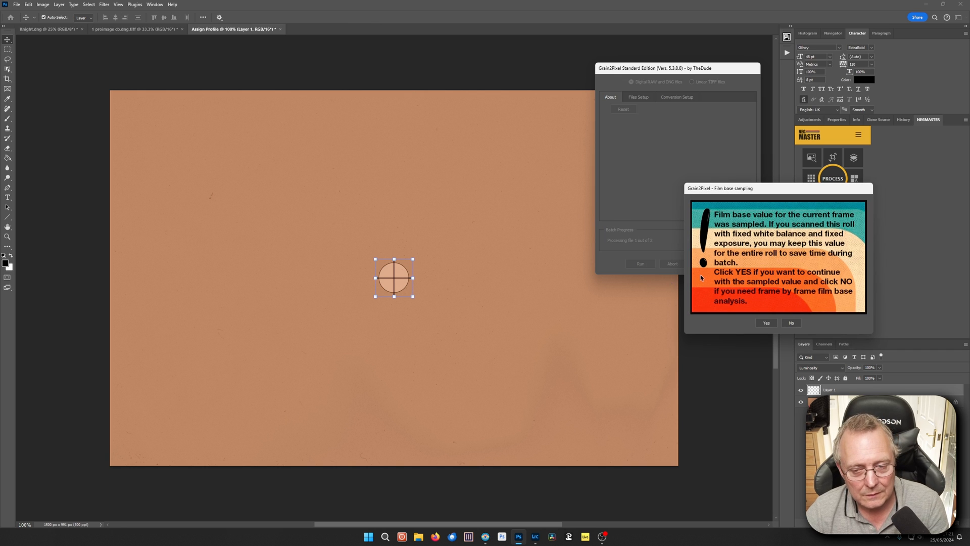
pyautogui.moveTo(720, 280)
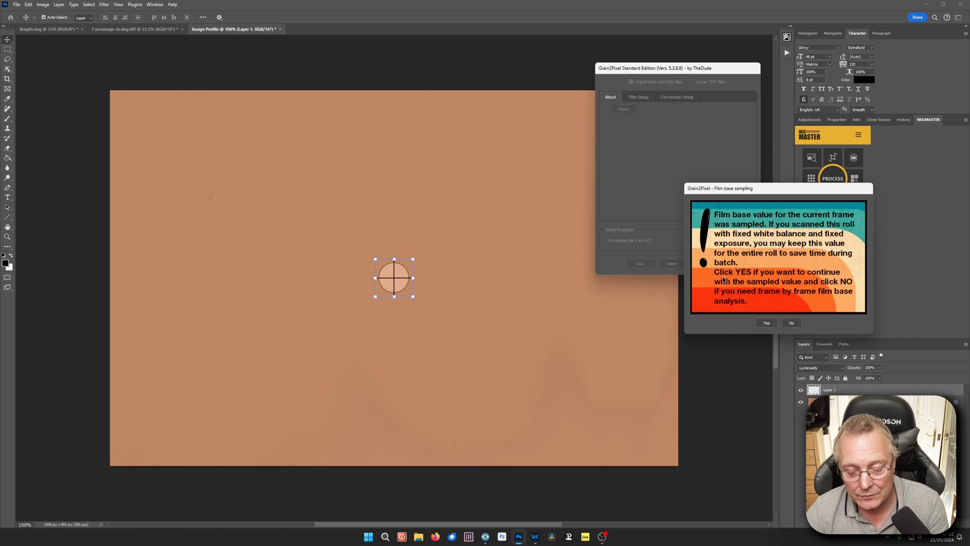
pyautogui.moveTo(728, 277)
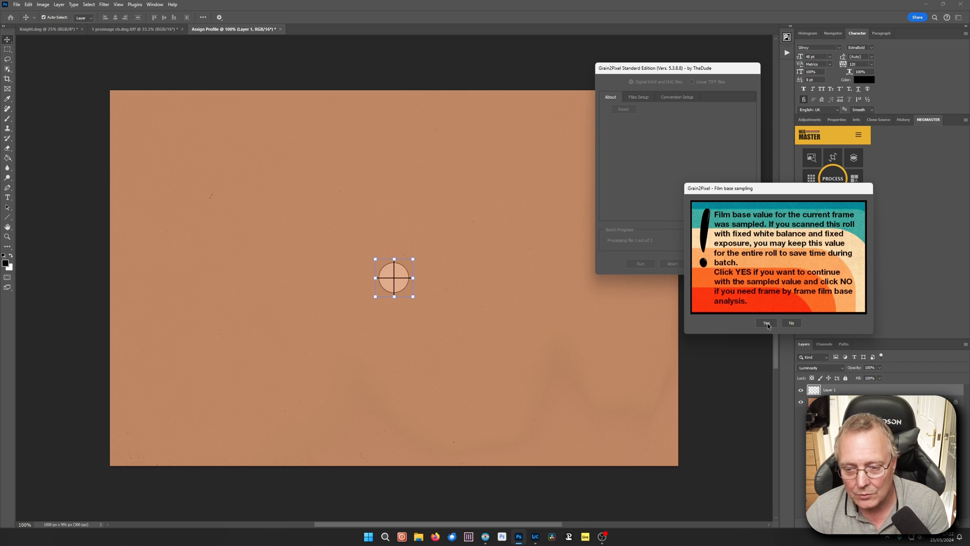
pyautogui.click(767, 323)
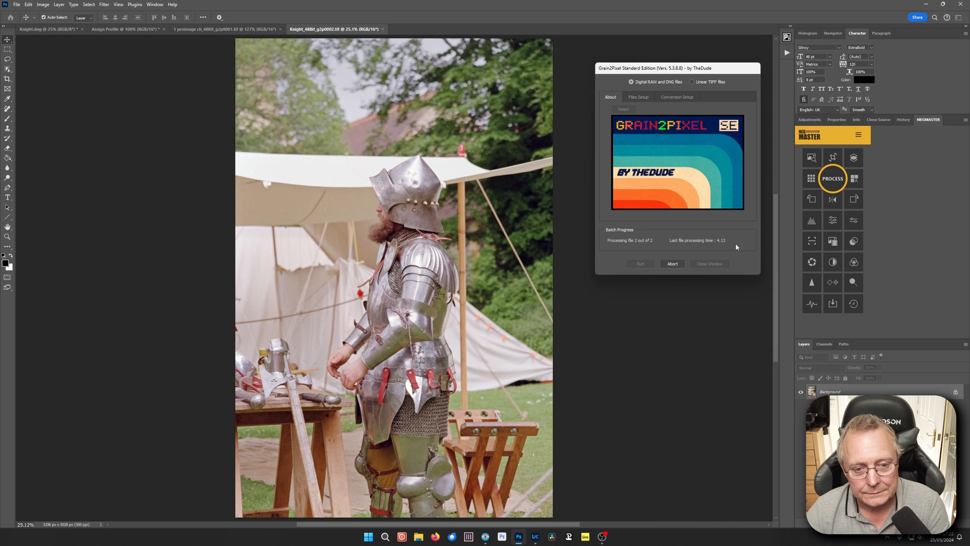
pyautogui.click(709, 263)
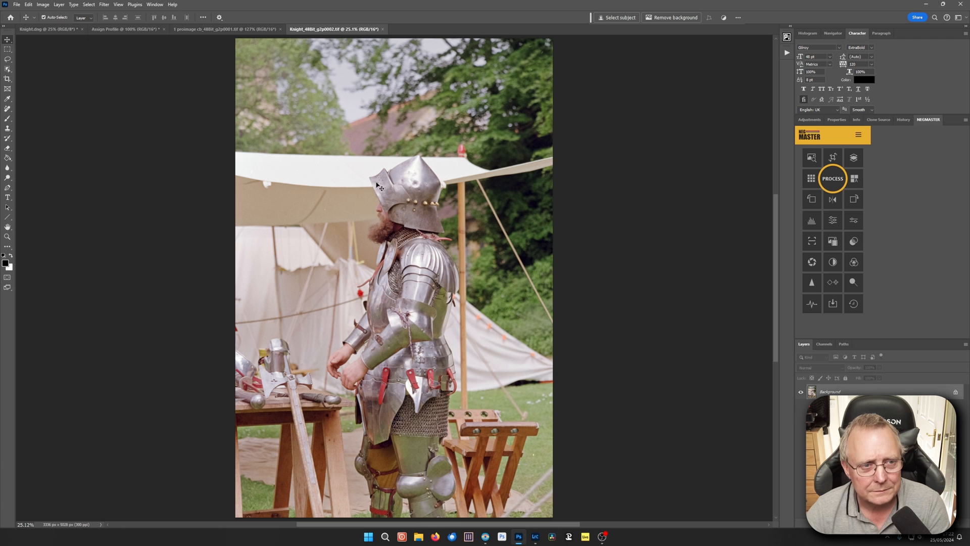
pyautogui.click(277, 29)
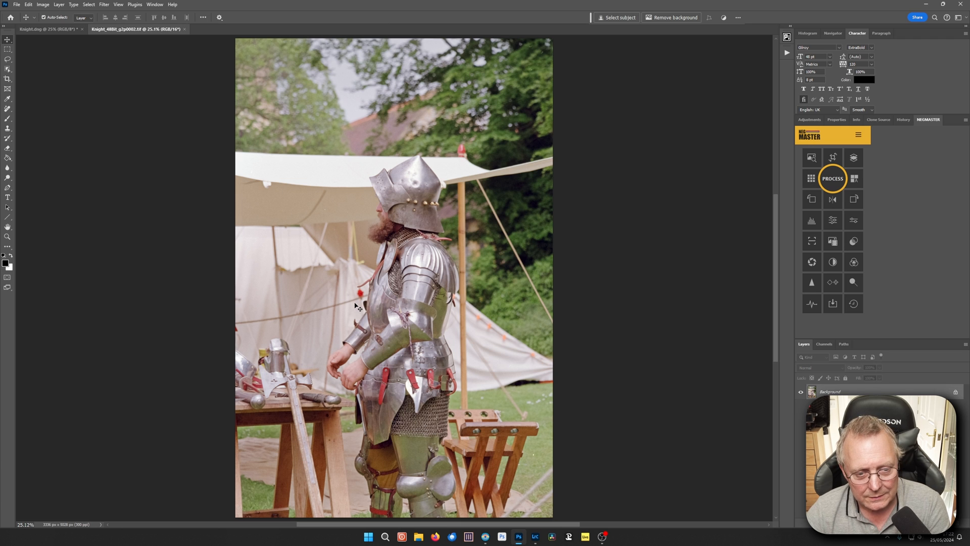
pyautogui.moveTo(365, 258)
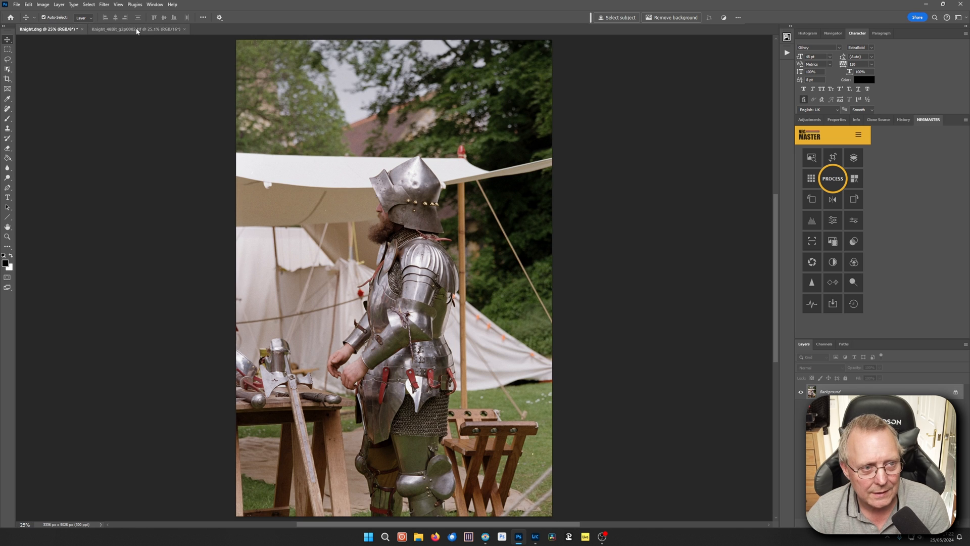
pyautogui.click(135, 28)
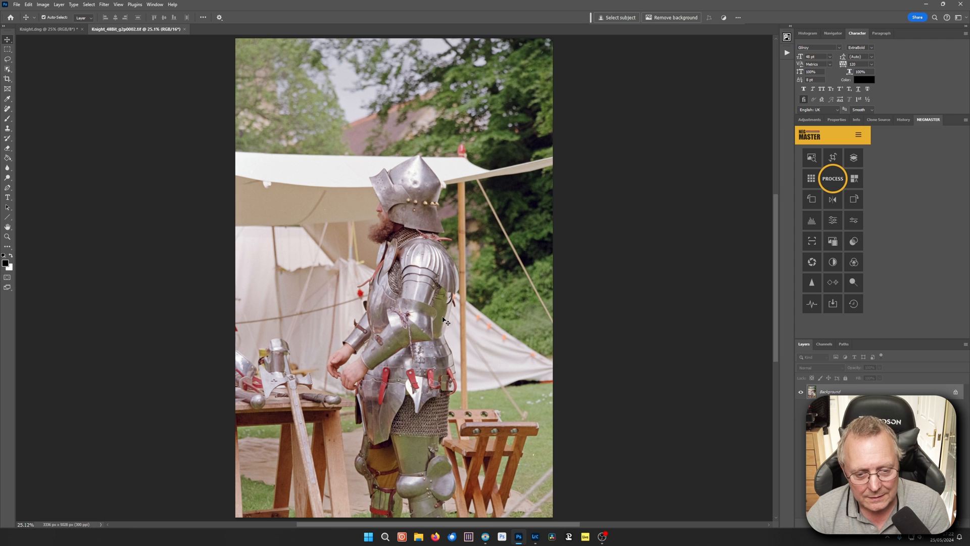
pyautogui.moveTo(416, 295)
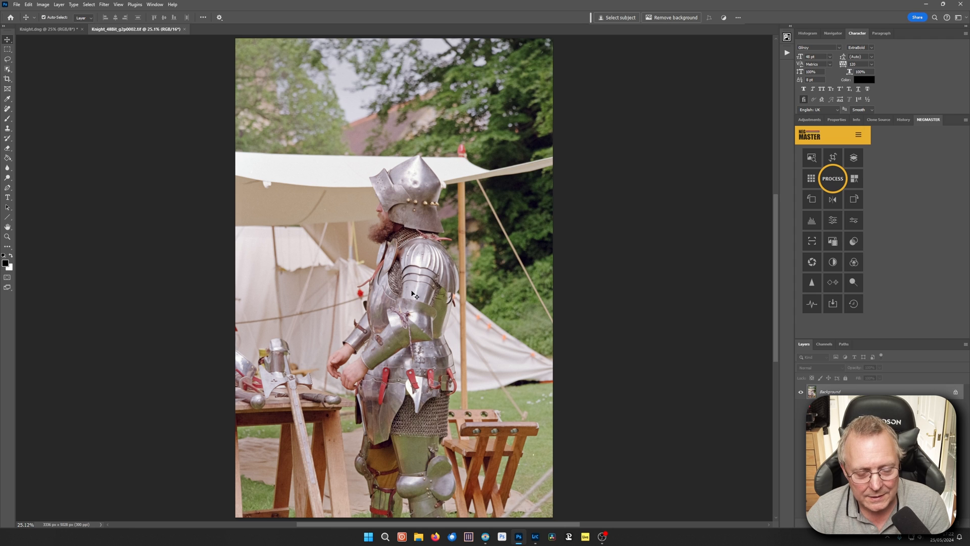
pyautogui.moveTo(389, 330)
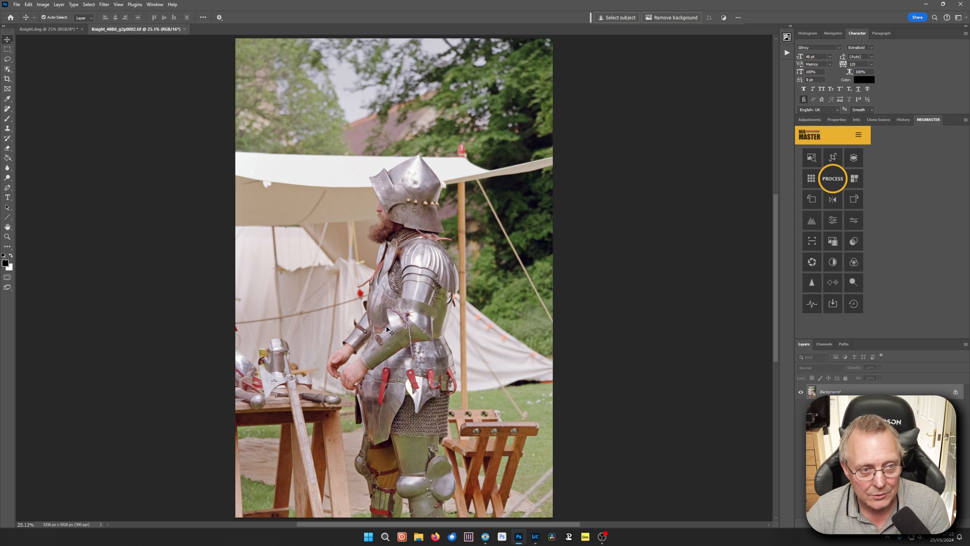
pyautogui.click(418, 537)
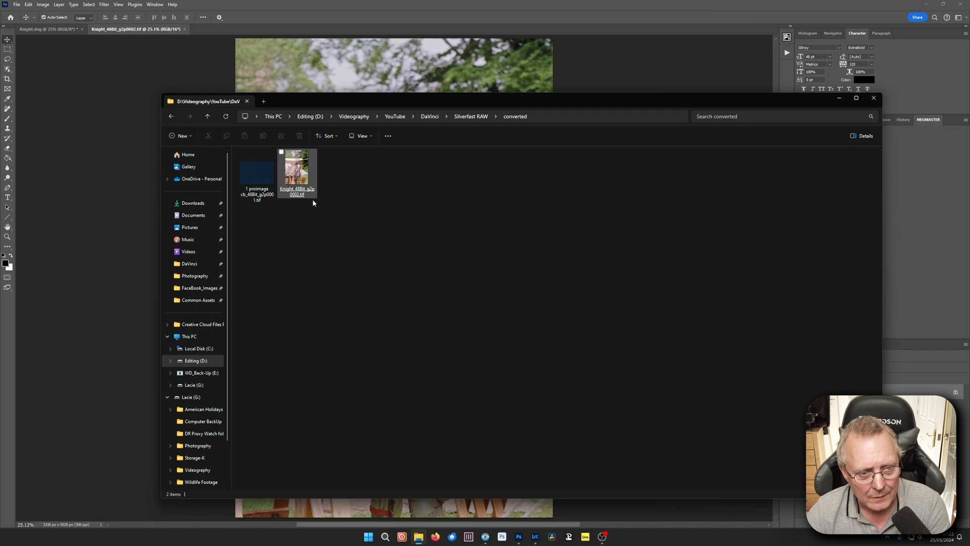
# Select the prosimage TIFF in the converted folder and bring up its context menu
pyautogui.click(256, 172)
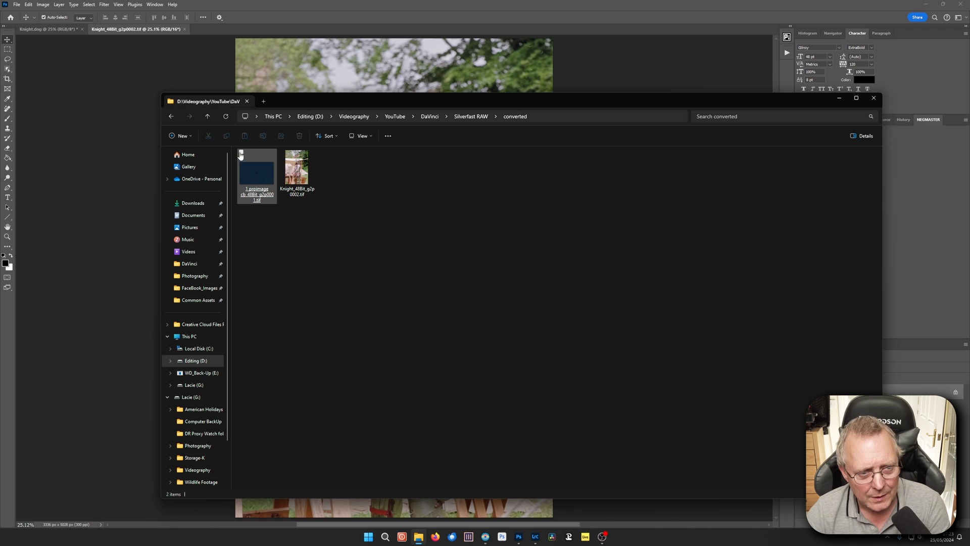
pyautogui.rightClick(256, 174)
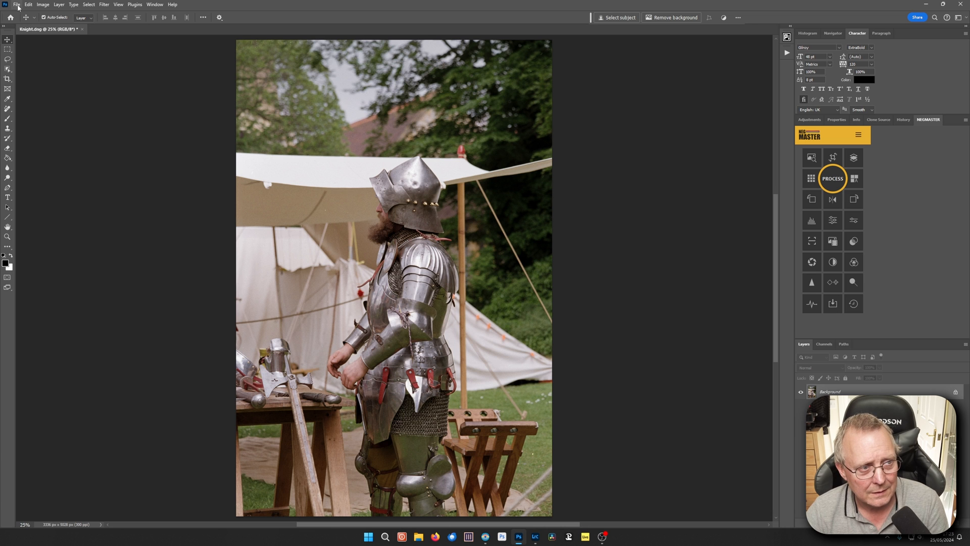
# Save the converted Knight.dng as a TIFF with no compression
pyautogui.click(16, 4)
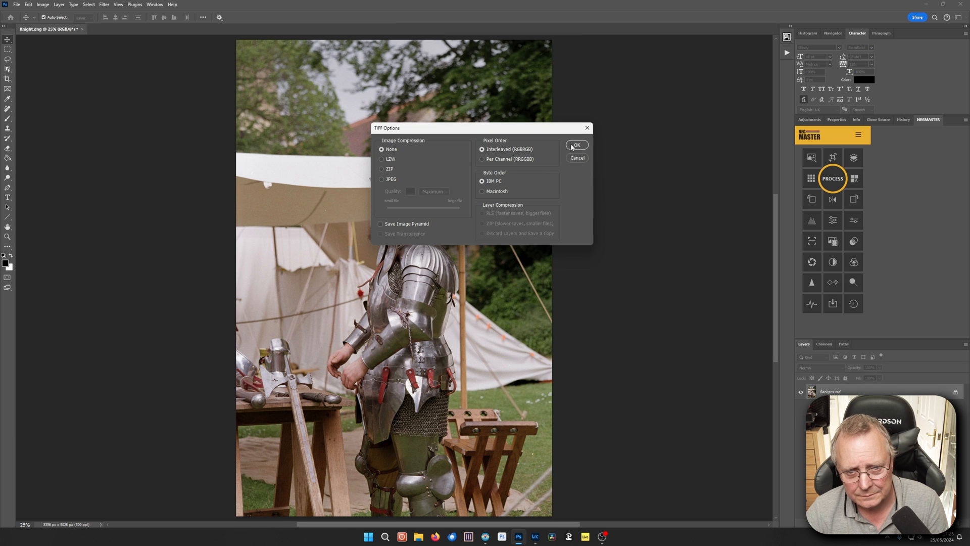
pyautogui.click(576, 145)
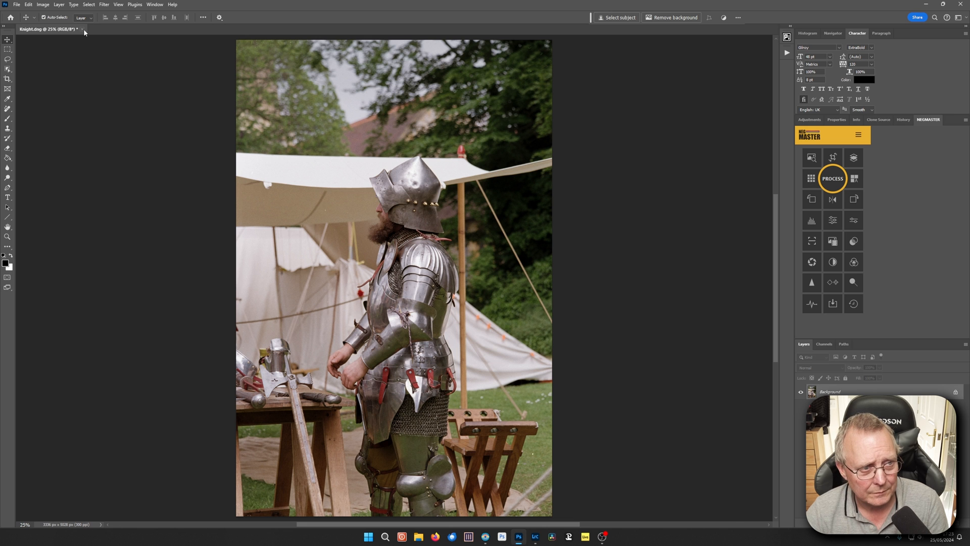
# Synchronize the Silverfast RAW folder and import the knight TIFFs and Knight.dng
pyautogui.click(534, 537)
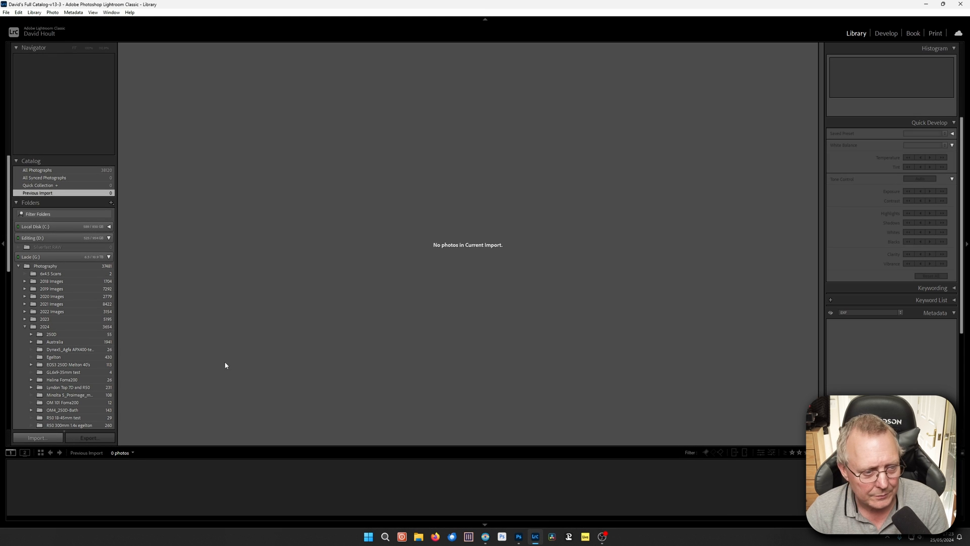
pyautogui.click(47, 246)
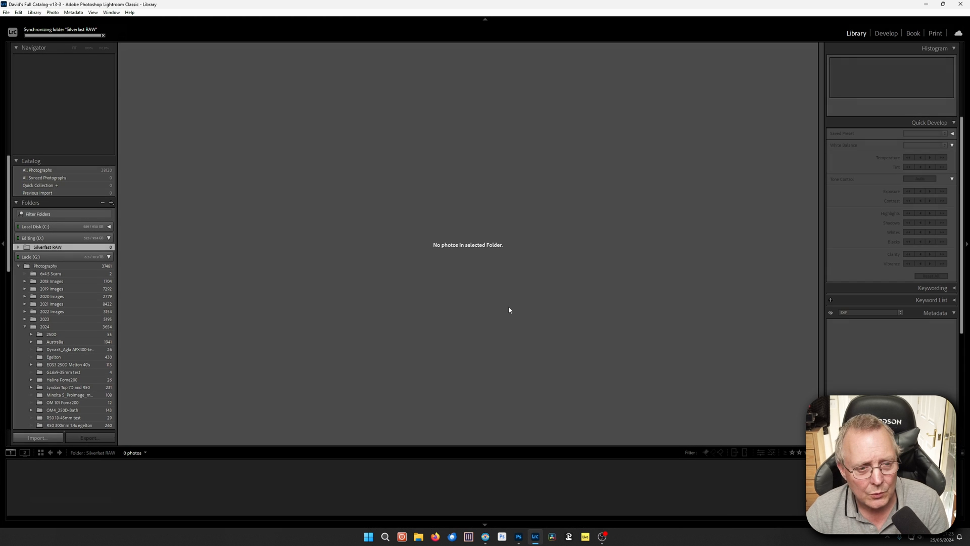
pyautogui.click(36, 438)
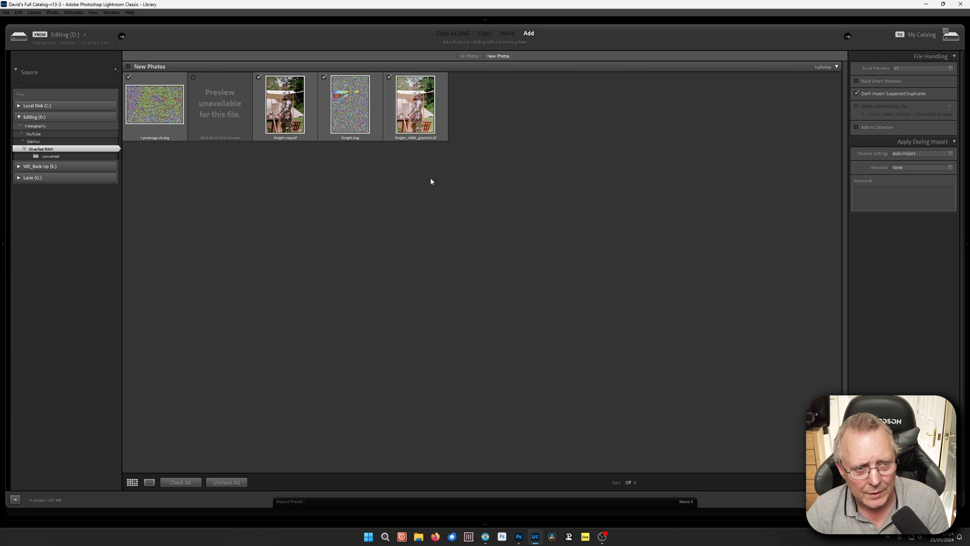
pyautogui.moveTo(148, 101)
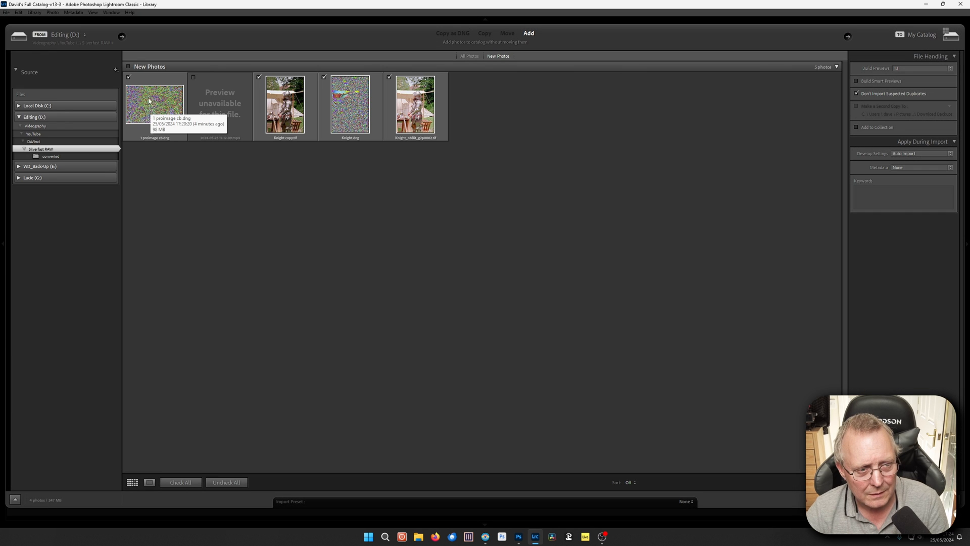
pyautogui.moveTo(331, 188)
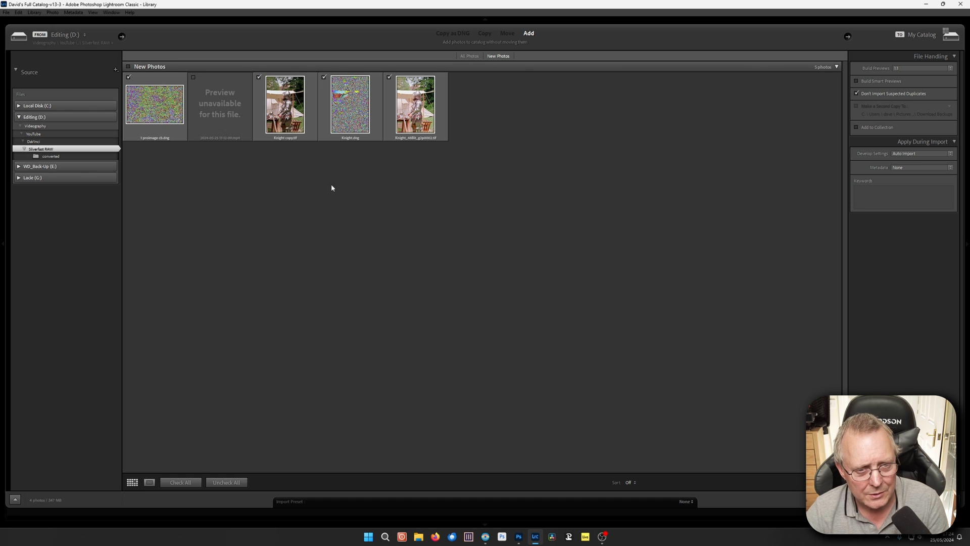
pyautogui.moveTo(346, 115)
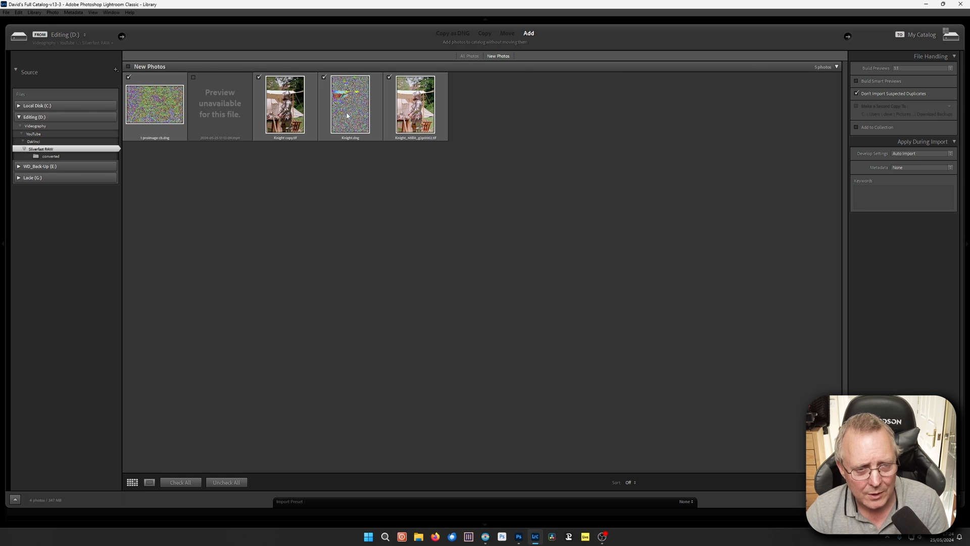
pyautogui.moveTo(297, 178)
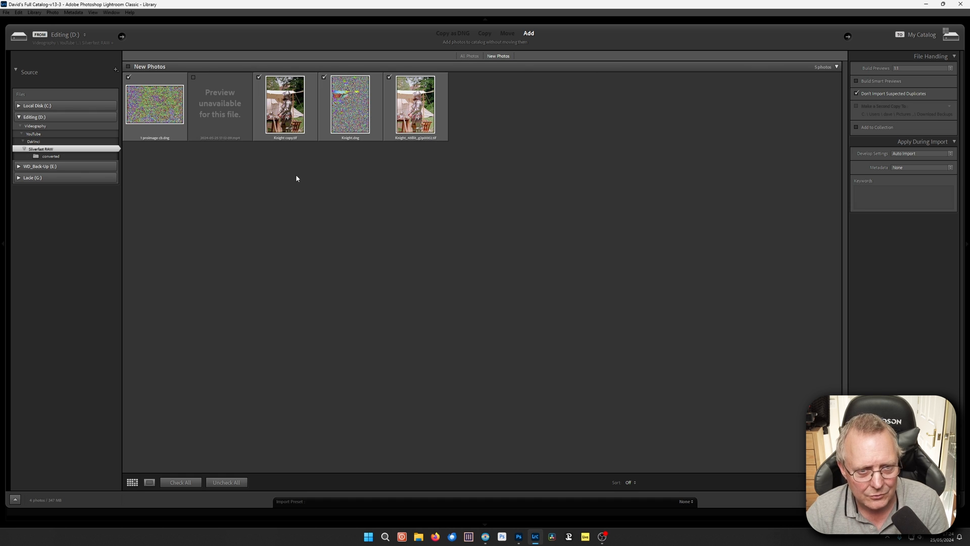
pyautogui.moveTo(283, 144)
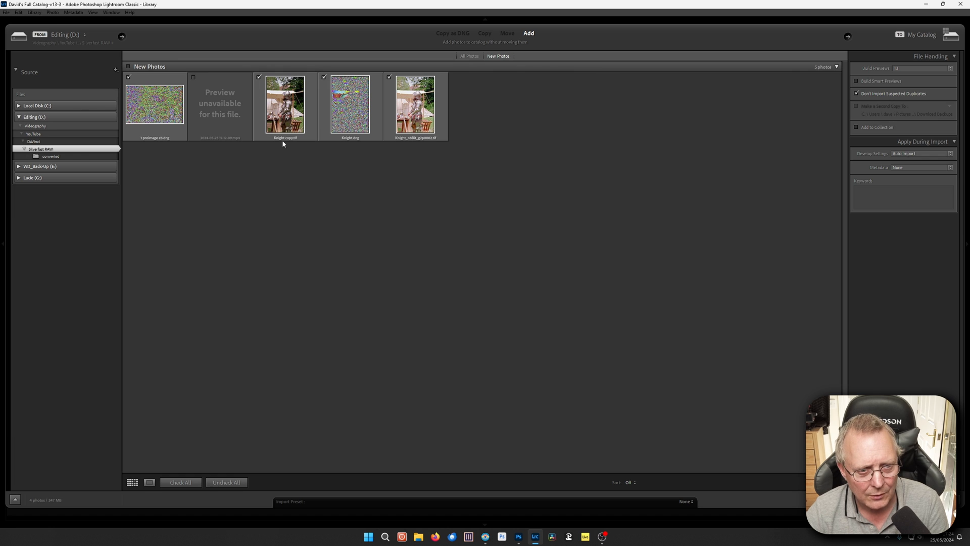
pyautogui.moveTo(283, 143)
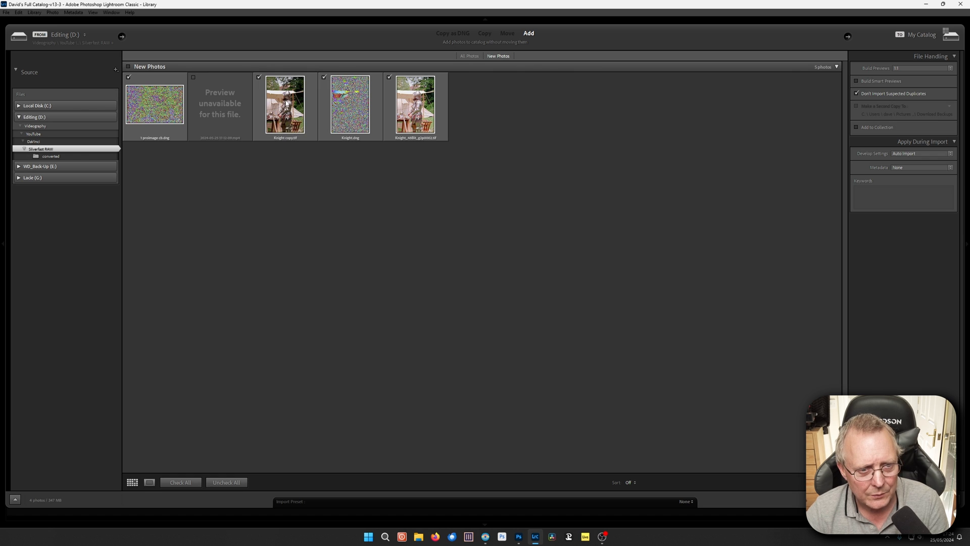
pyautogui.moveTo(279, 99)
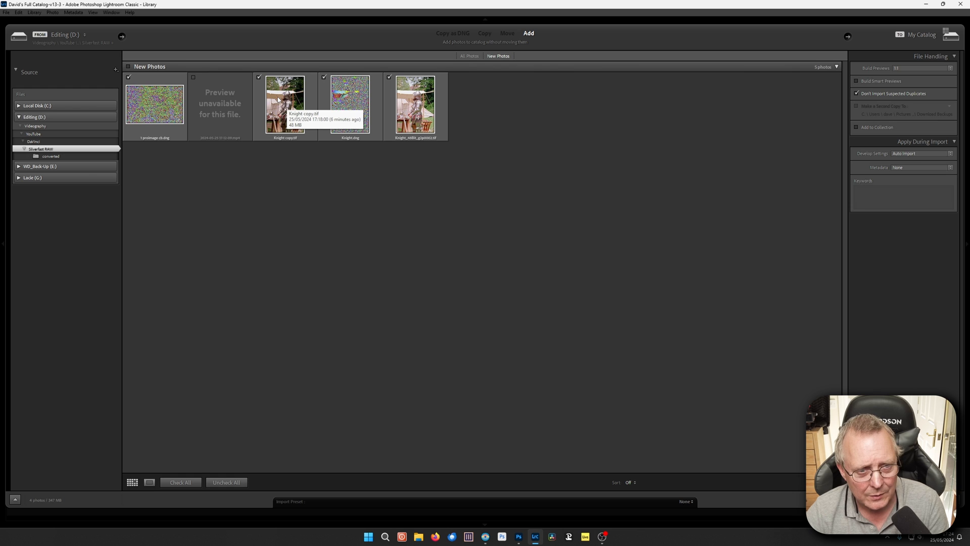
pyautogui.moveTo(416, 104)
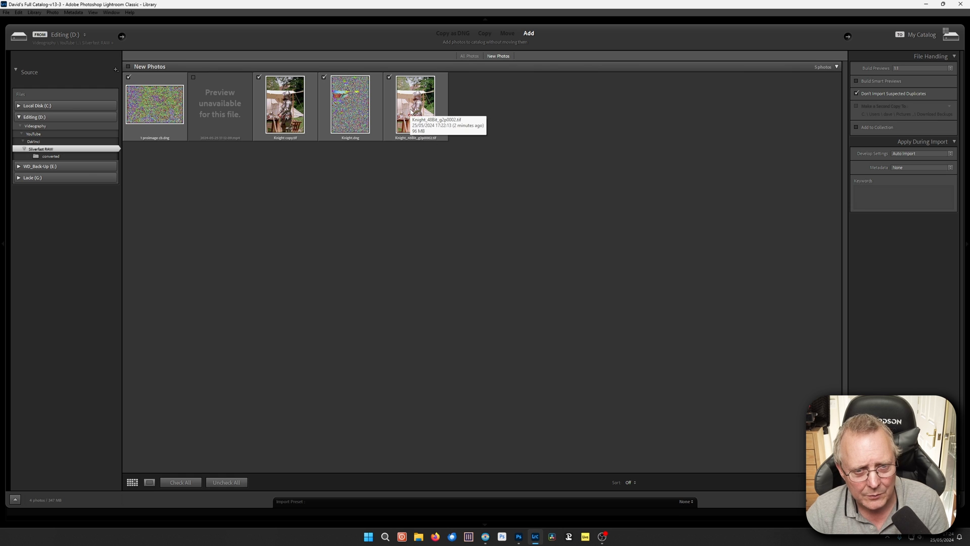
pyautogui.moveTo(656, 379)
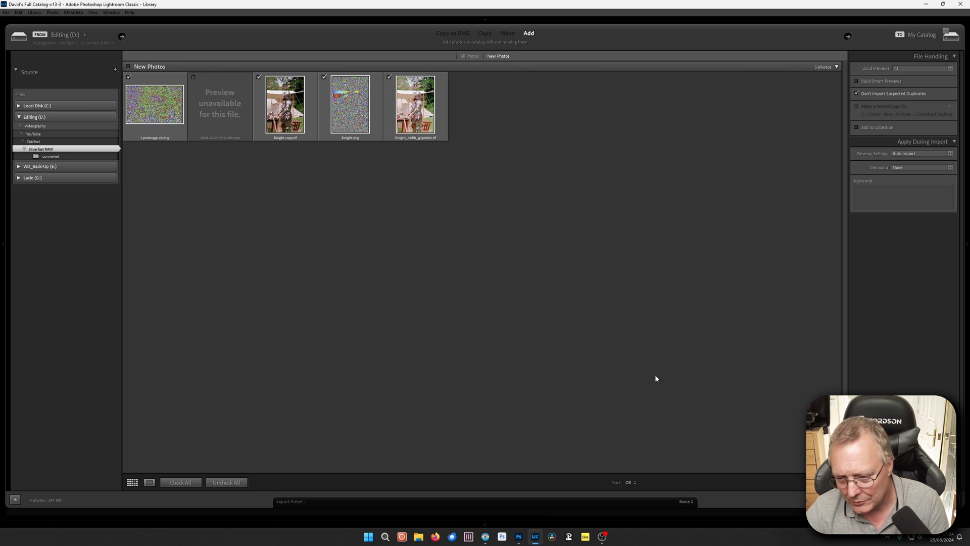
pyautogui.click(922, 152)
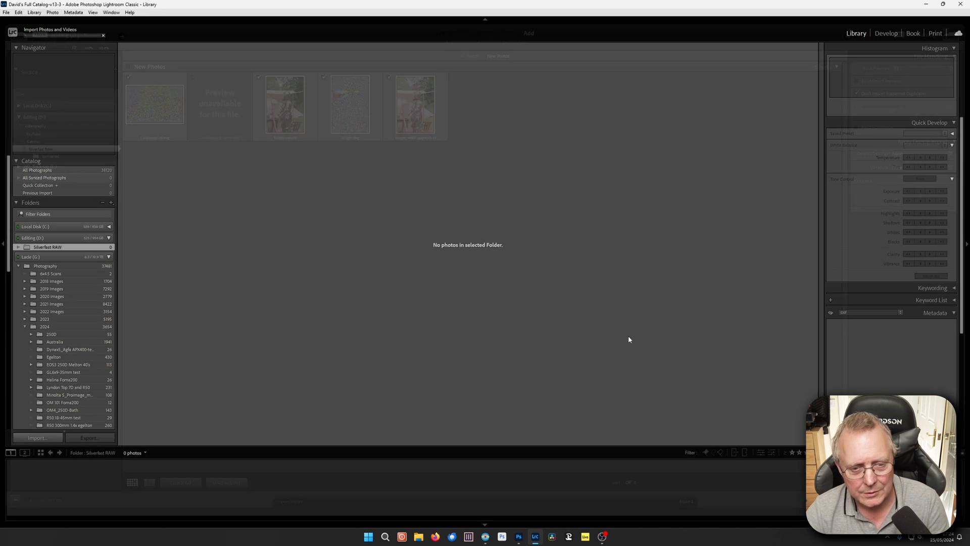
# Select the first imported photo and open the prosimage negative for editing
pyautogui.click(36, 437)
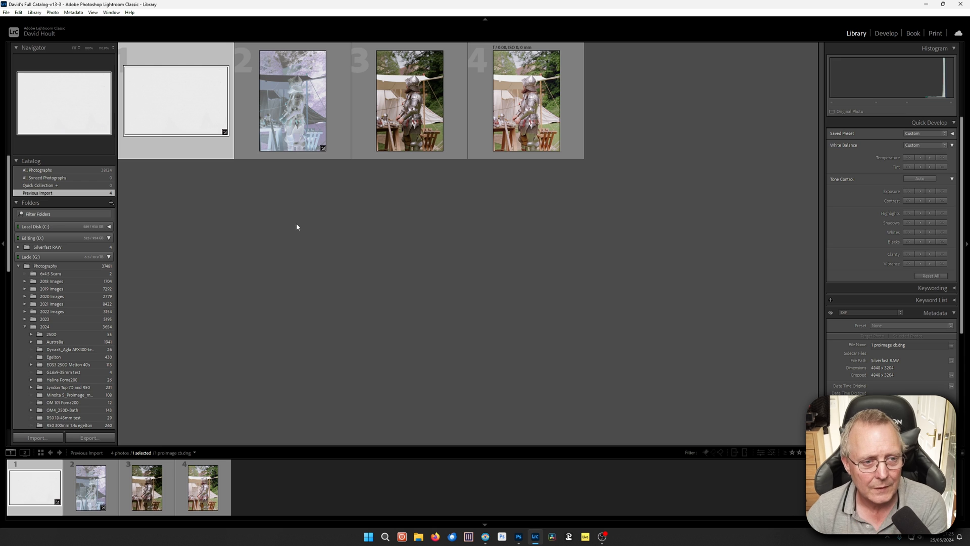
pyautogui.moveTo(292, 122)
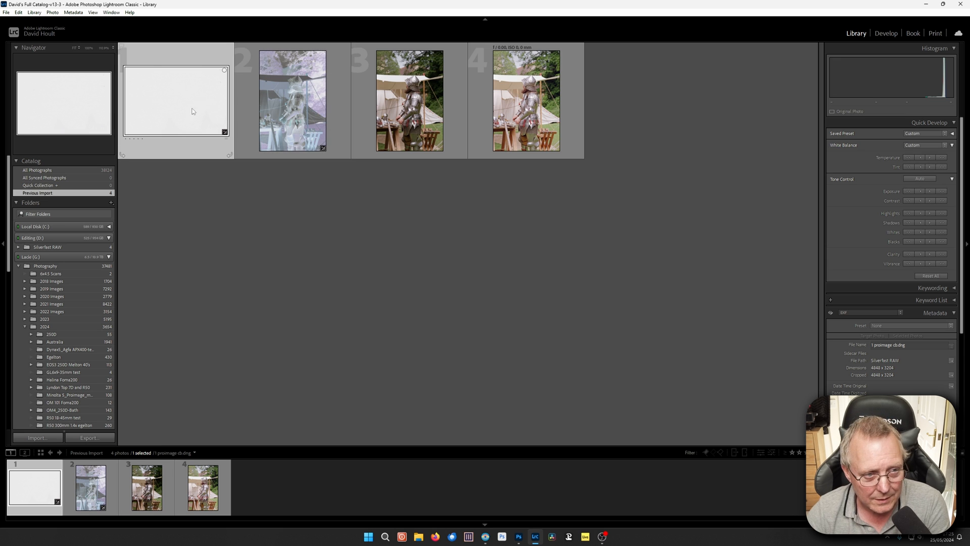
pyautogui.moveTo(215, 122)
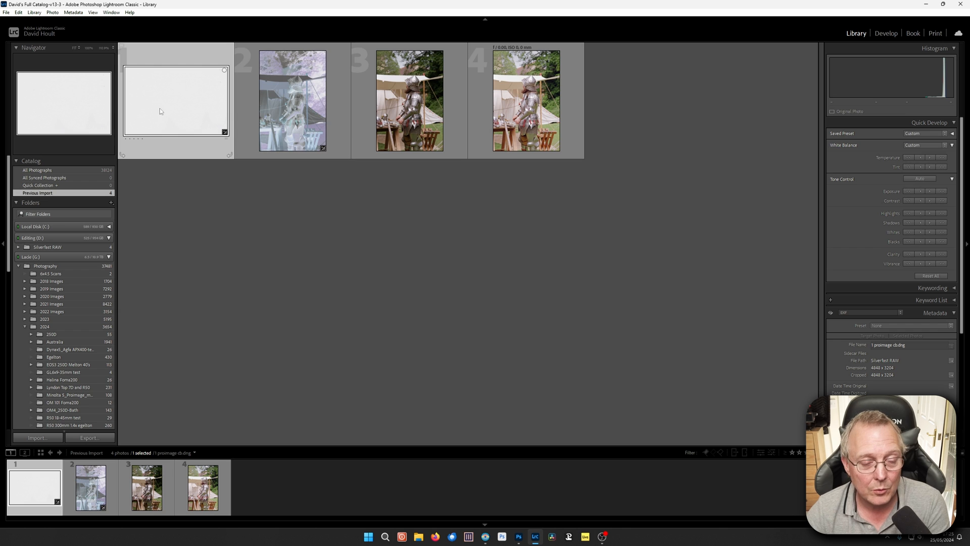
pyautogui.moveTo(176, 102)
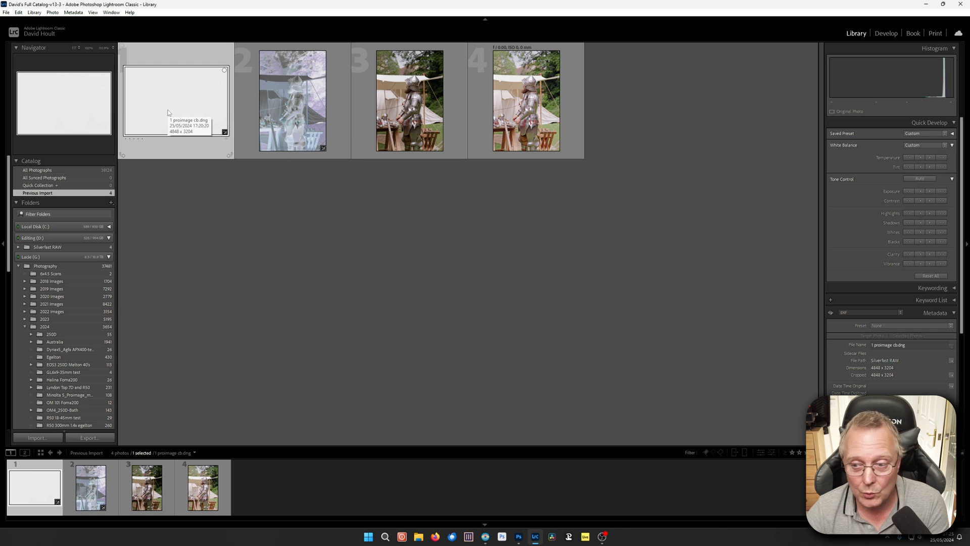
pyautogui.rightClick(177, 99)
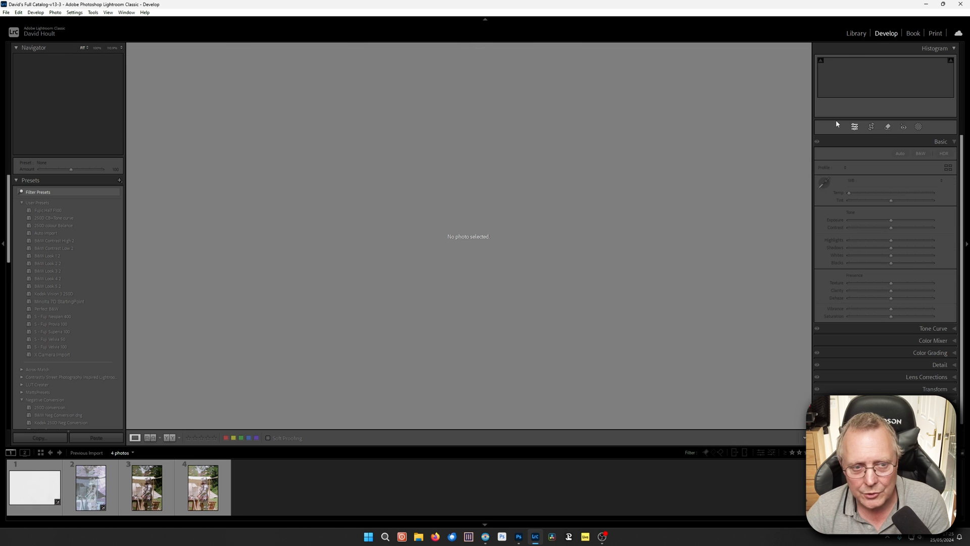
pyautogui.click(35, 487)
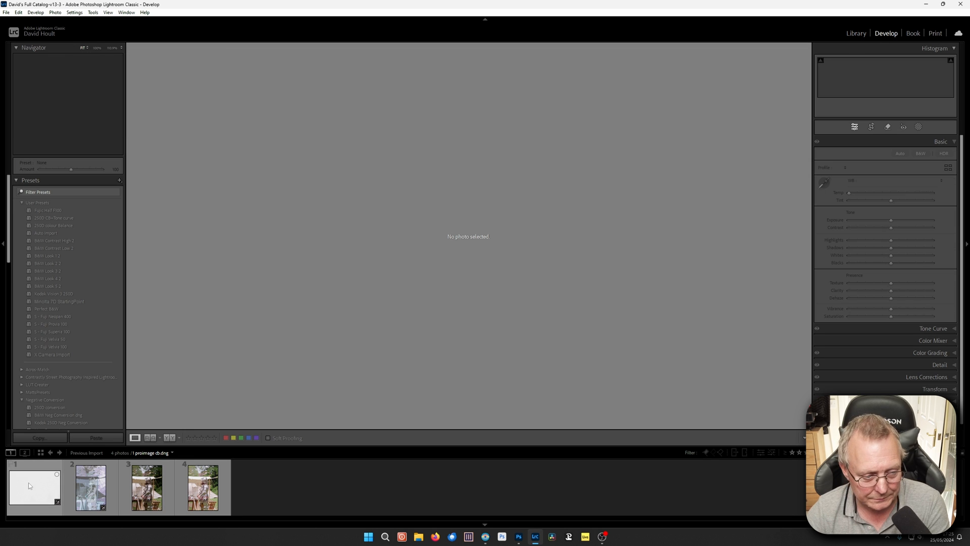
pyautogui.click(34, 487)
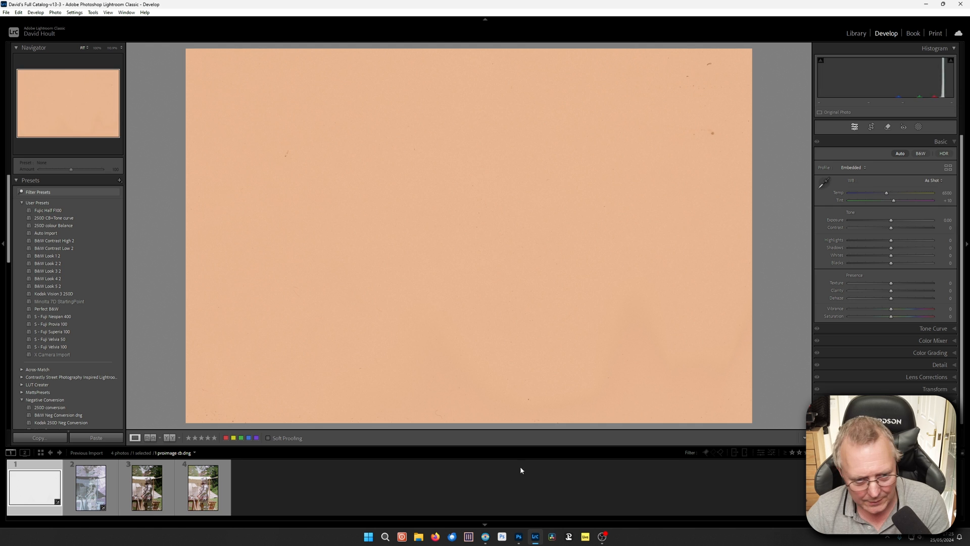
# Reset Knight.dng's white balance to As Shot and return to the Library grid
pyautogui.click(90, 488)
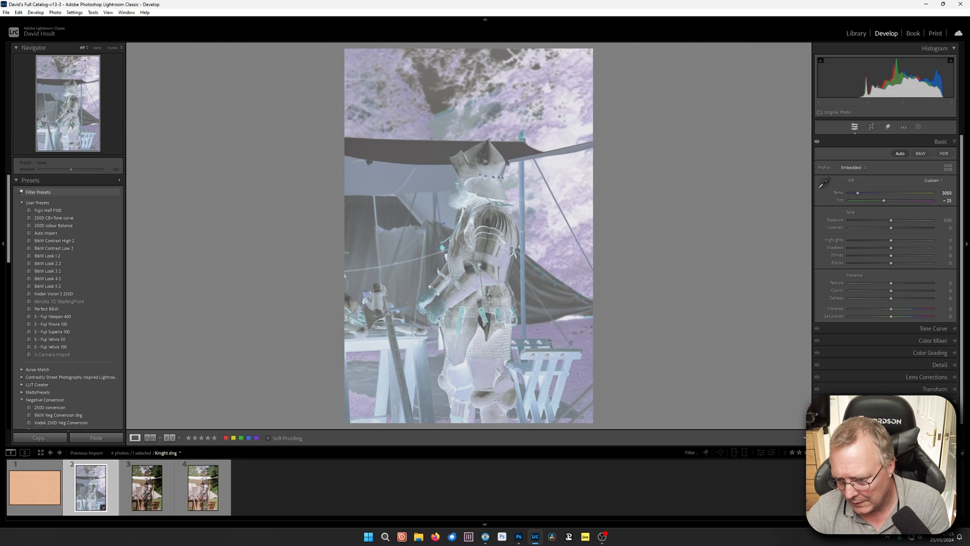
pyautogui.click(934, 180)
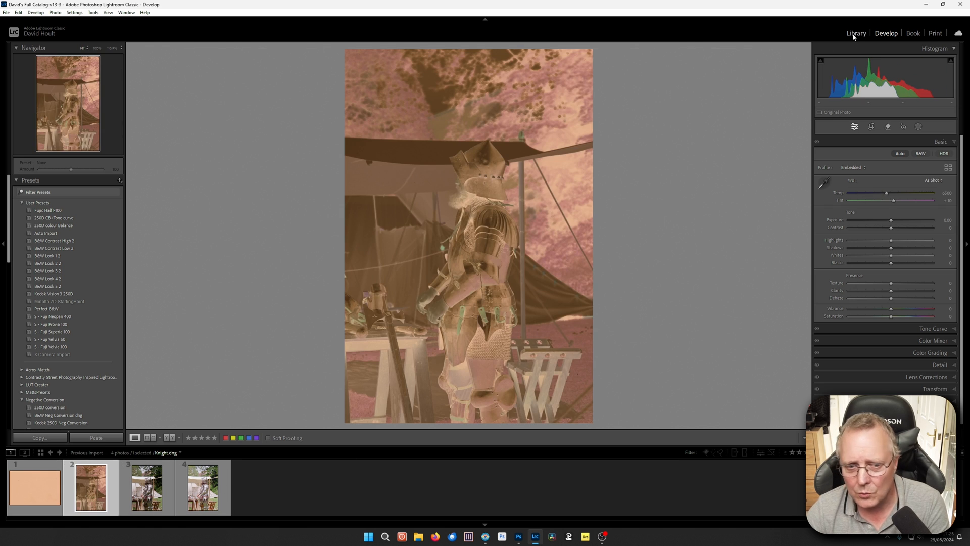
pyautogui.click(856, 32)
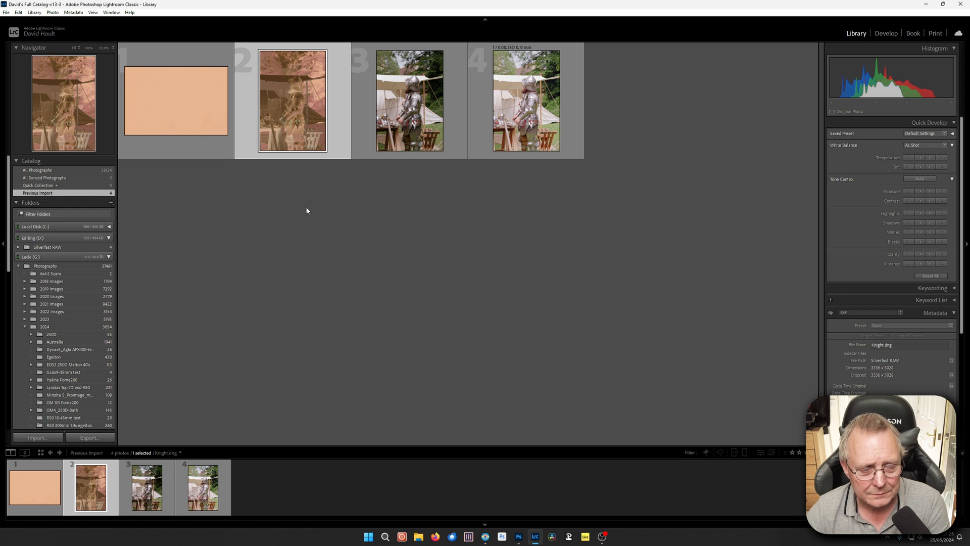
pyautogui.moveTo(333, 259)
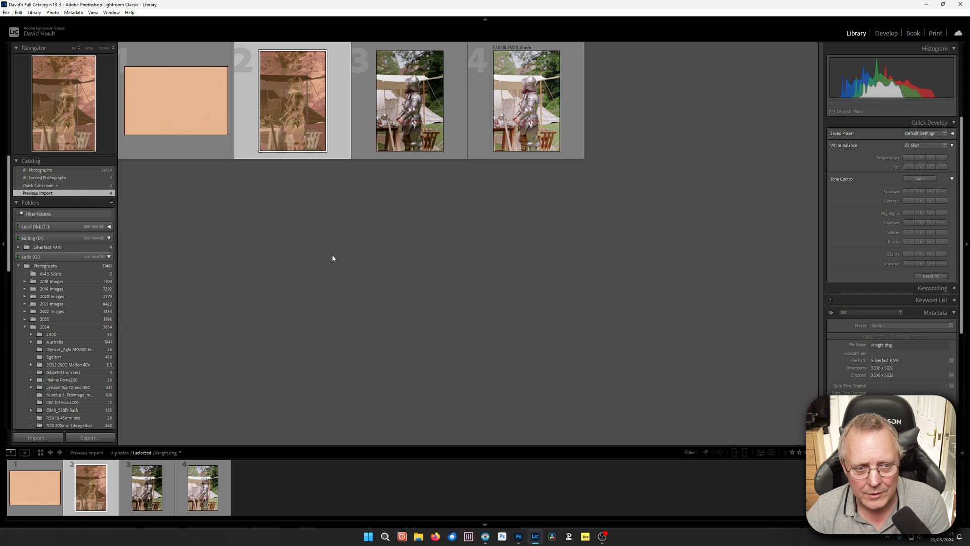
# Neutralise frame 1's film base with the WB eyedropper and sync white balance to Knight.dng
pyautogui.click(885, 33)
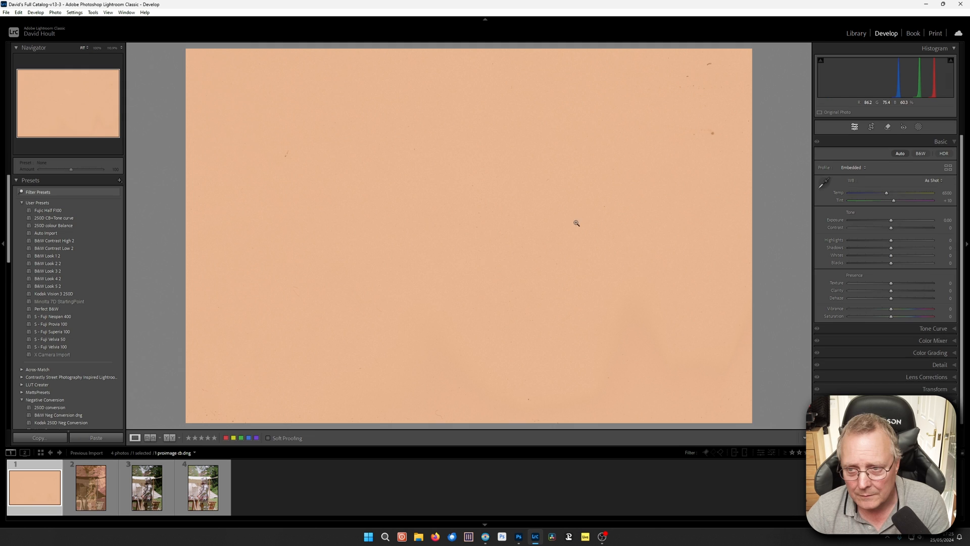
pyautogui.moveTo(497, 258)
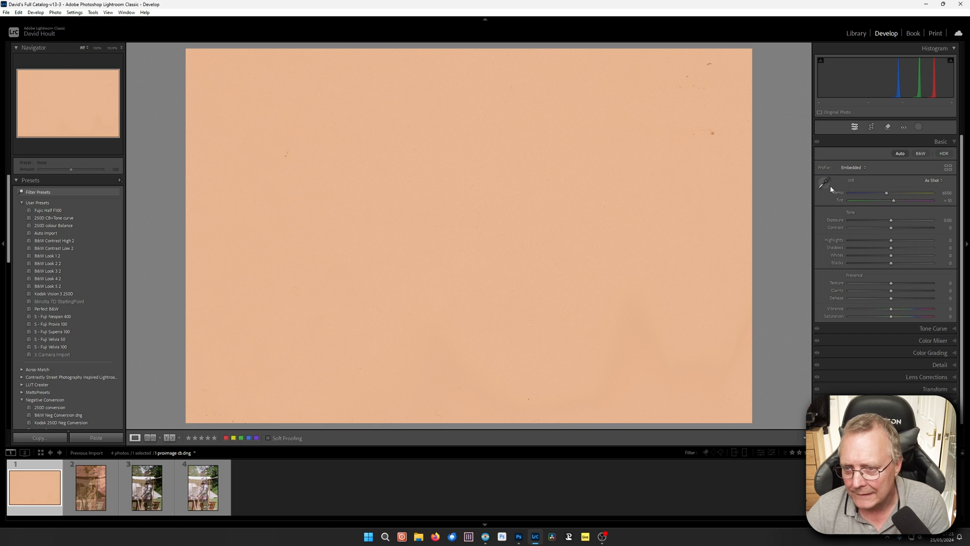
pyautogui.click(824, 181)
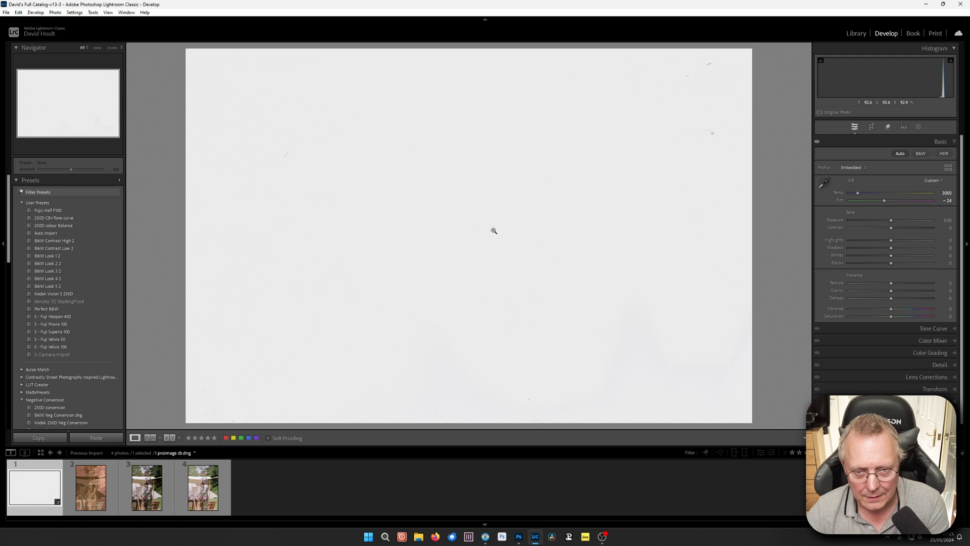
pyautogui.moveTo(472, 236)
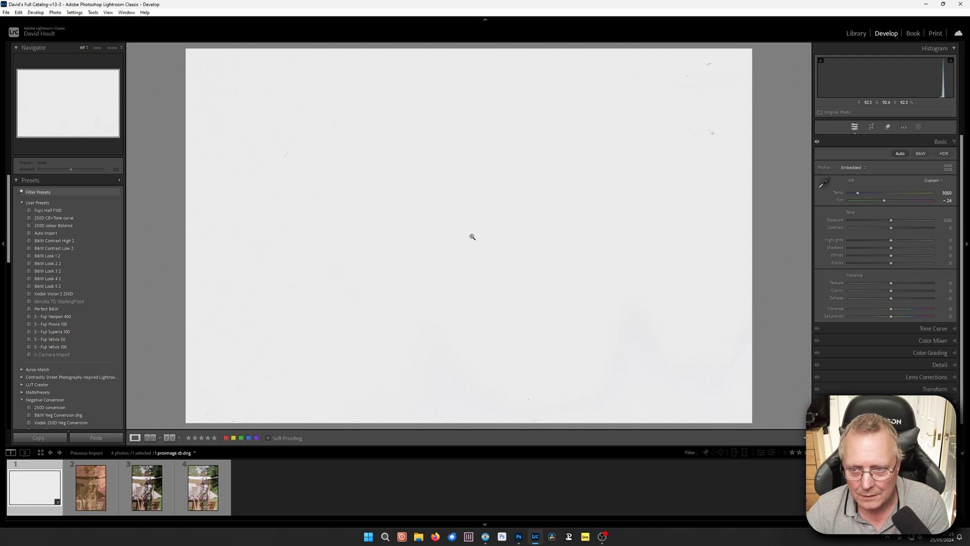
pyautogui.click(90, 487)
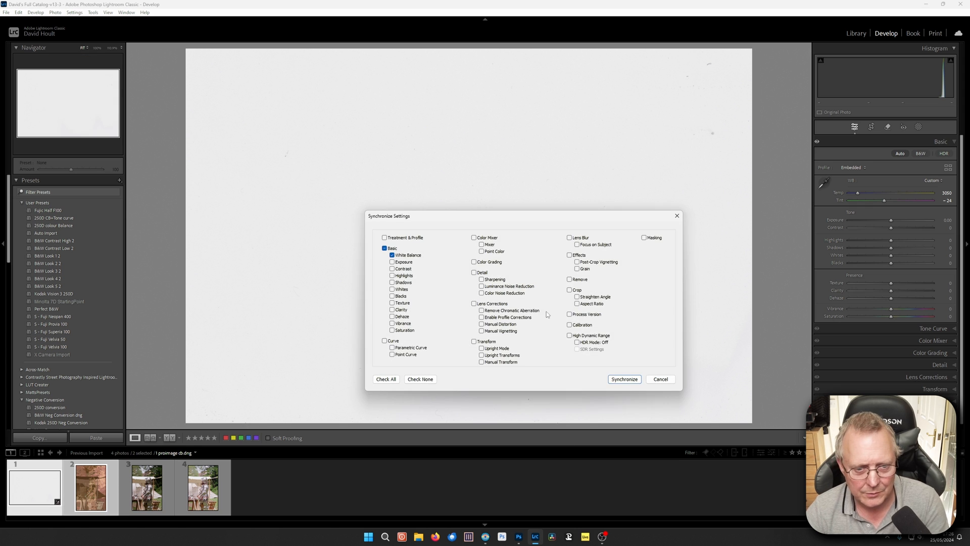
pyautogui.moveTo(449, 232)
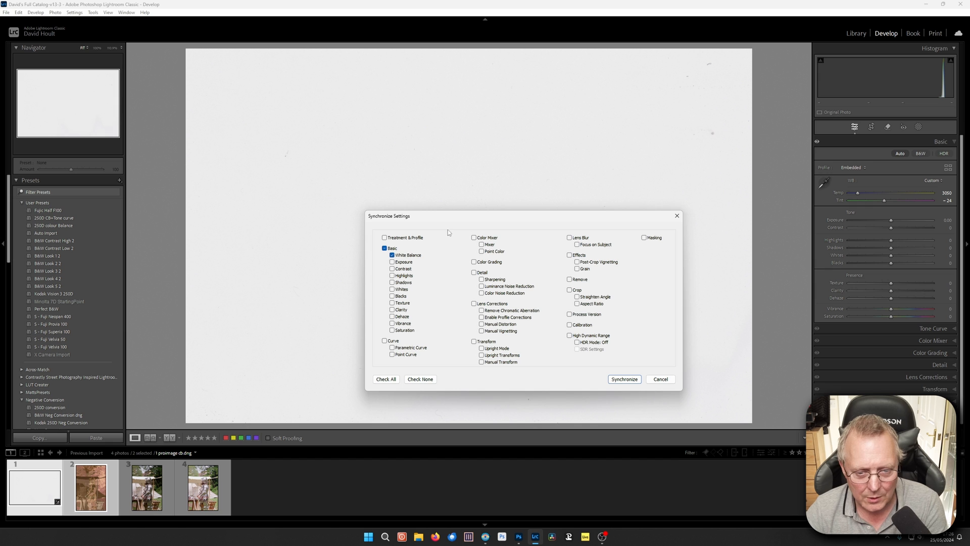
pyautogui.click(623, 379)
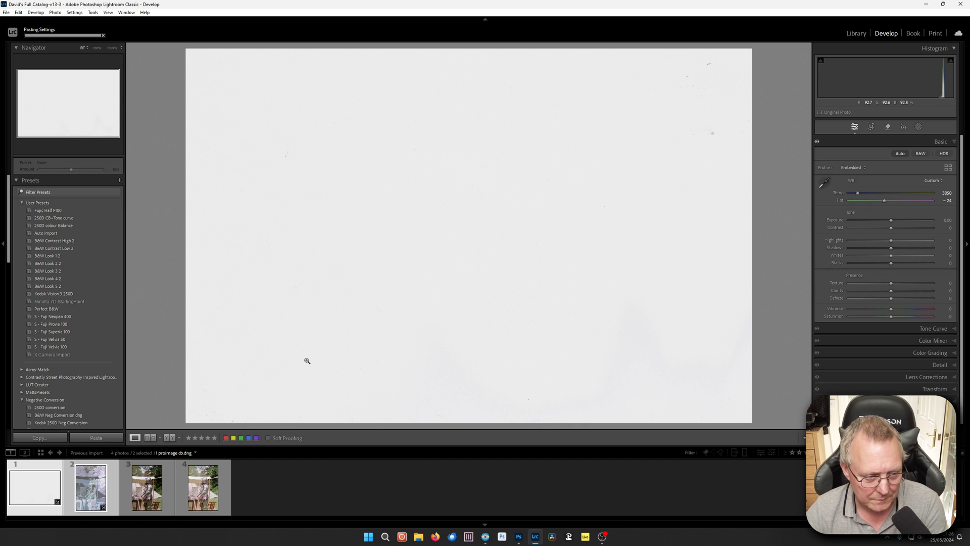
# Select the inverted-curve Knight.dng positive and expand its Basic panel
pyautogui.click(90, 487)
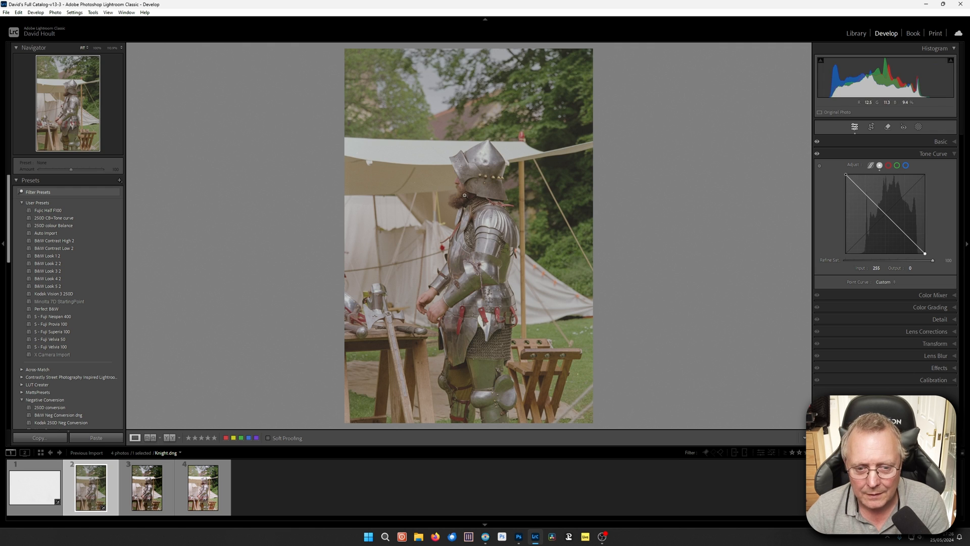
pyautogui.click(940, 141)
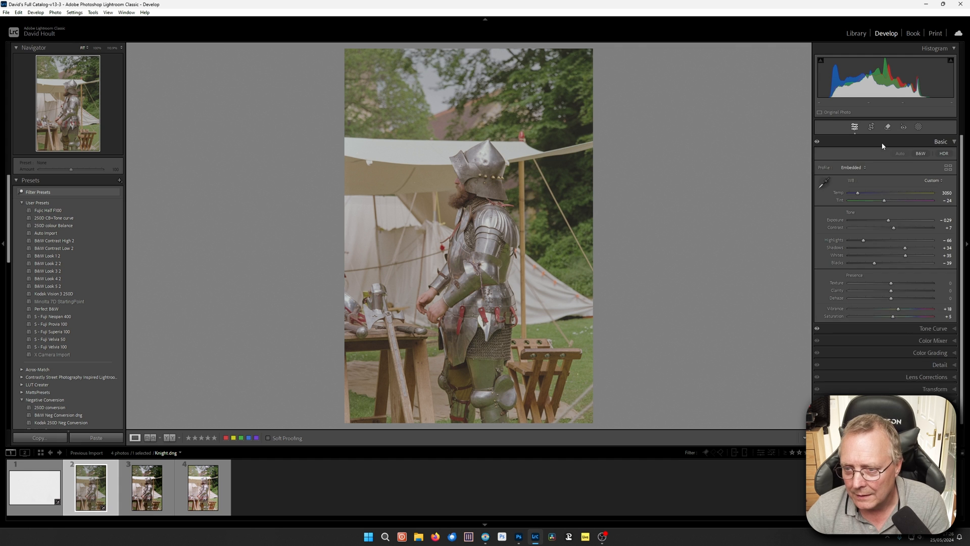
# Toggle the side panels to view Knight.dng's punchier basic tone adjustments
pyautogui.press('Tab')
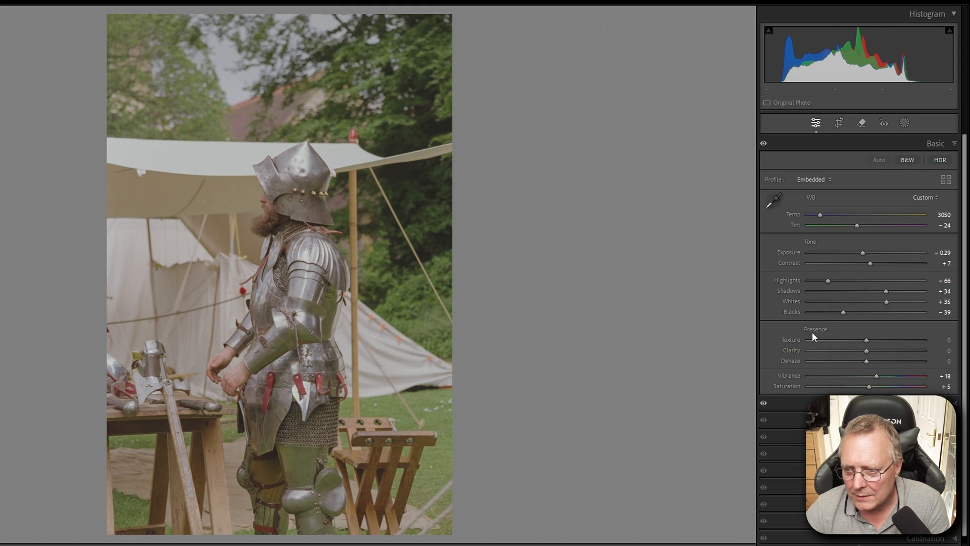
pyautogui.moveTo(894, 329)
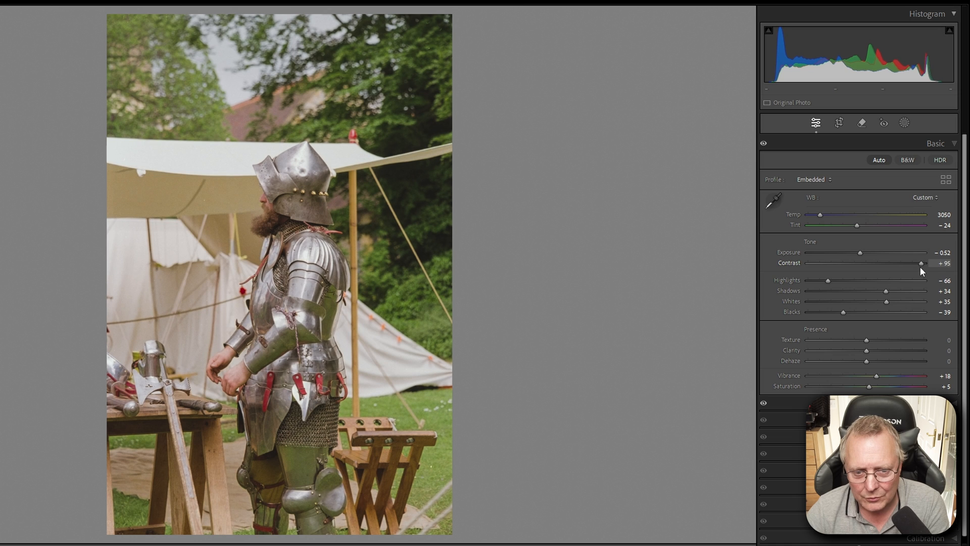
pyautogui.moveTo(828, 283)
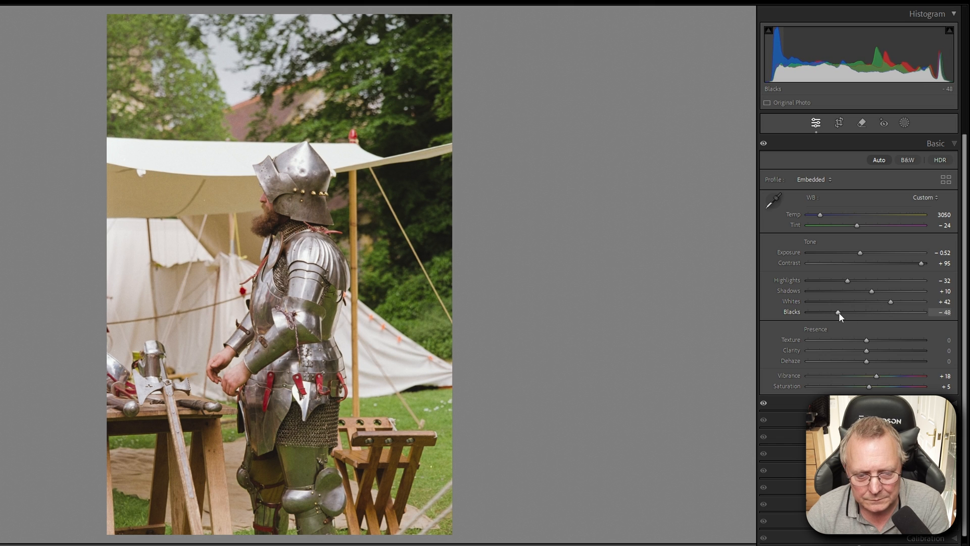
pyautogui.moveTo(554, 311)
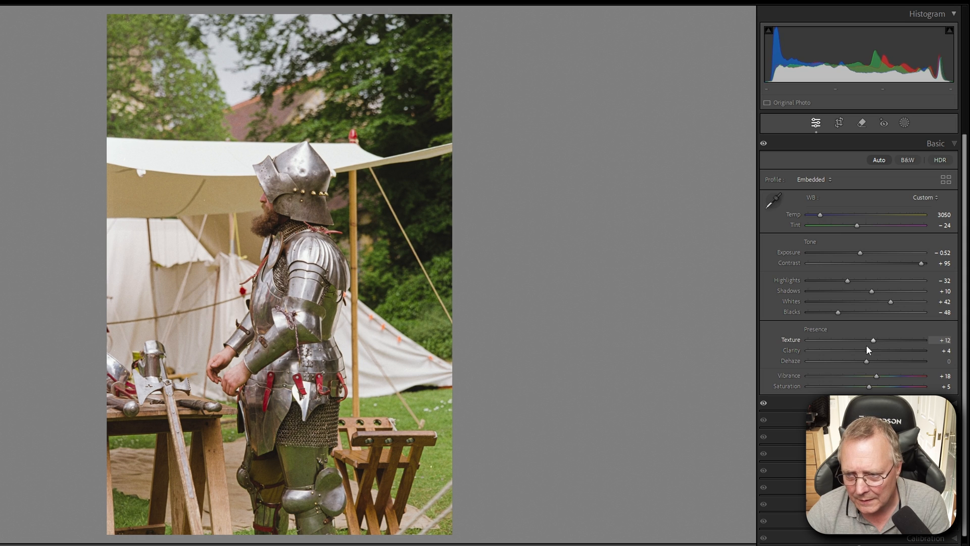
pyautogui.moveTo(530, 326)
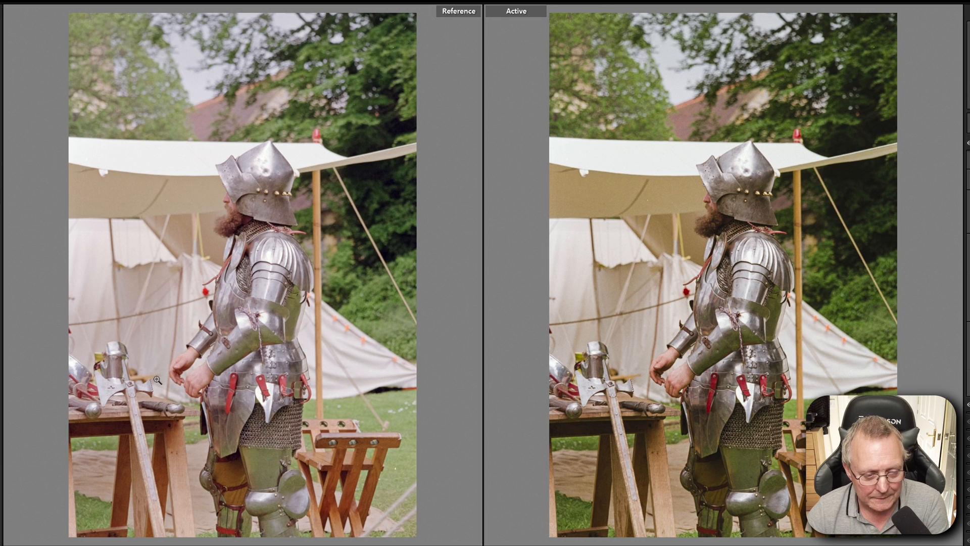
# Show the three Knight positive conversions side by side for comparison
pyautogui.press('Escape')
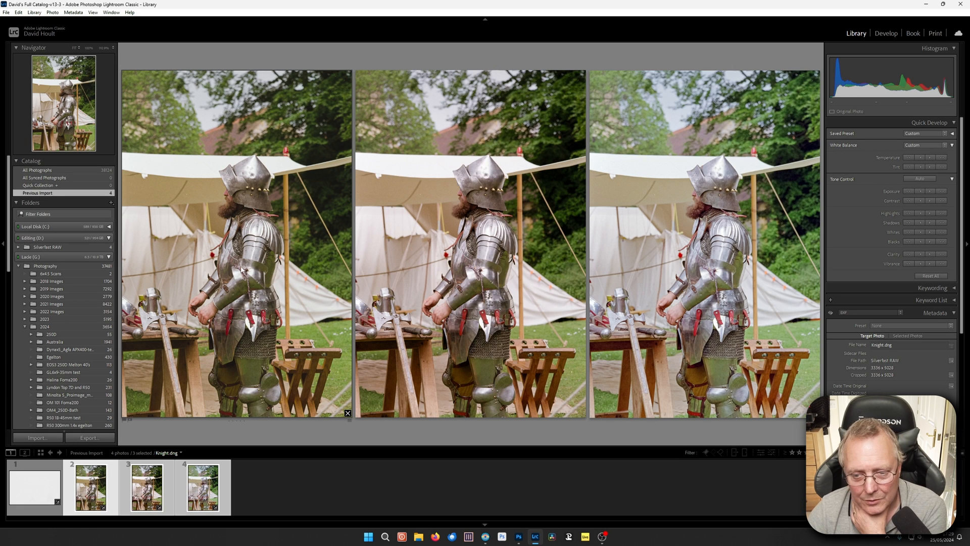
pyautogui.moveTo(321, 242)
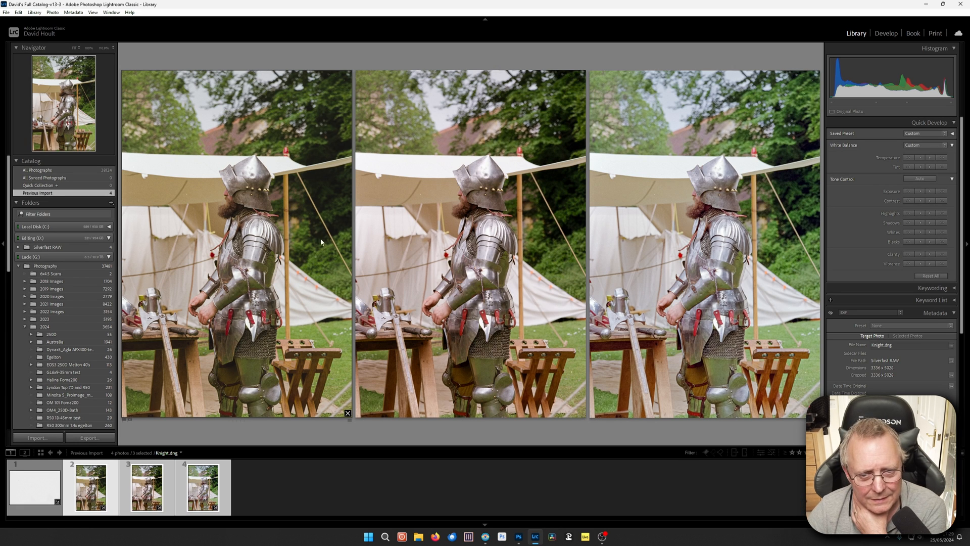
pyautogui.moveTo(158, 412)
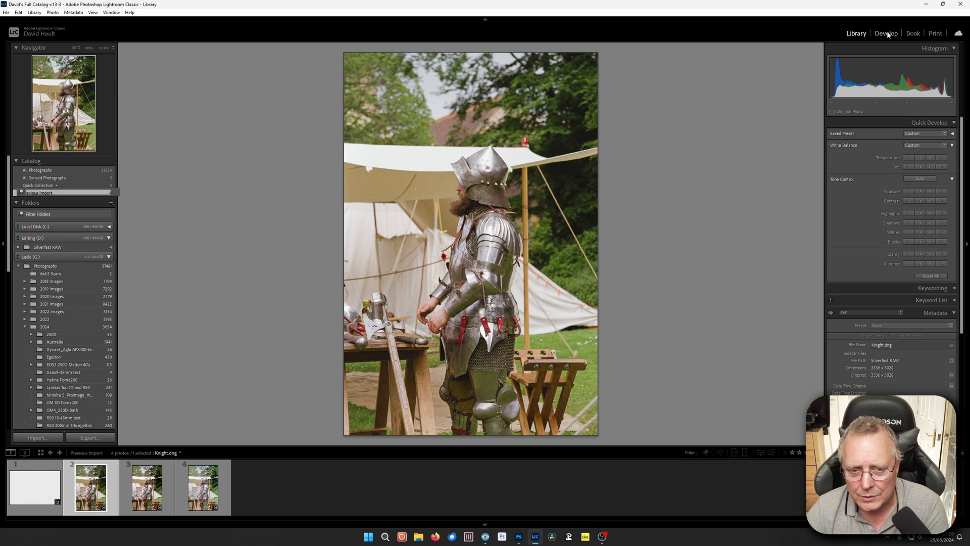
# Reopen Knight.dng in Develop and start refining its white balance toward temperature 3040, tint −28
pyautogui.click(886, 33)
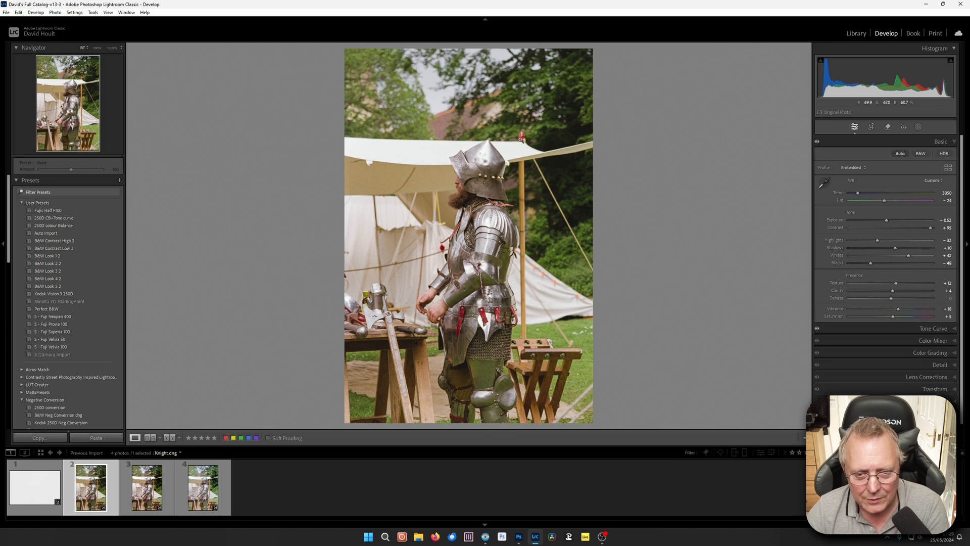
pyautogui.moveTo(509, 116)
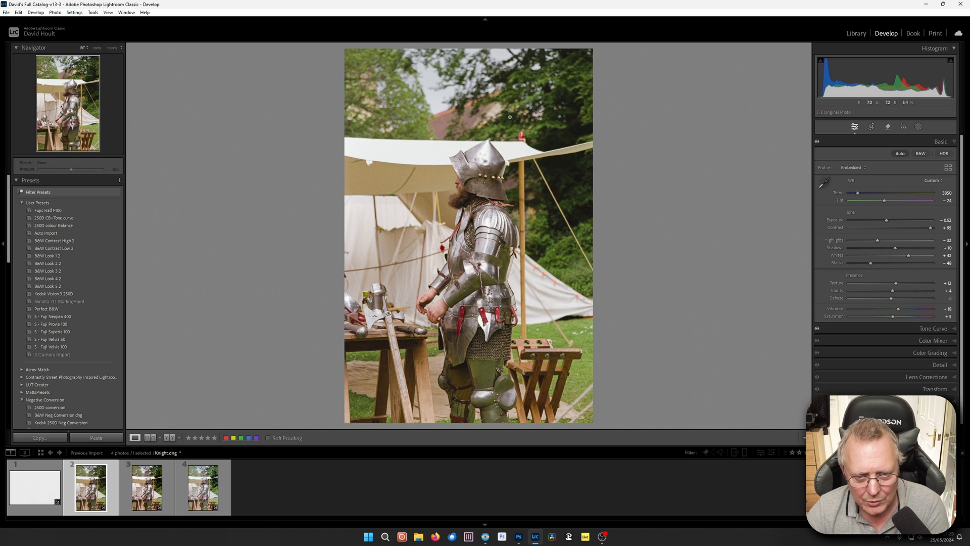
pyautogui.click(146, 488)
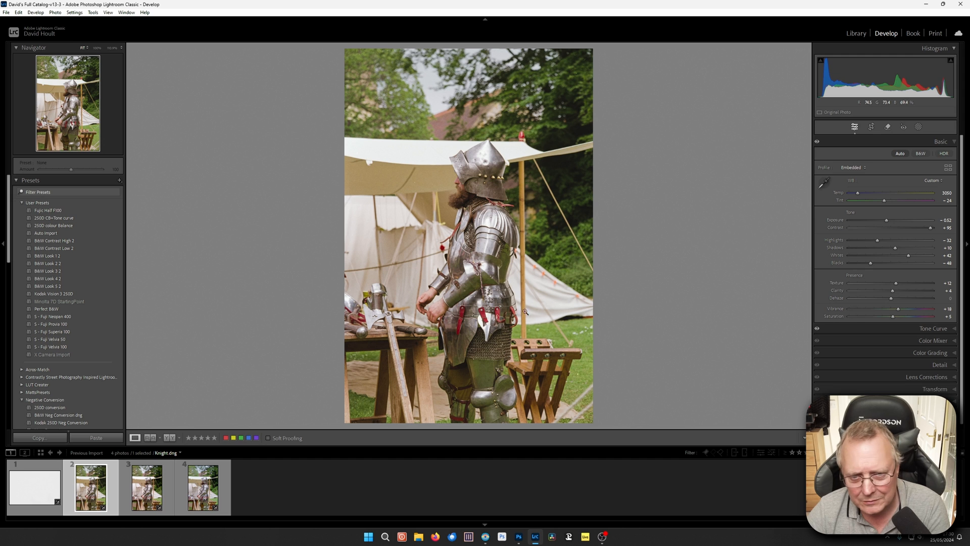
pyautogui.moveTo(872, 222)
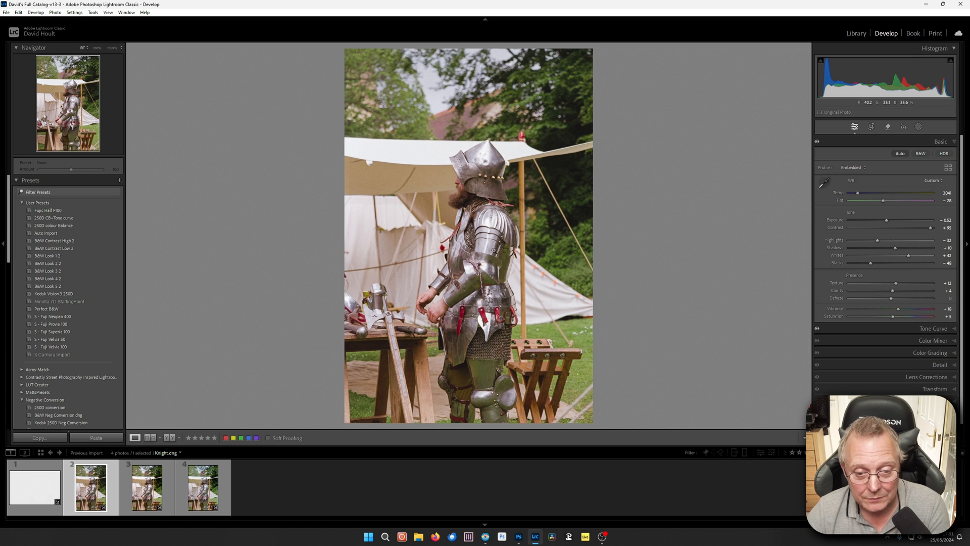
pyautogui.moveTo(482, 246)
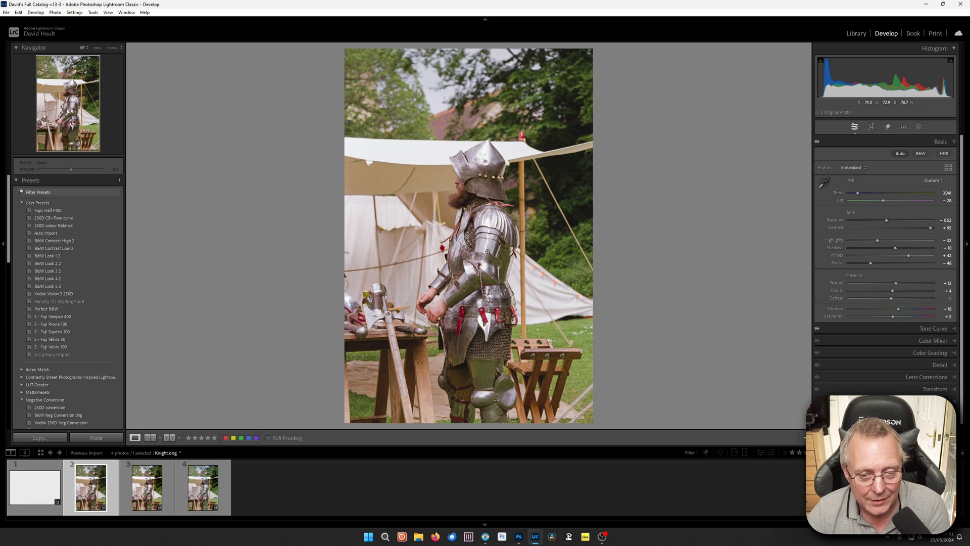
pyautogui.moveTo(701, 122)
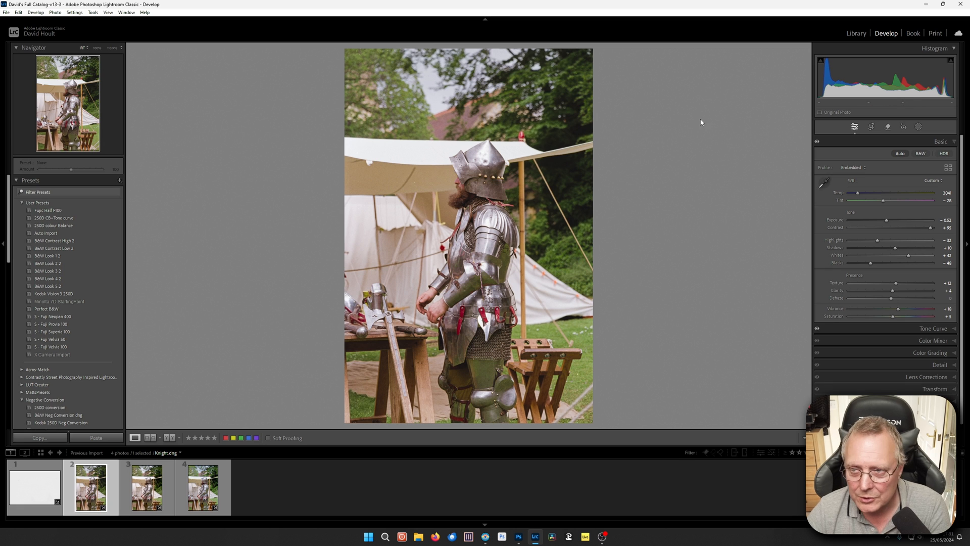
pyautogui.click(34, 487)
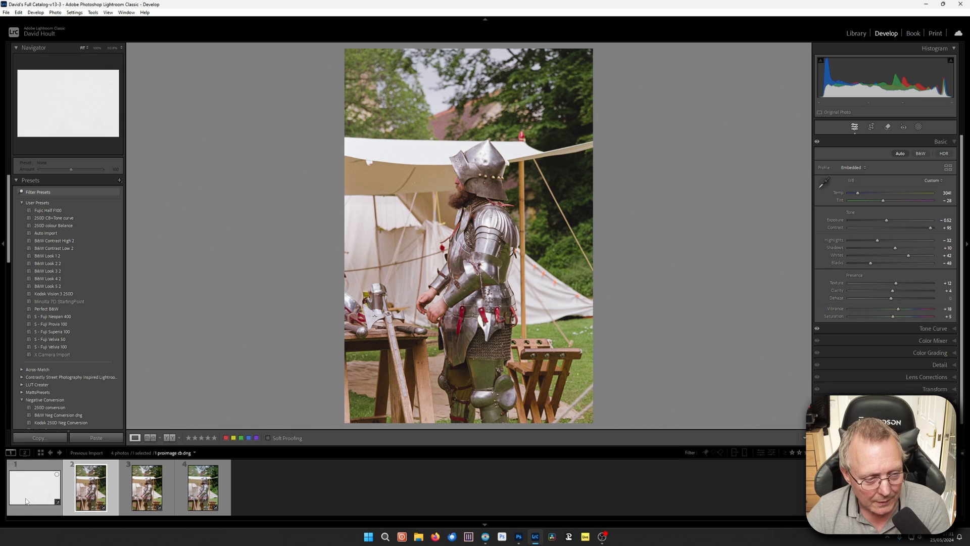
pyautogui.click(34, 488)
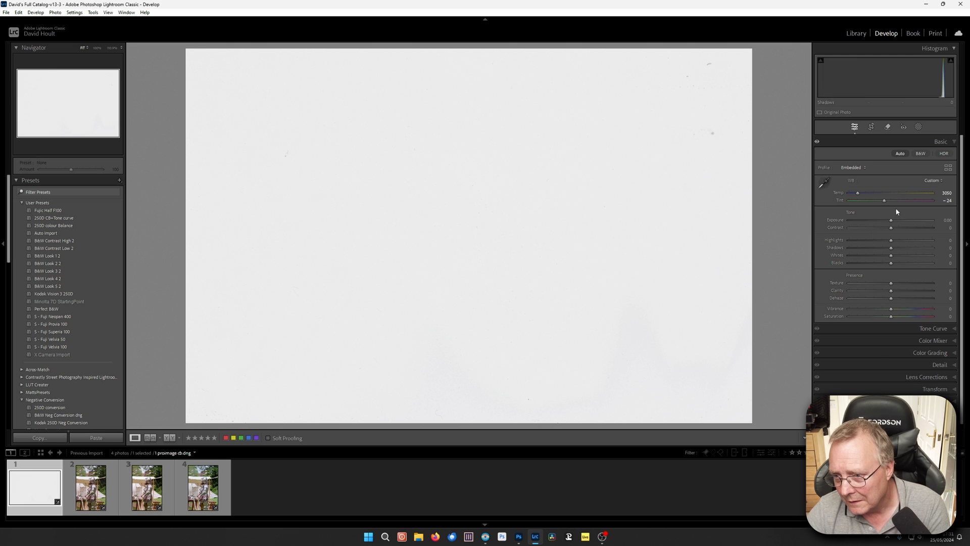
pyautogui.moveTo(718, 261)
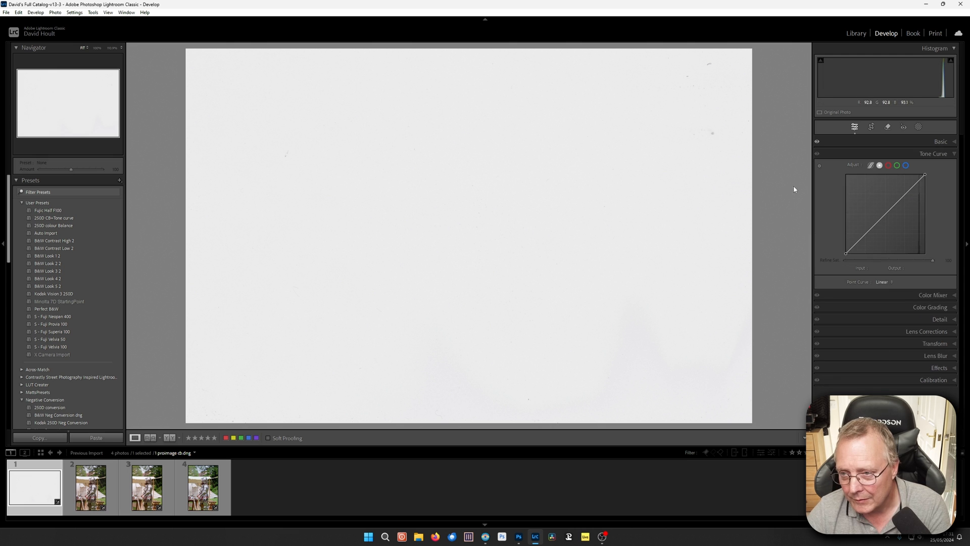
pyautogui.click(940, 141)
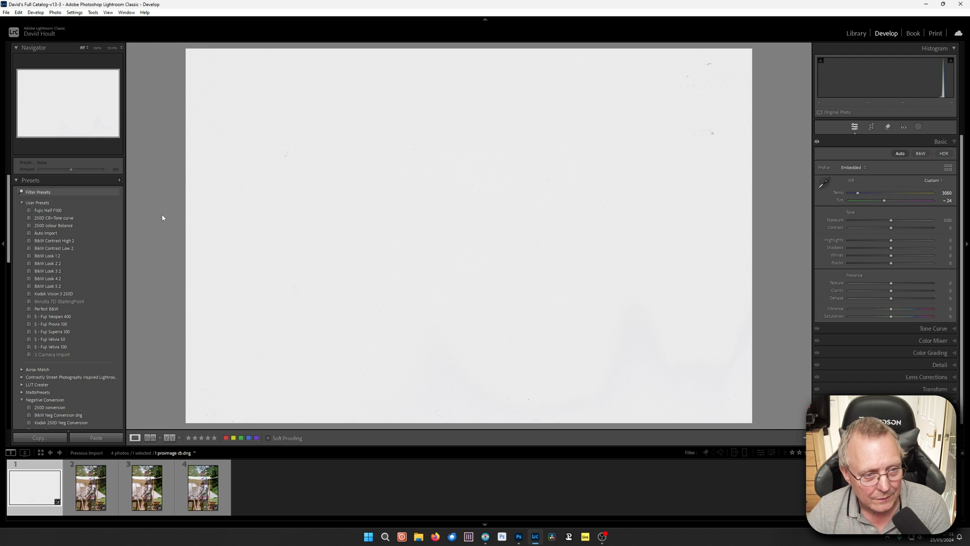
pyautogui.moveTo(323, 237)
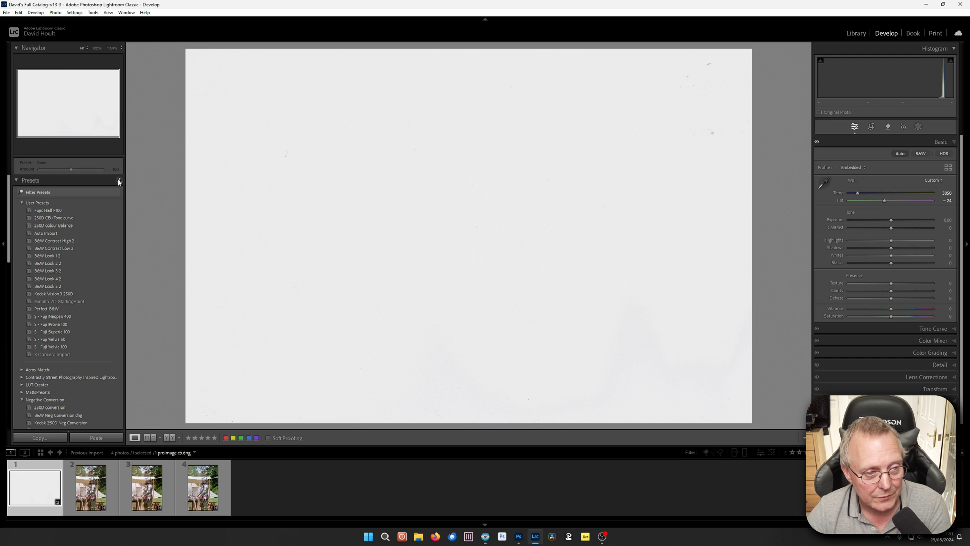
pyautogui.moveTo(118, 181)
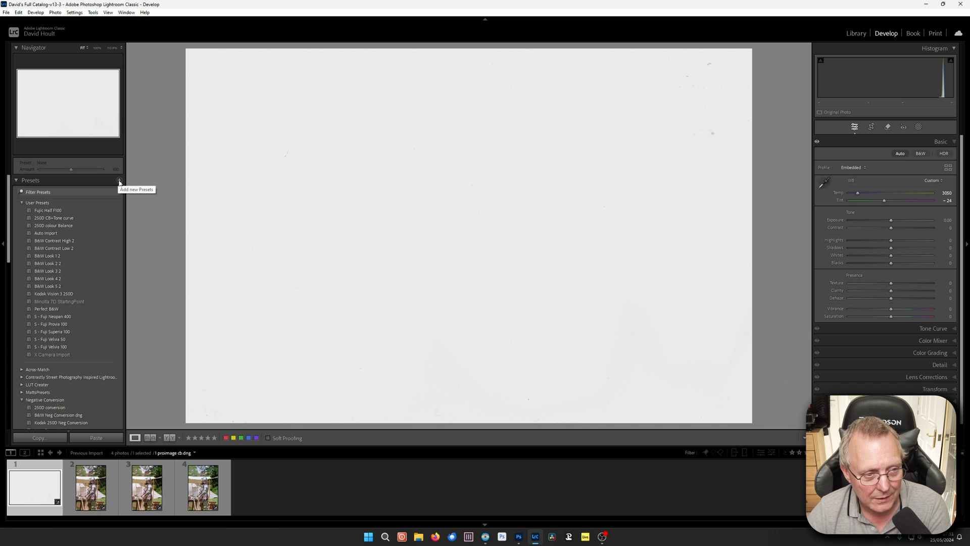
# Create a new develop preset named 'ProImage WB'
pyautogui.click(119, 180)
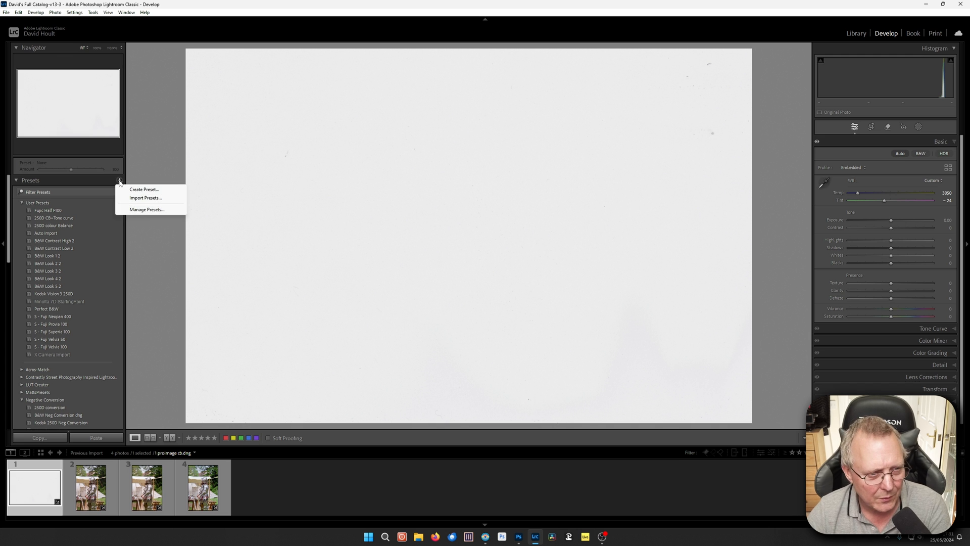
pyautogui.click(144, 190)
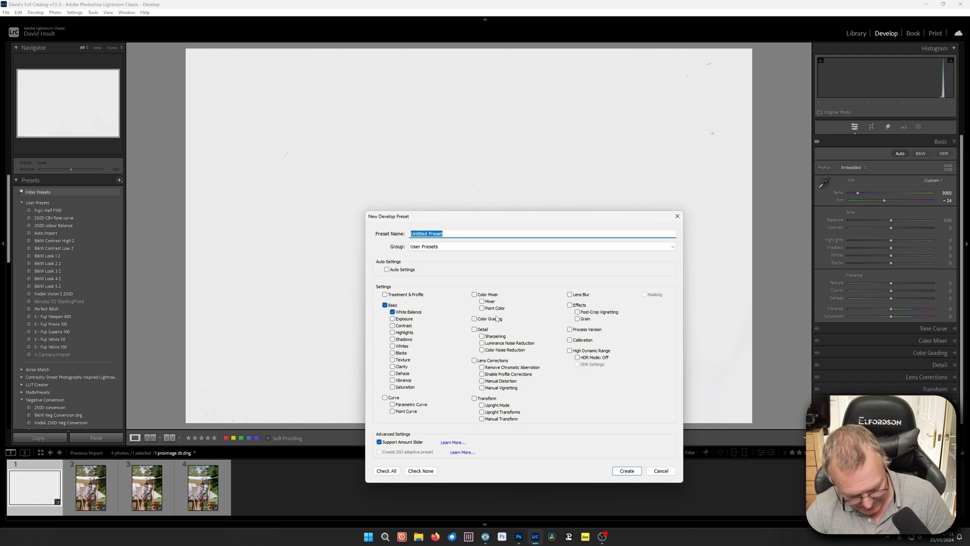
pyautogui.write('ProImage WB')
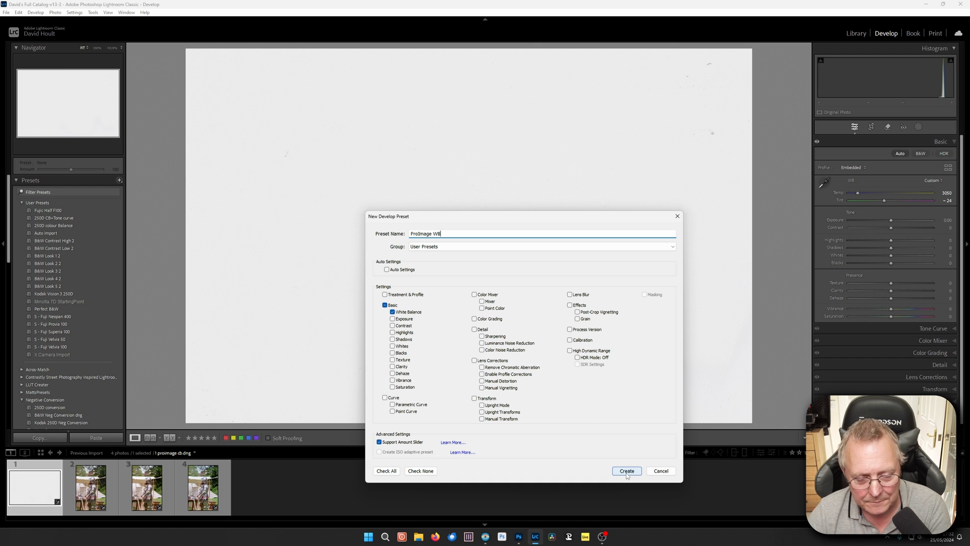
pyautogui.click(627, 471)
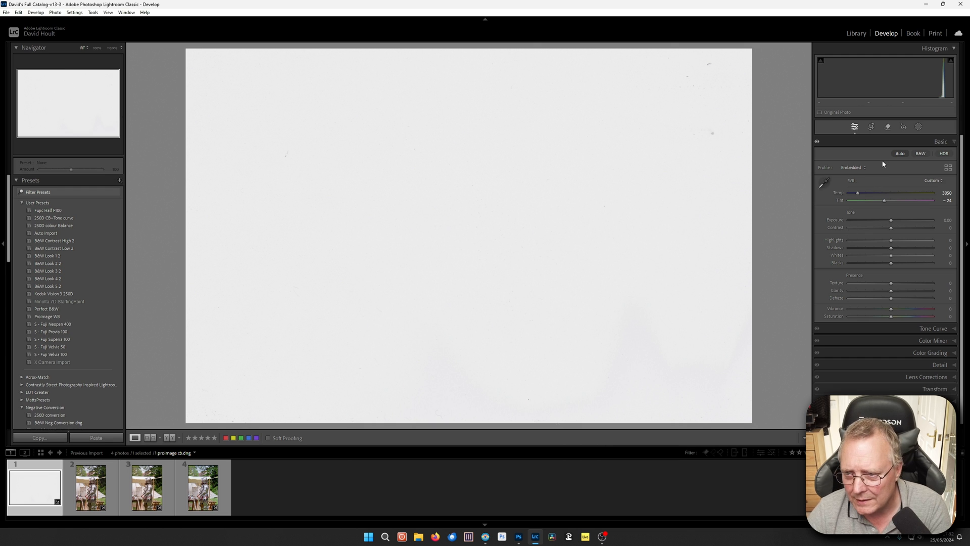
# With the Tone Curve panel shown, save another preset named 'ProImage WB Curve'
pyautogui.click(934, 328)
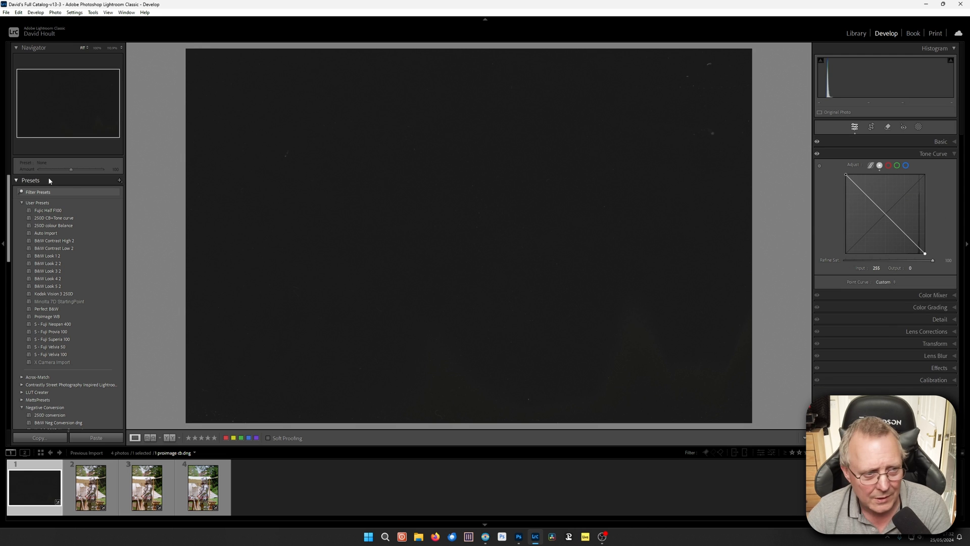
pyautogui.click(119, 180)
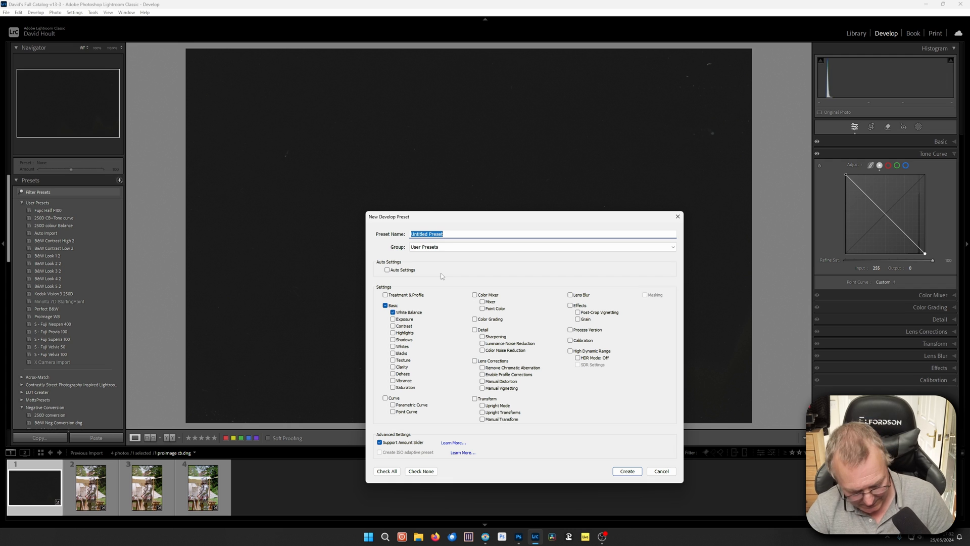
pyautogui.write('Pro')
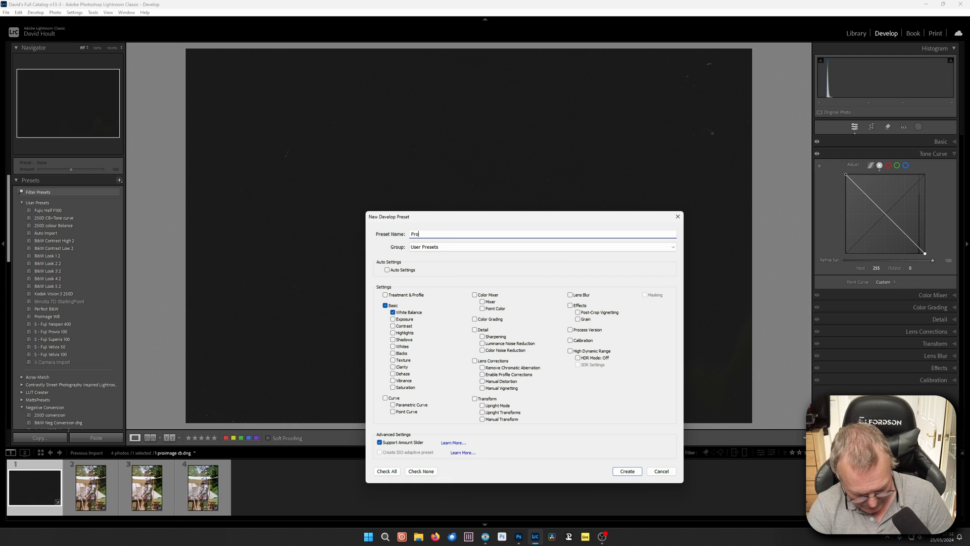
pyautogui.write('Image')
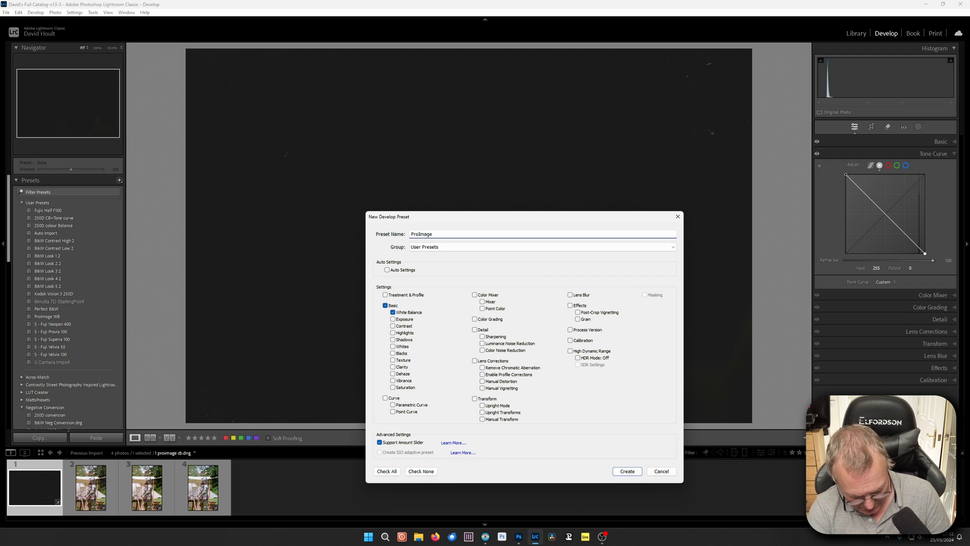
pyautogui.write('WB')
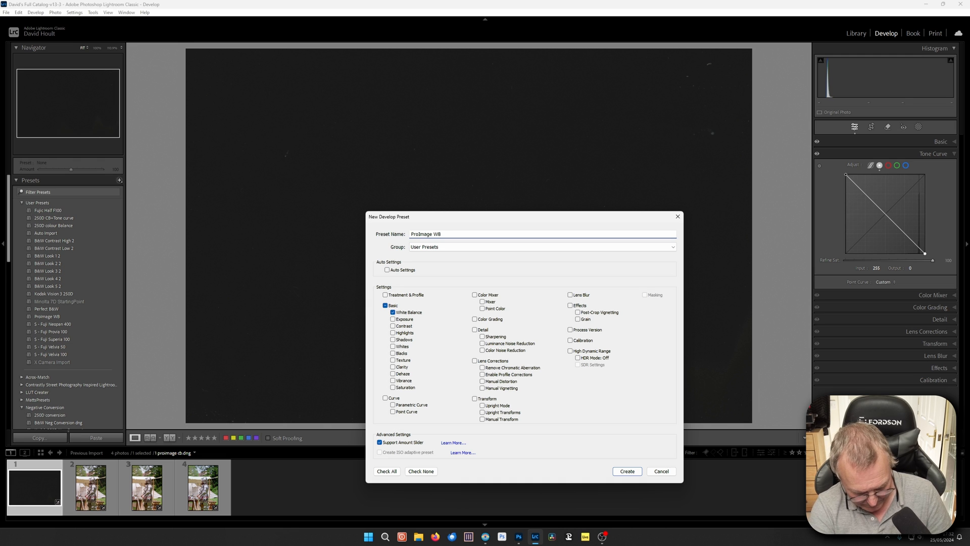
pyautogui.write('Curve')
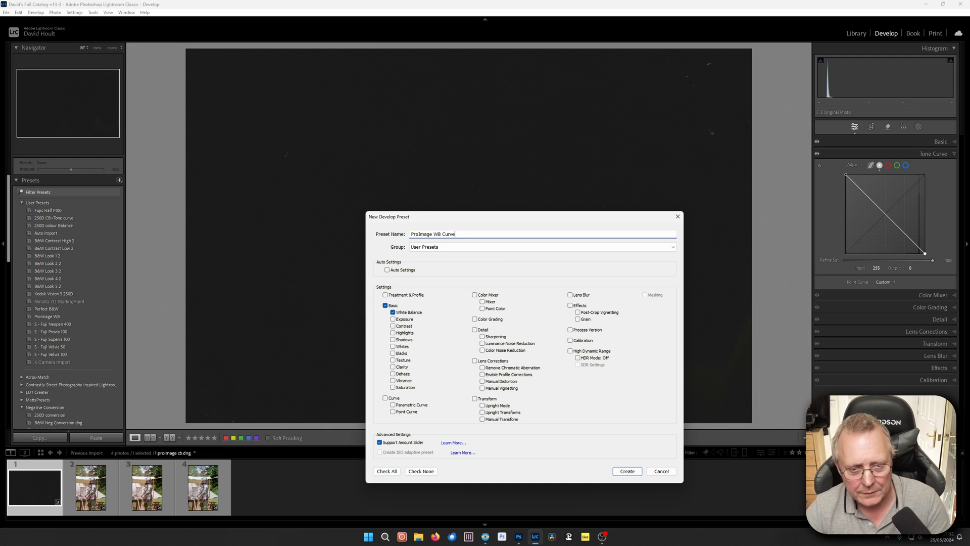
pyautogui.click(626, 471)
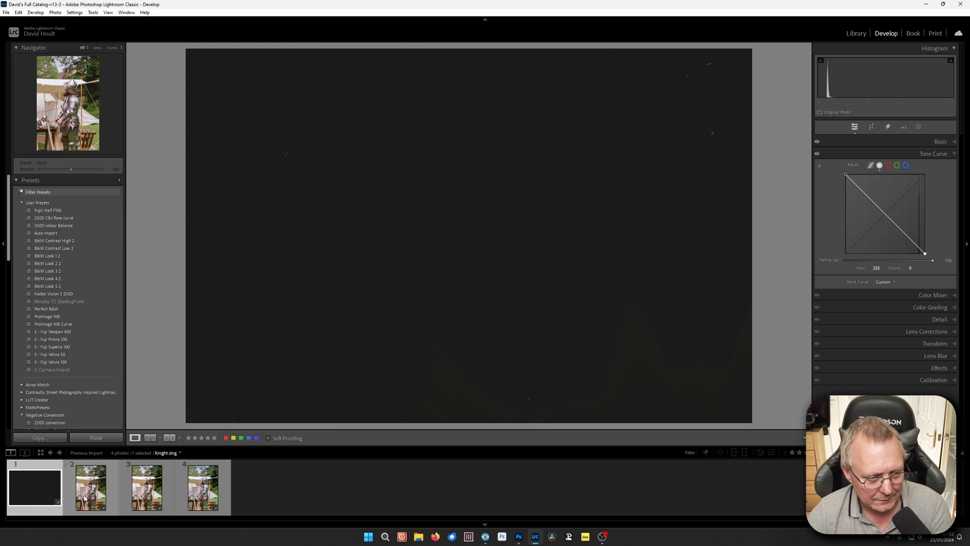
# Apply the ProImage WB Curve preset to the second knight photo and expand the Basic panel
pyautogui.click(90, 488)
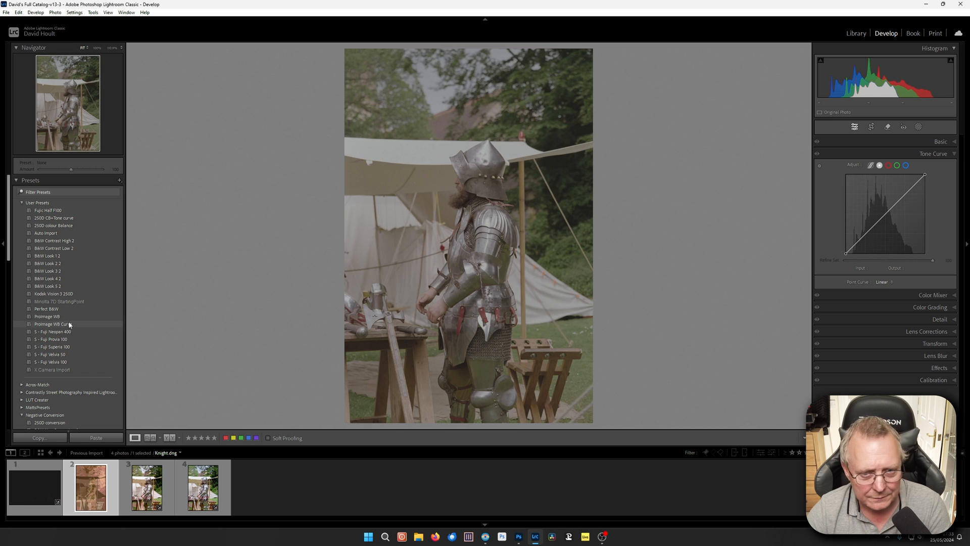
pyautogui.click(52, 323)
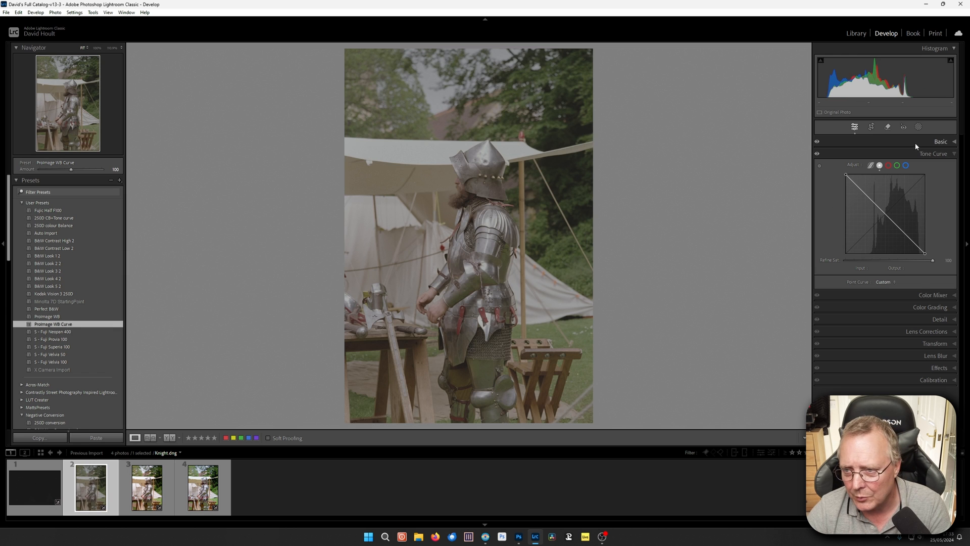
pyautogui.click(940, 141)
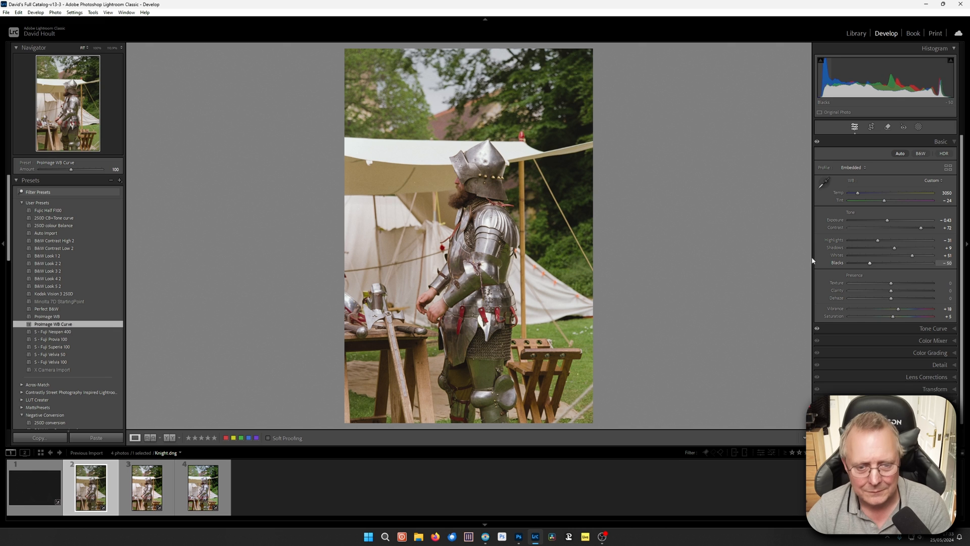
pyautogui.moveTo(713, 248)
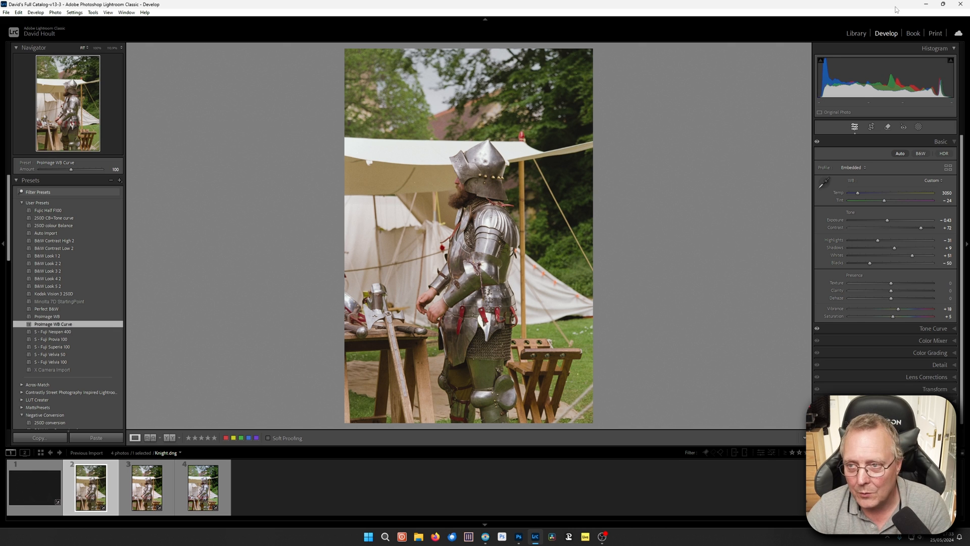
pyautogui.moveTo(926, 9)
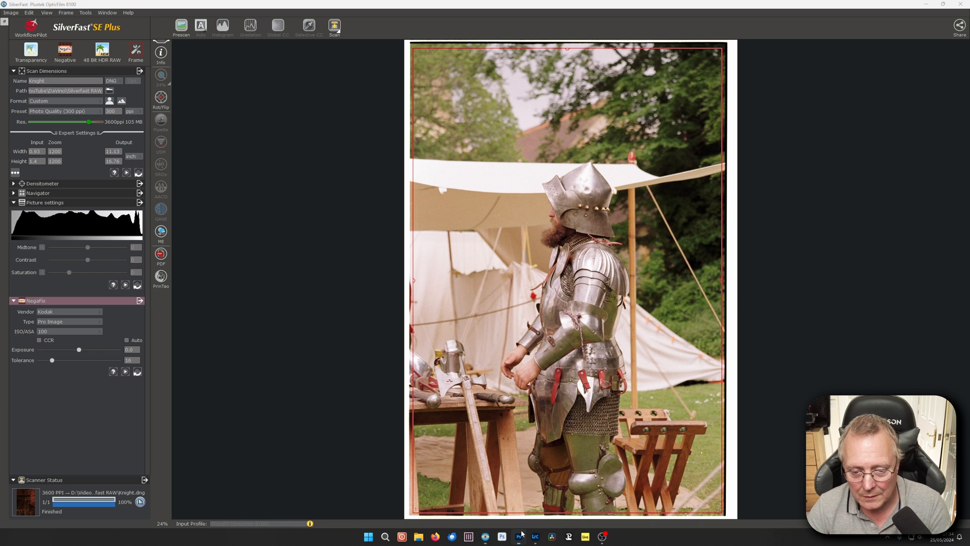
# Switch from SilverFast to Photoshop via the taskbar
pyautogui.click(518, 537)
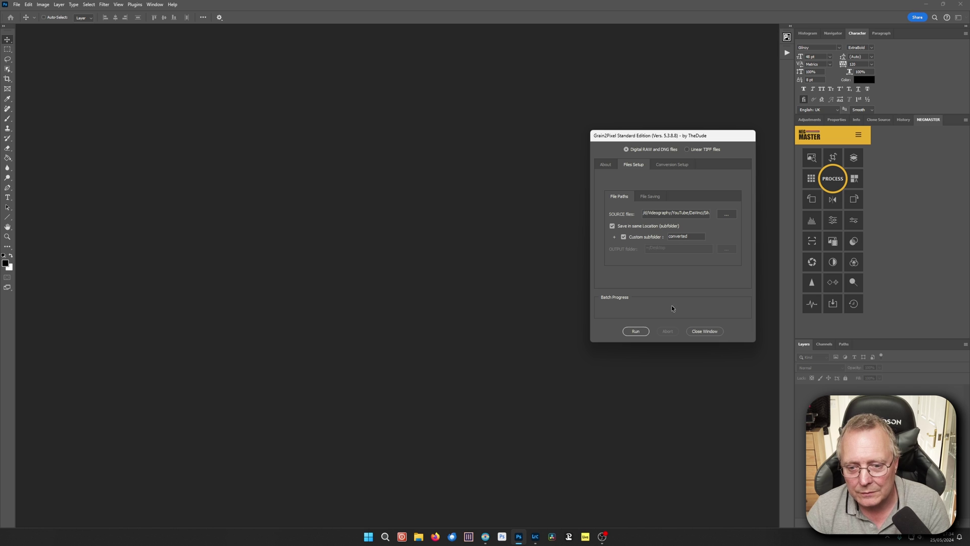
pyautogui.moveTo(704, 331)
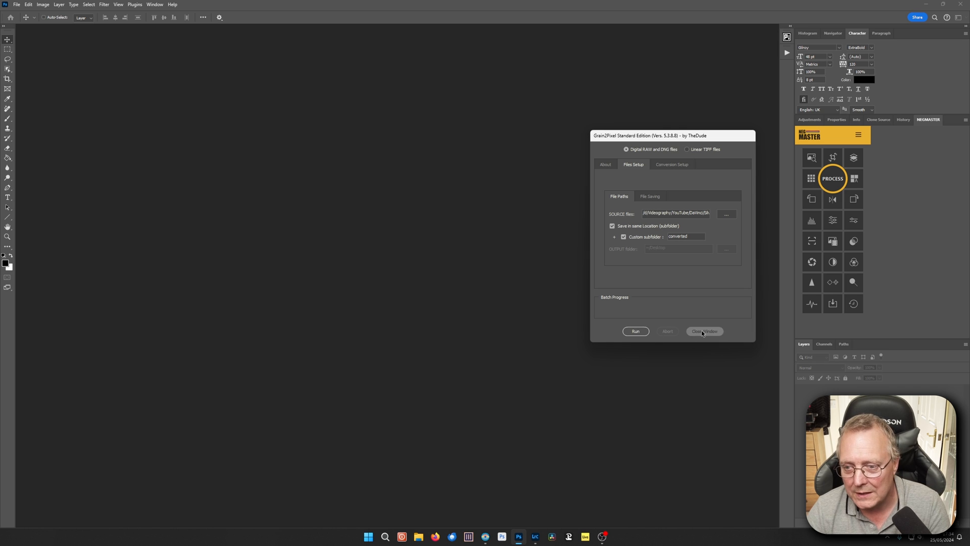
# Close the Grain2Pixel window, reopen it briefly, then close it again
pyautogui.click(704, 330)
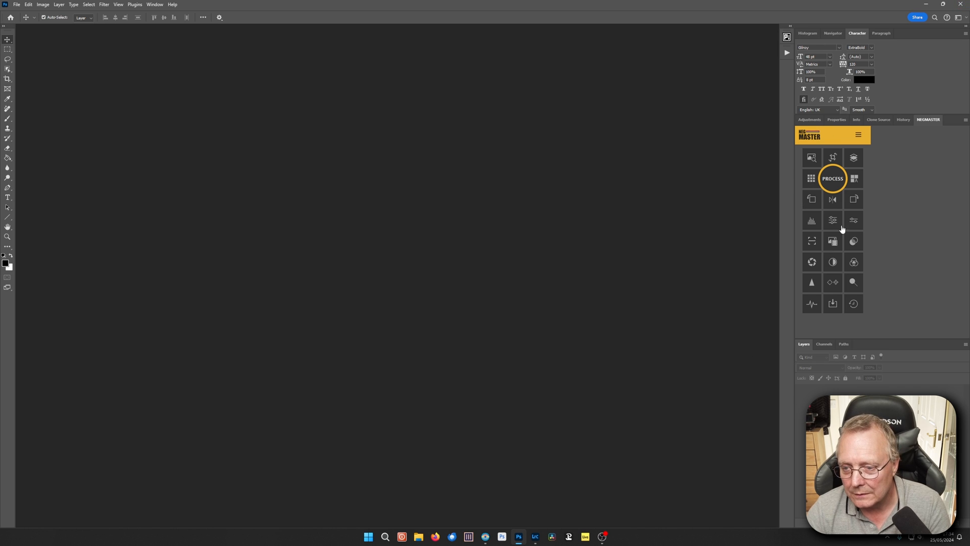
pyautogui.moveTo(651, 221)
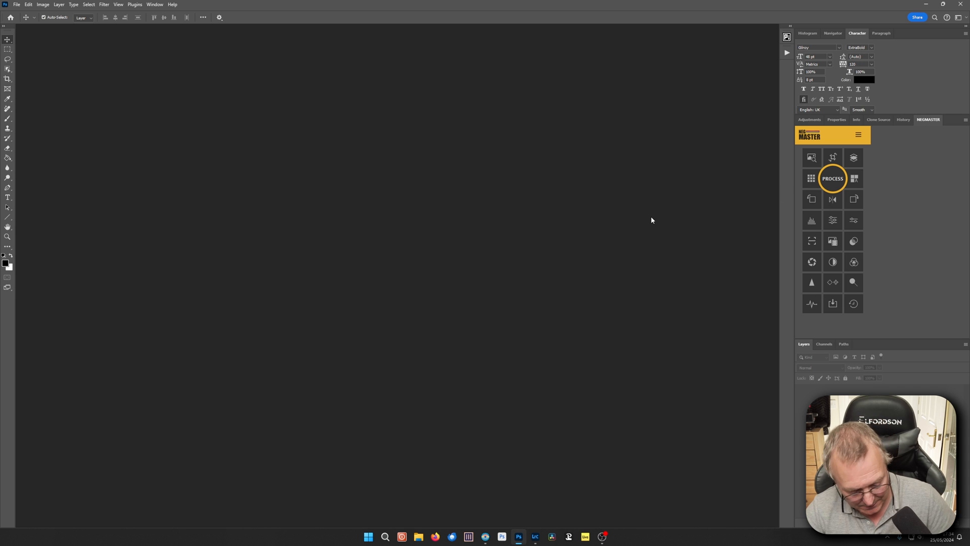
pyautogui.click(832, 178)
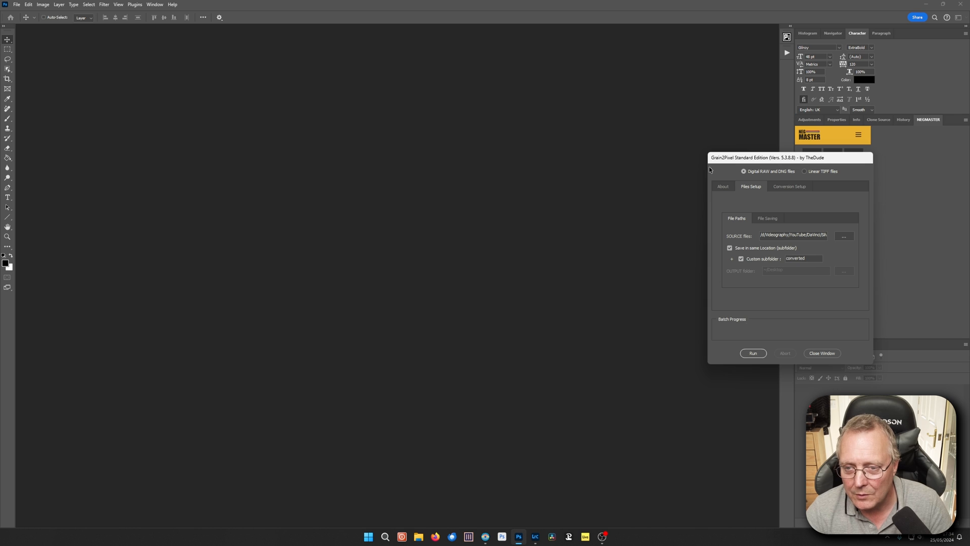
pyautogui.moveTo(736, 263)
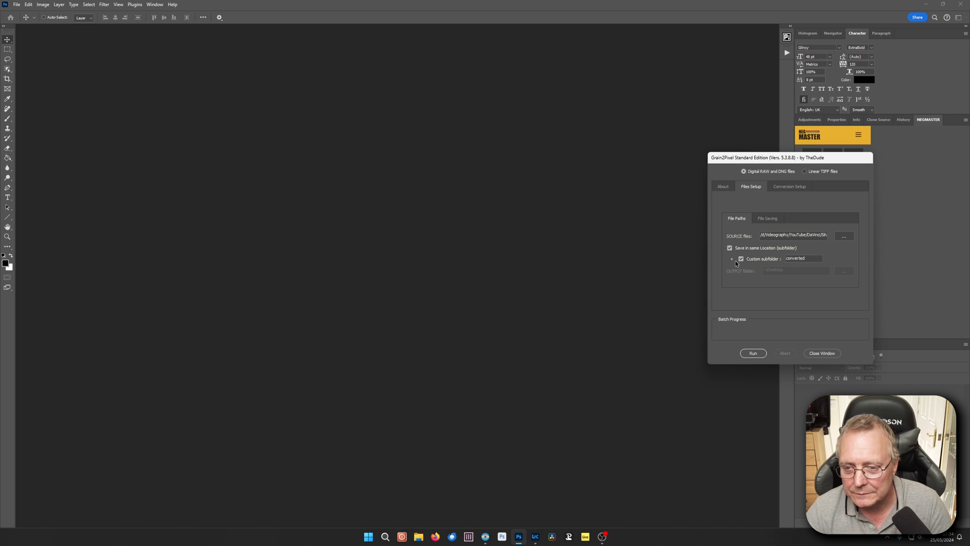
pyautogui.click(821, 353)
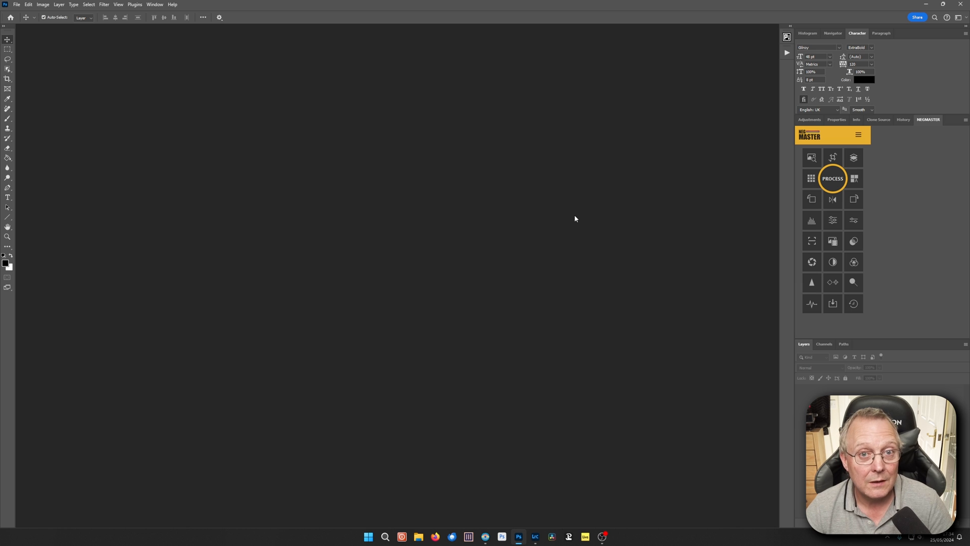
pyautogui.moveTo(569, 218)
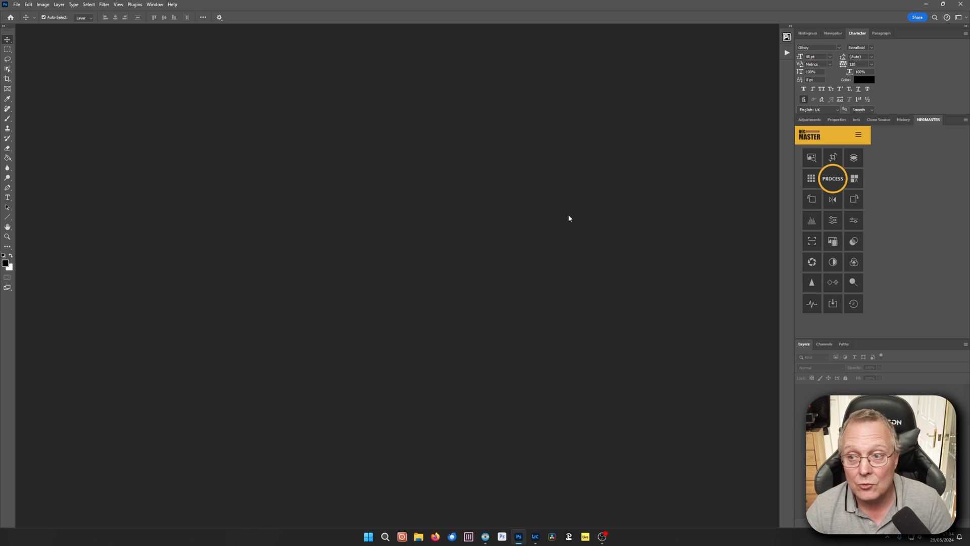